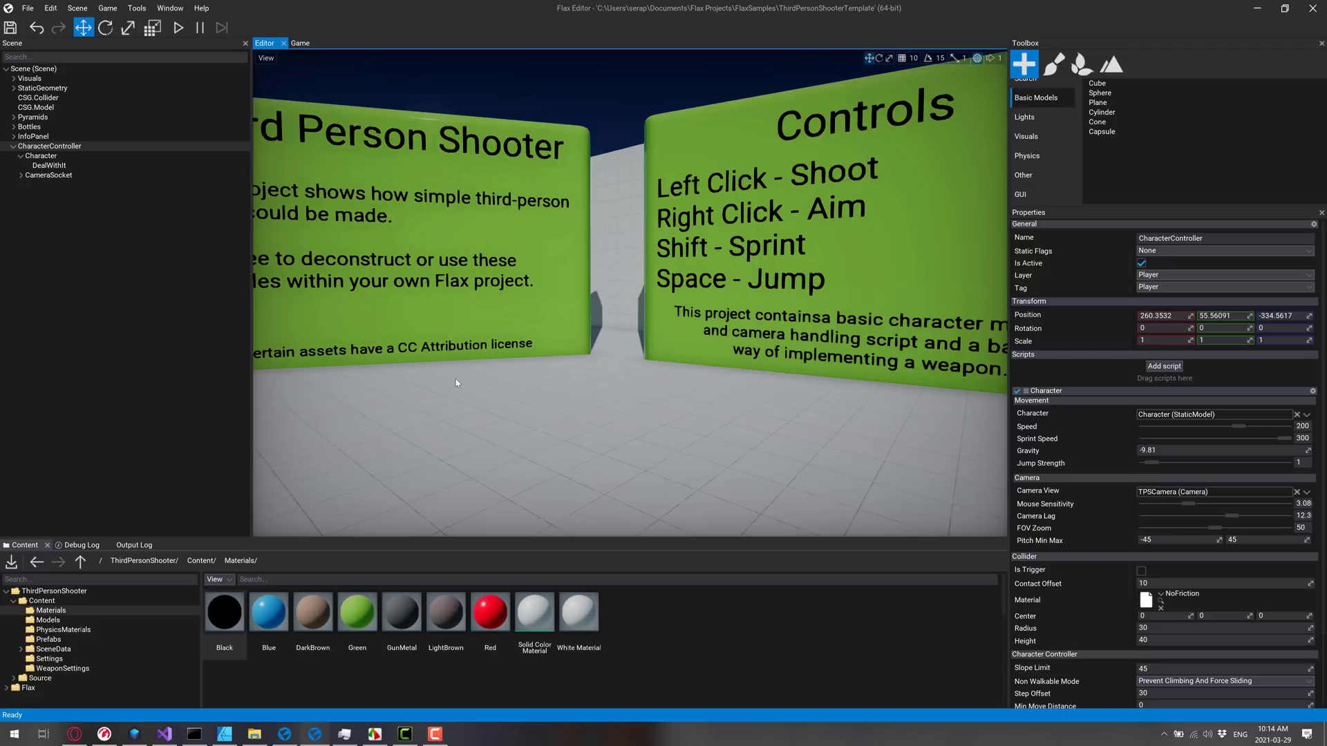
{"action": "mouse_move", "coordinate": [133, 156]}
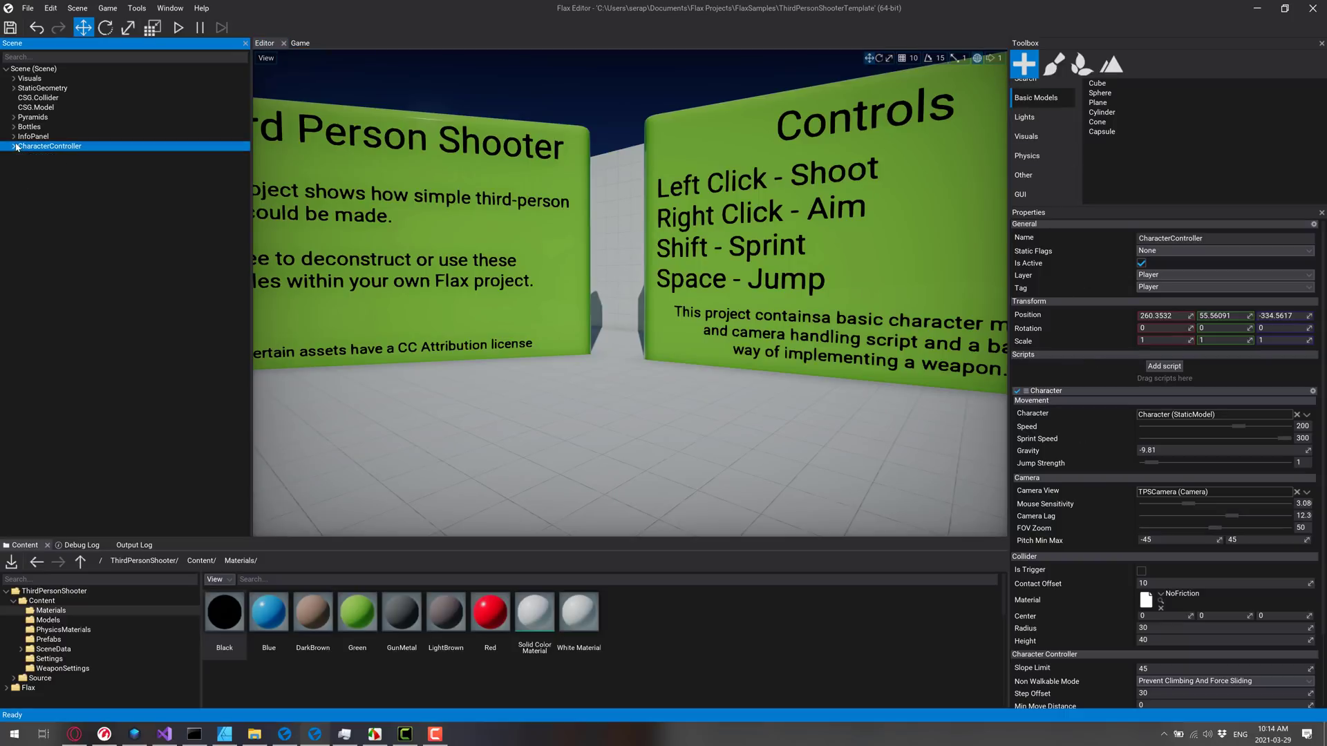
{"action": "mouse_move", "coordinate": [1073, 335]}
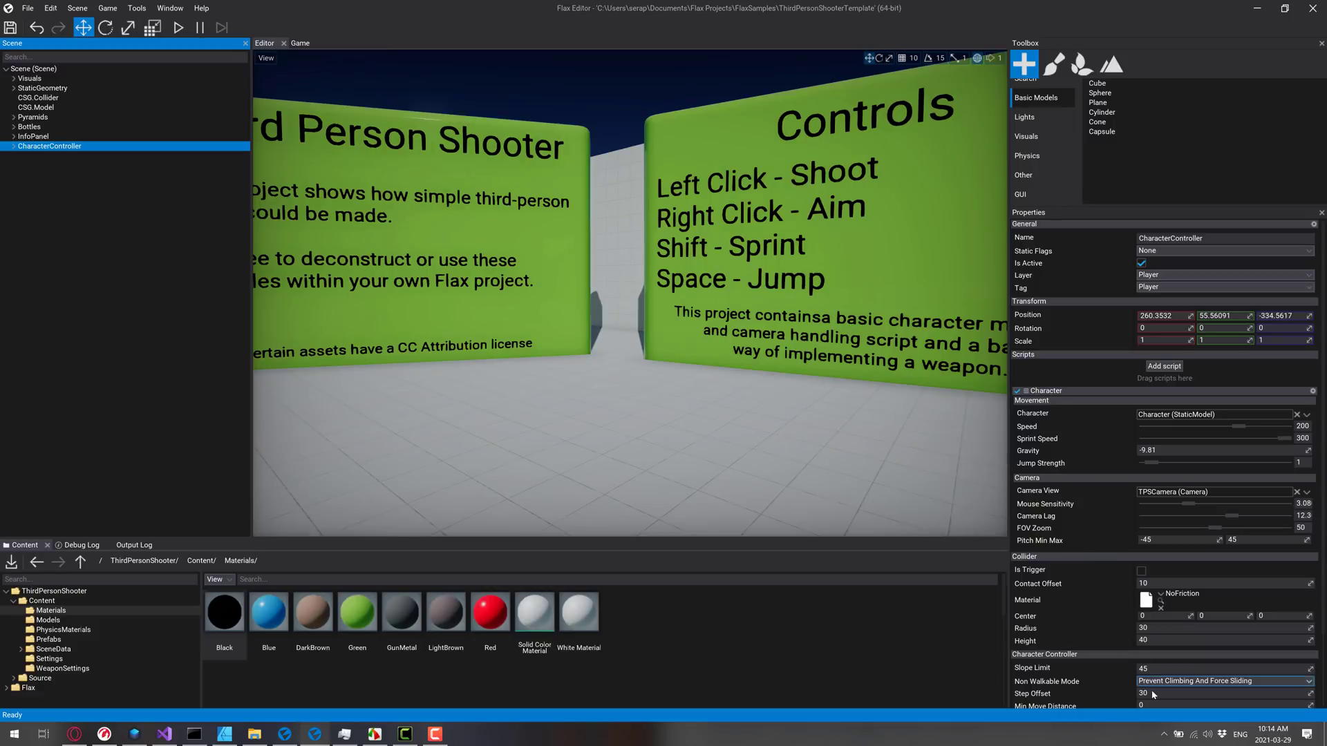
- Show the context menu of actions for the Character script on CharacterController
{"action": "left_click", "coordinate": [1313, 391]}
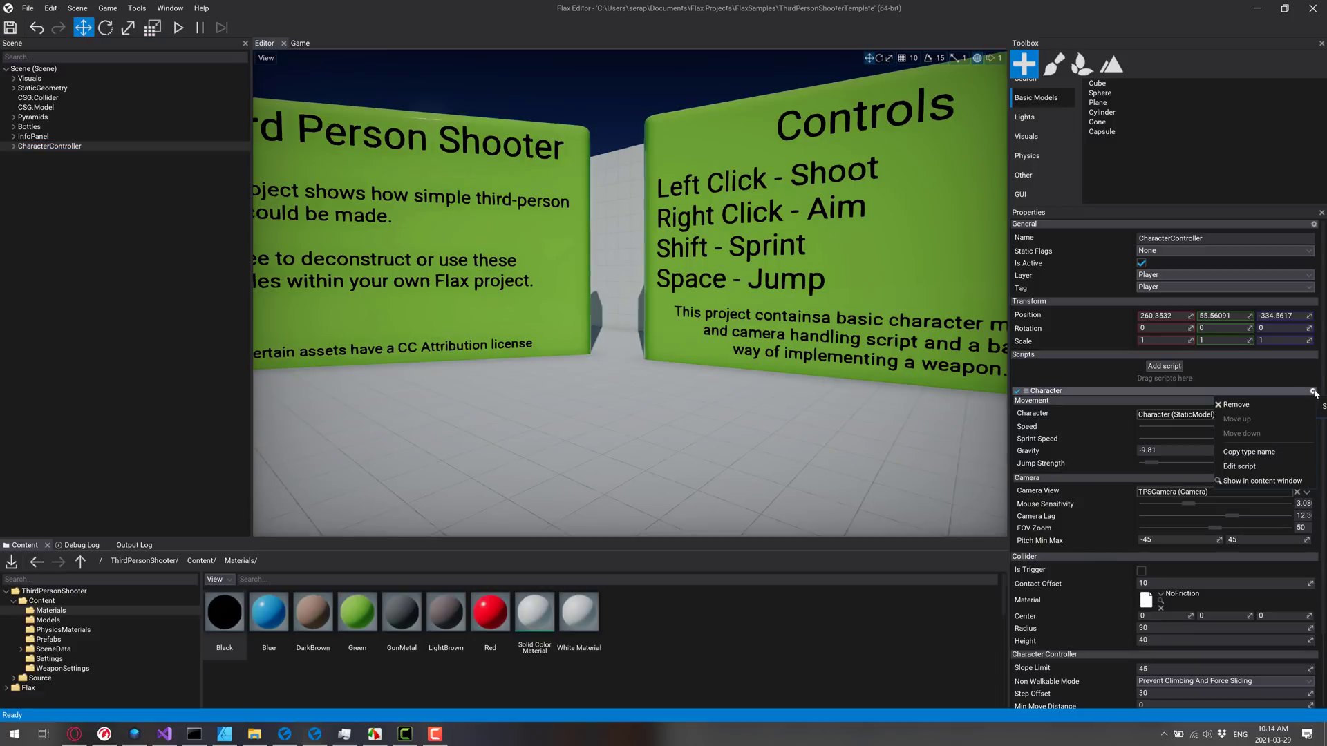
- Review the Character.cs movement and camera code in Visual Studio Code
{"action": "left_click", "coordinate": [1238, 467]}
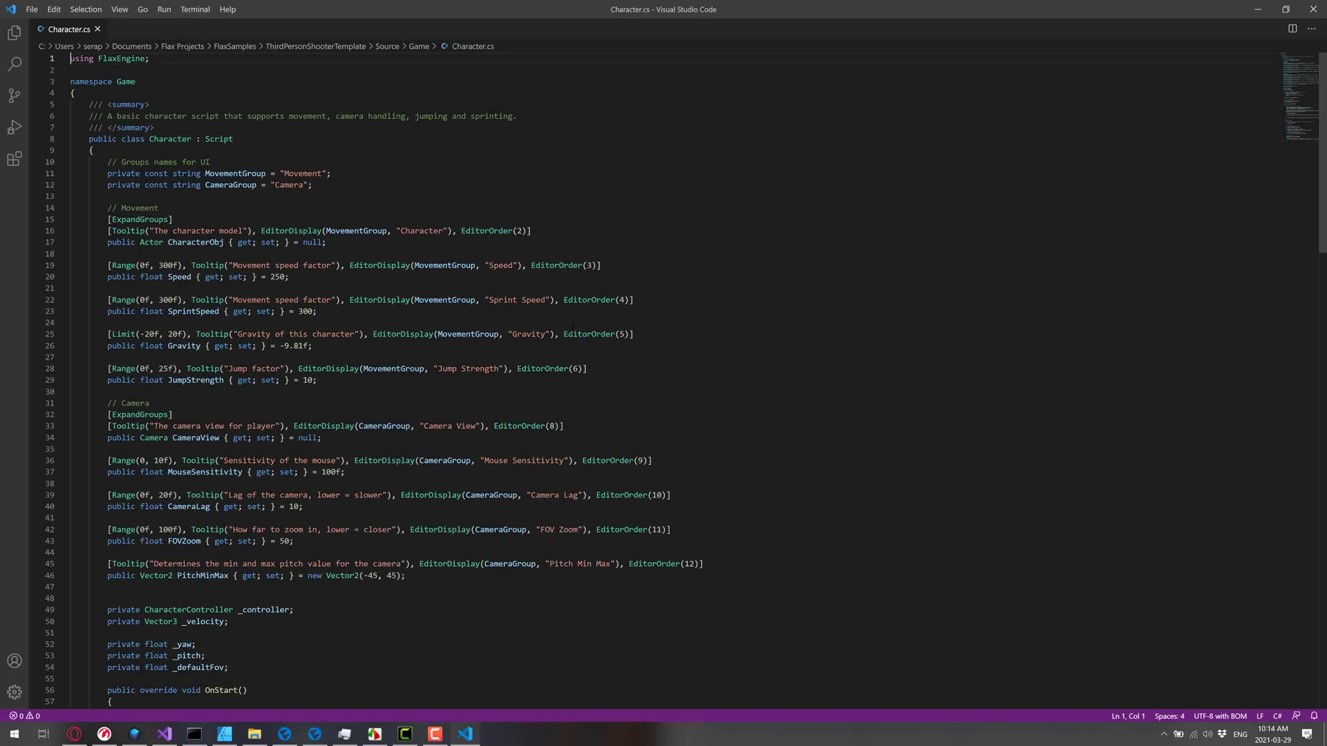
{"action": "scroll", "scroll_direction": "down", "scroll_amount": 3}
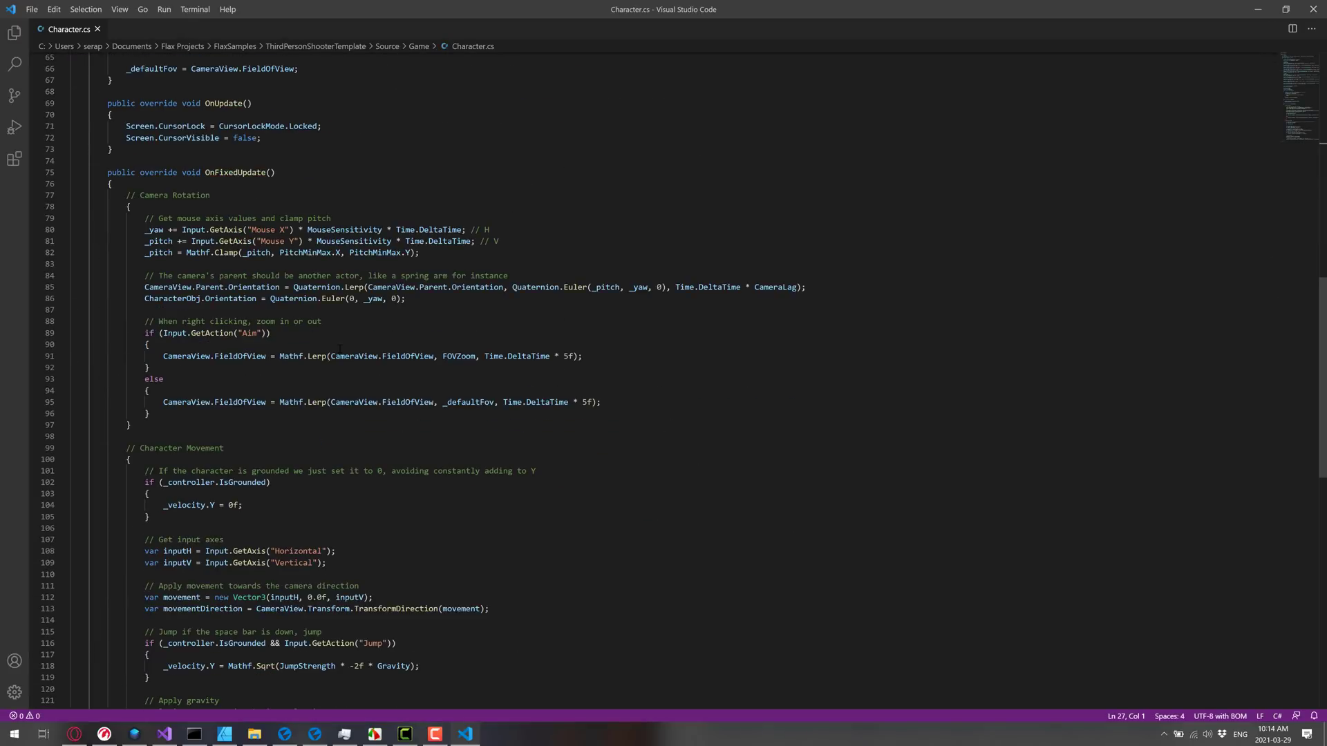
{"action": "double_click", "coordinate": [235, 173]}
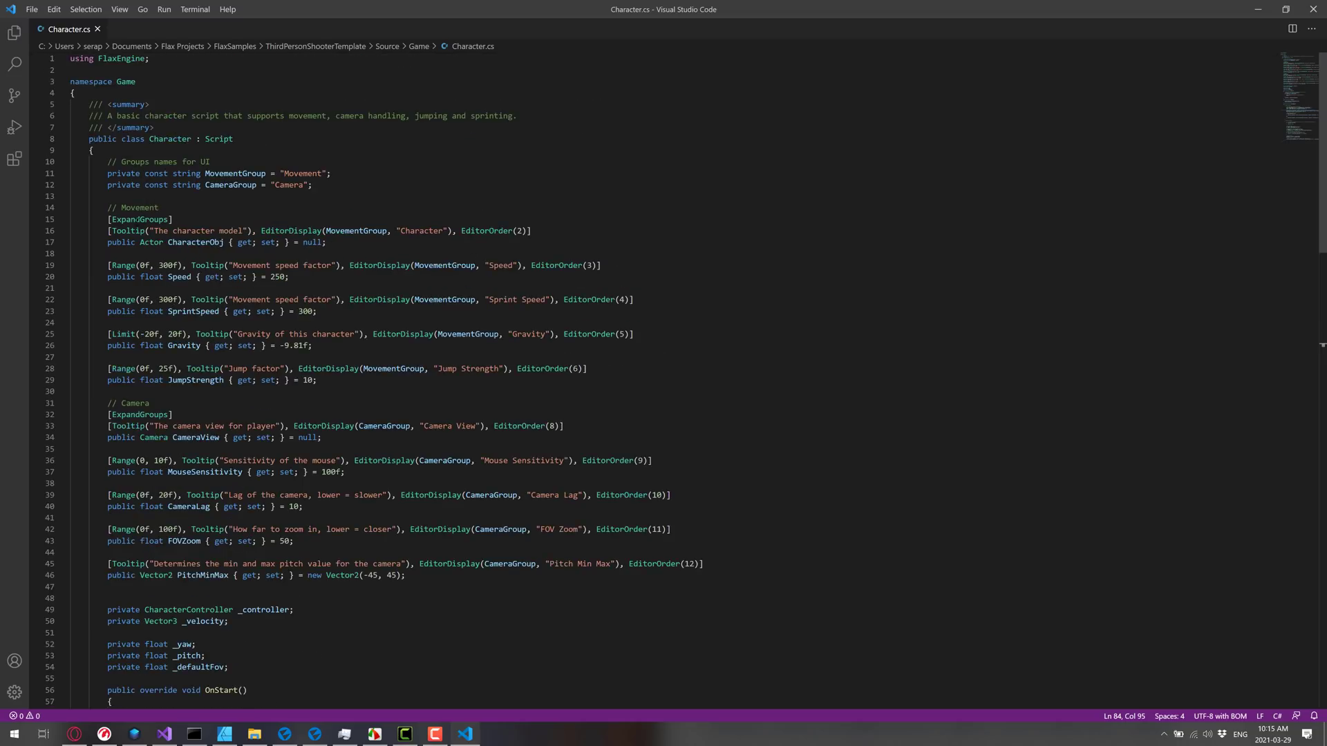
{"action": "double_click", "coordinate": [122, 300]}
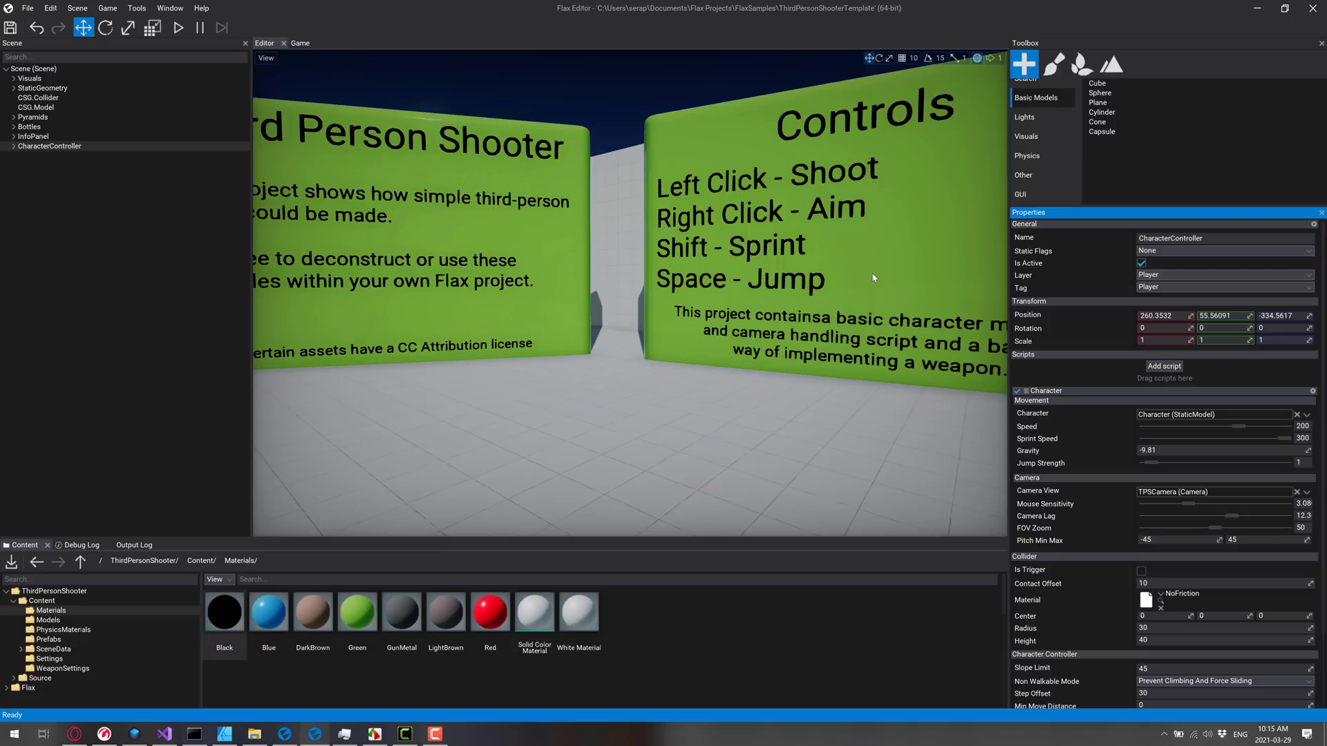
{"action": "mouse_move", "coordinate": [704, 213]}
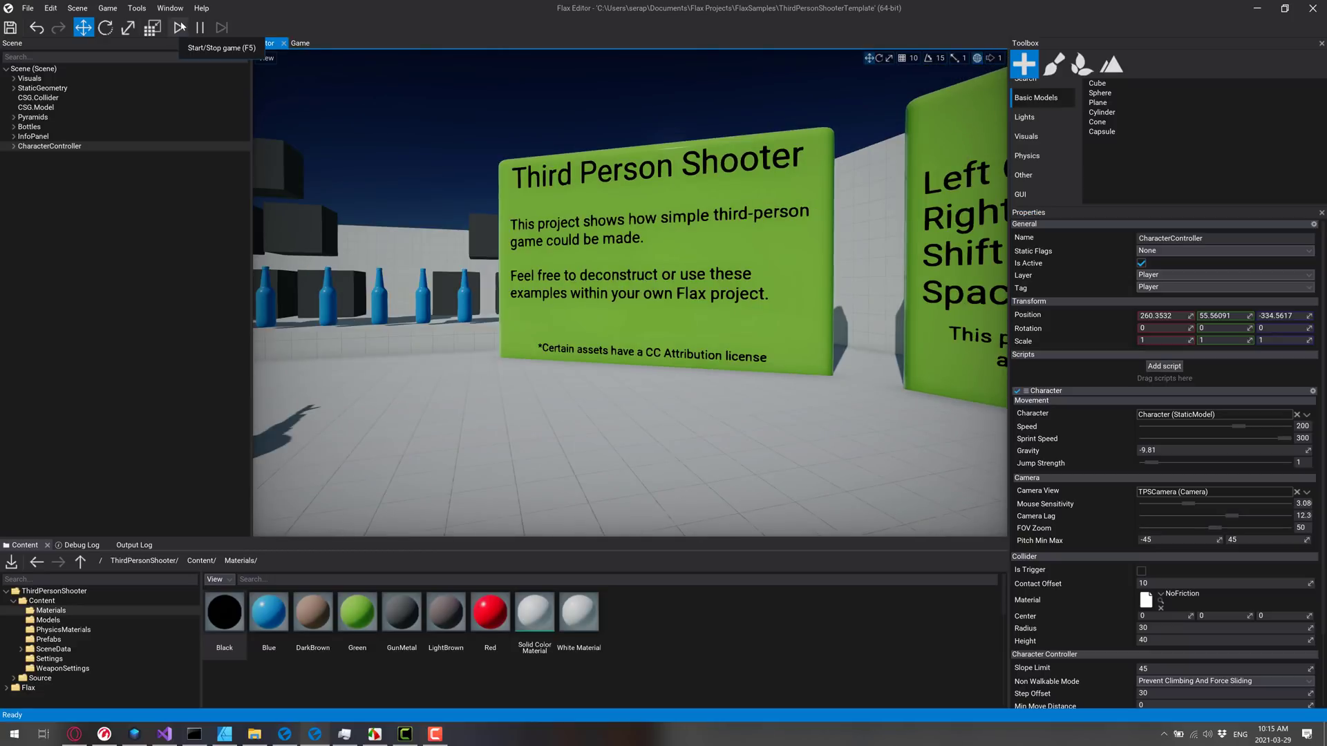
- Start playing the Third Person Shooter sample game from the toolbar Play button
{"action": "left_click", "coordinate": [175, 28]}
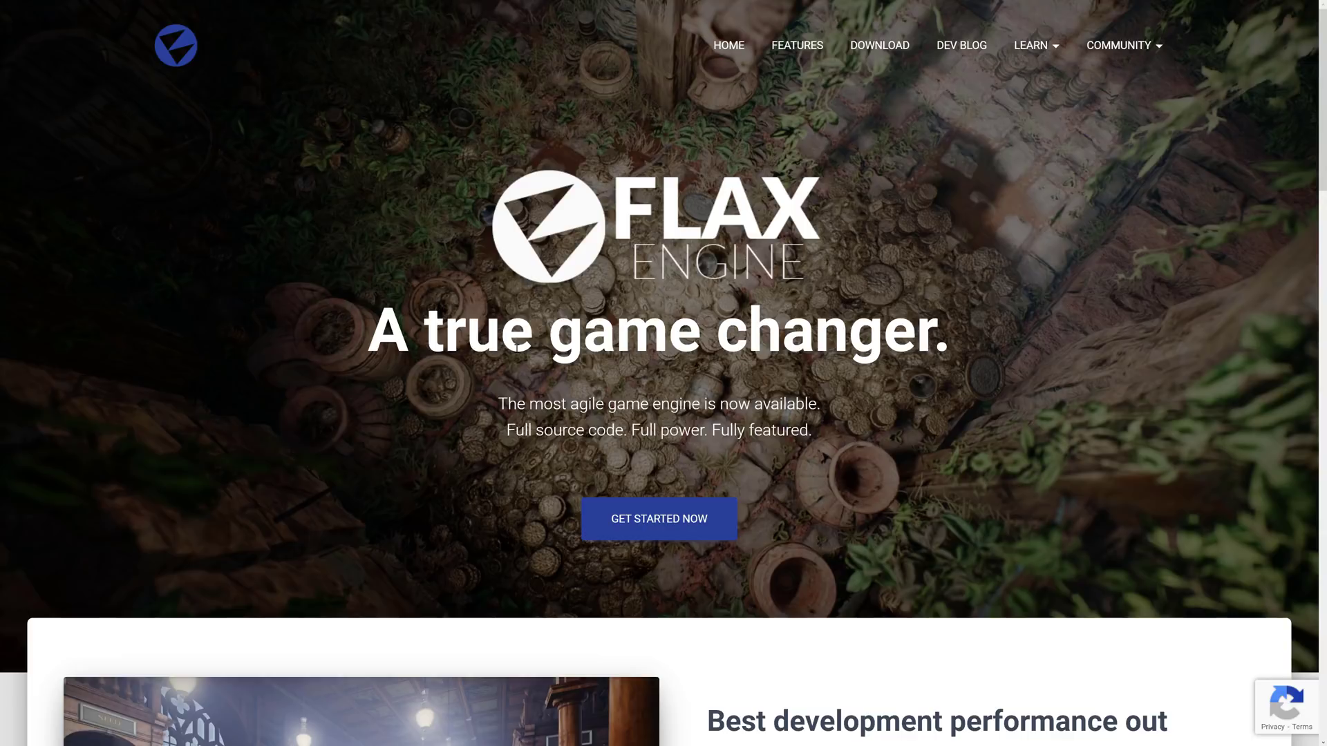
- Scroll the Flax homepage and switch the browser to full screen with F11
{"action": "scroll", "scroll_direction": "down", "scroll_amount": 3}
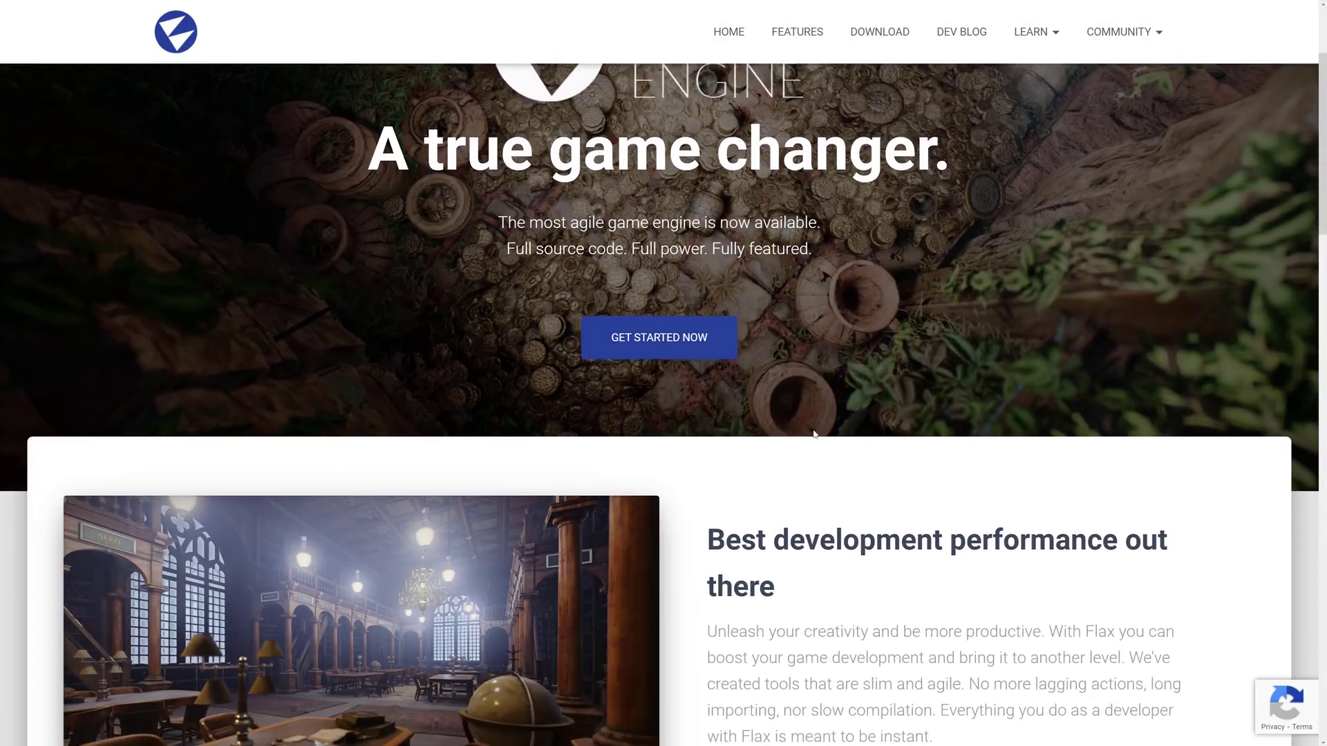
{"action": "scroll", "scroll_direction": "down", "scroll_amount": 3}
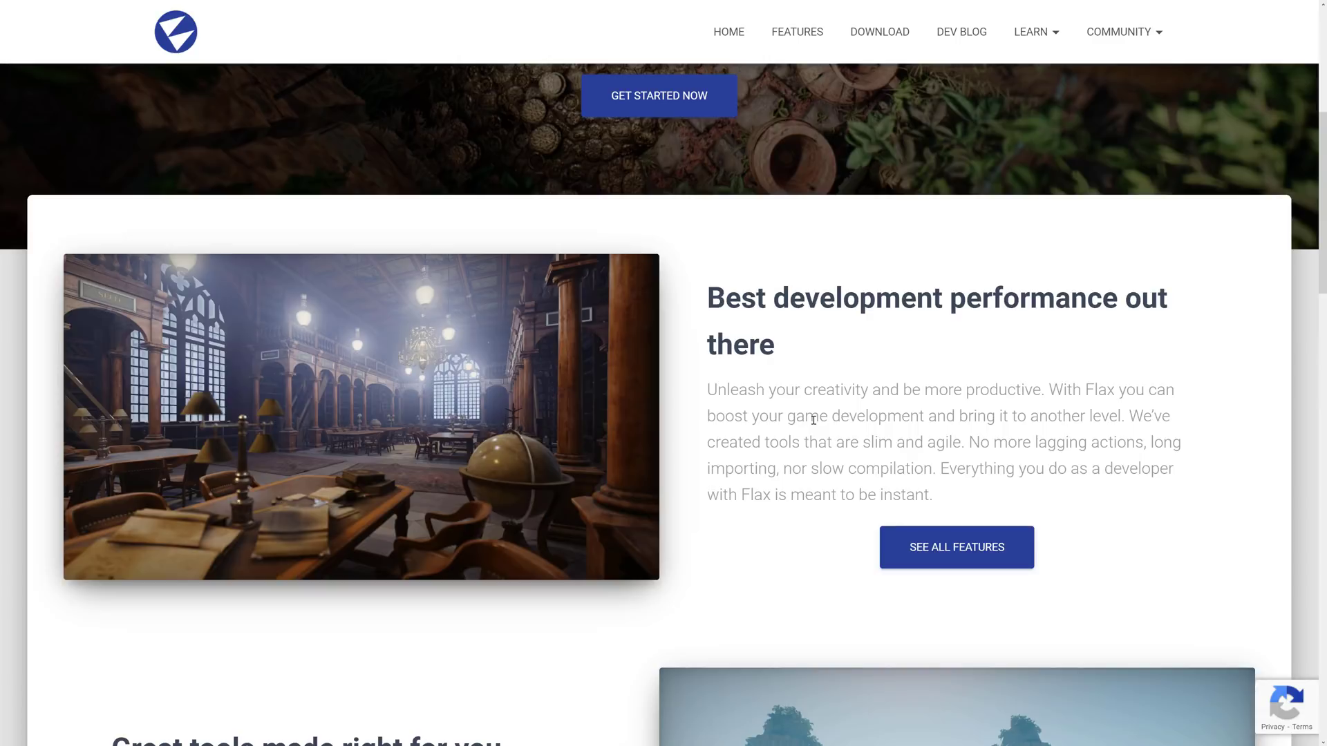
{"action": "mouse_move", "coordinate": [956, 547]}
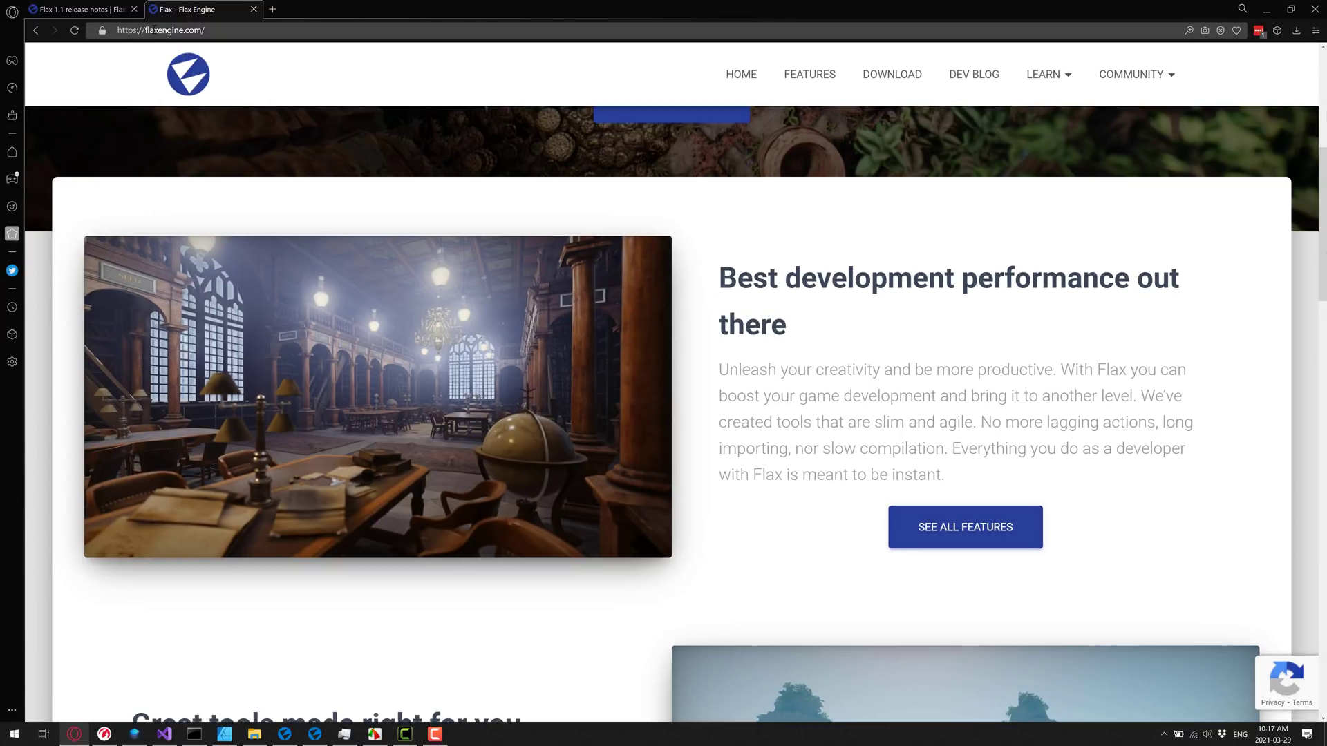
{"action": "key", "text": "f11"}
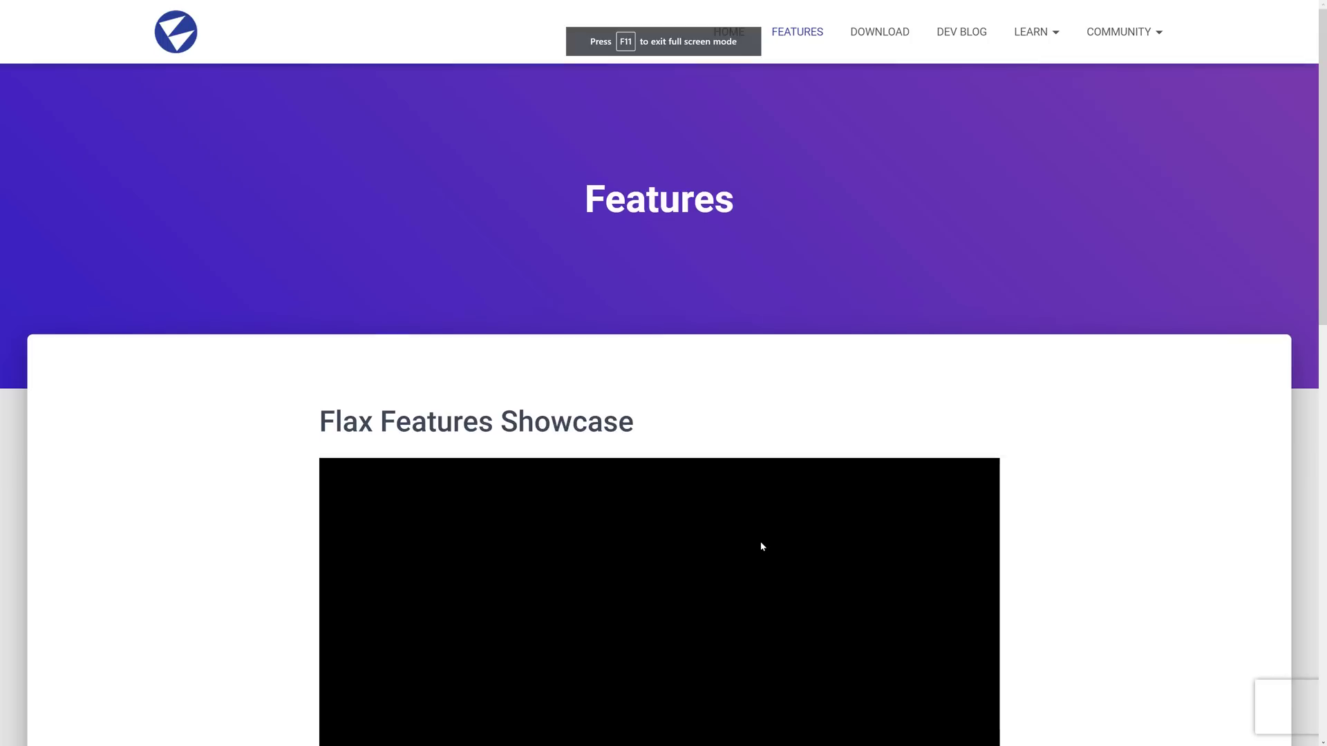
- Highlight the source-code availability and communication-with-engine-devs items in What makes Flax better
{"action": "scroll", "scroll_direction": "down", "scroll_amount": 3}
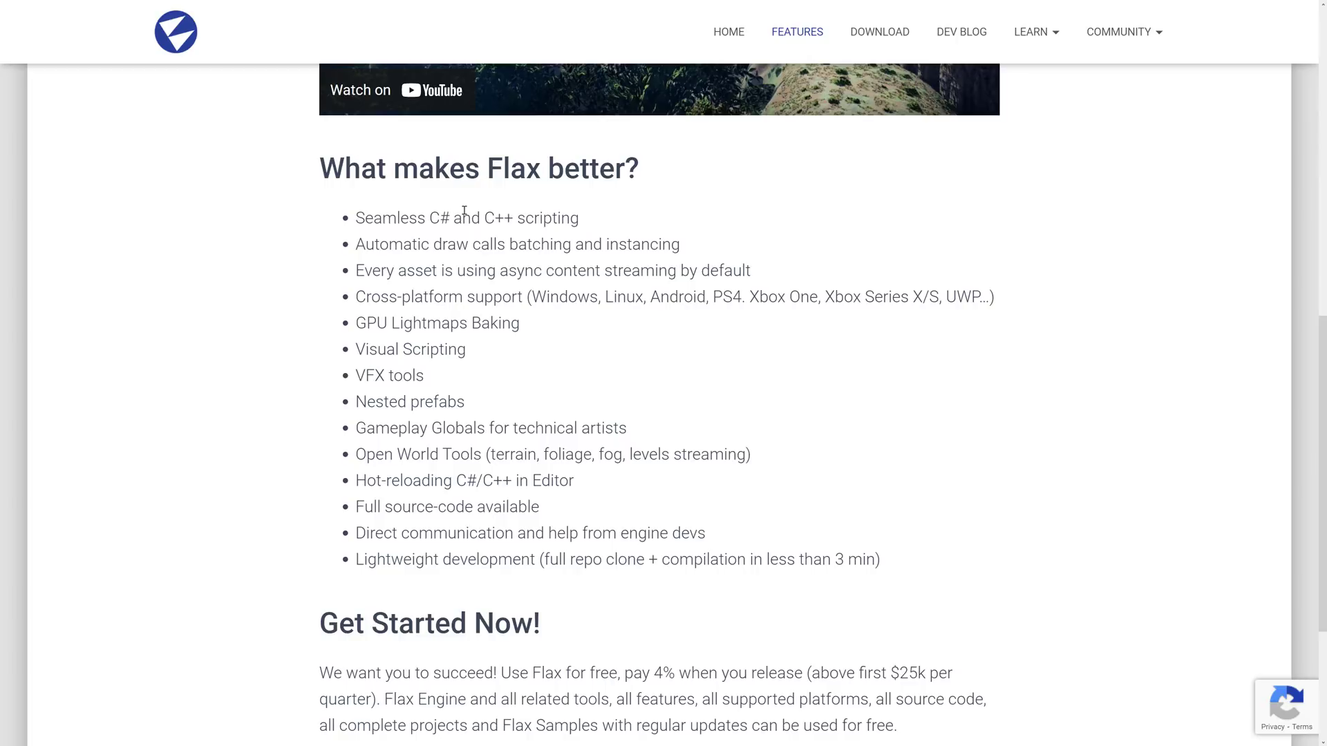
{"action": "mouse_move", "coordinate": [423, 246]}
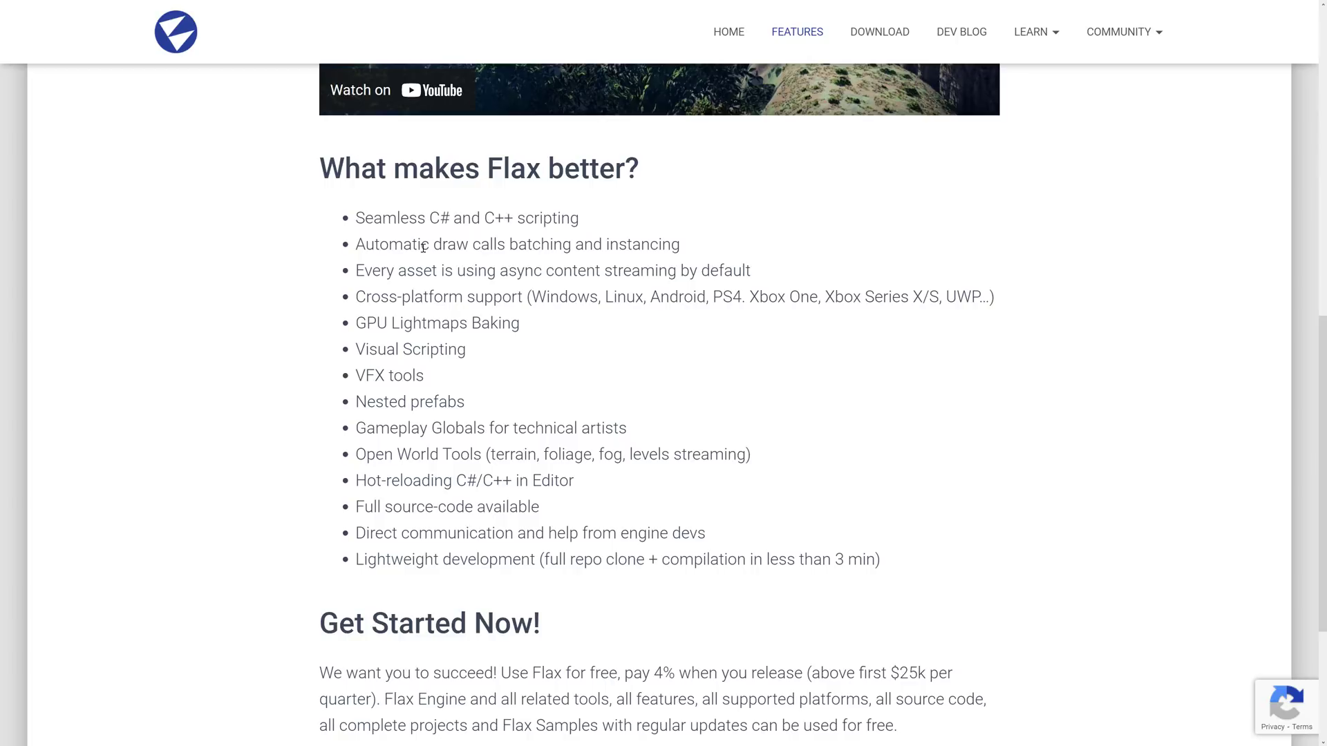
{"action": "mouse_move", "coordinate": [631, 243]}
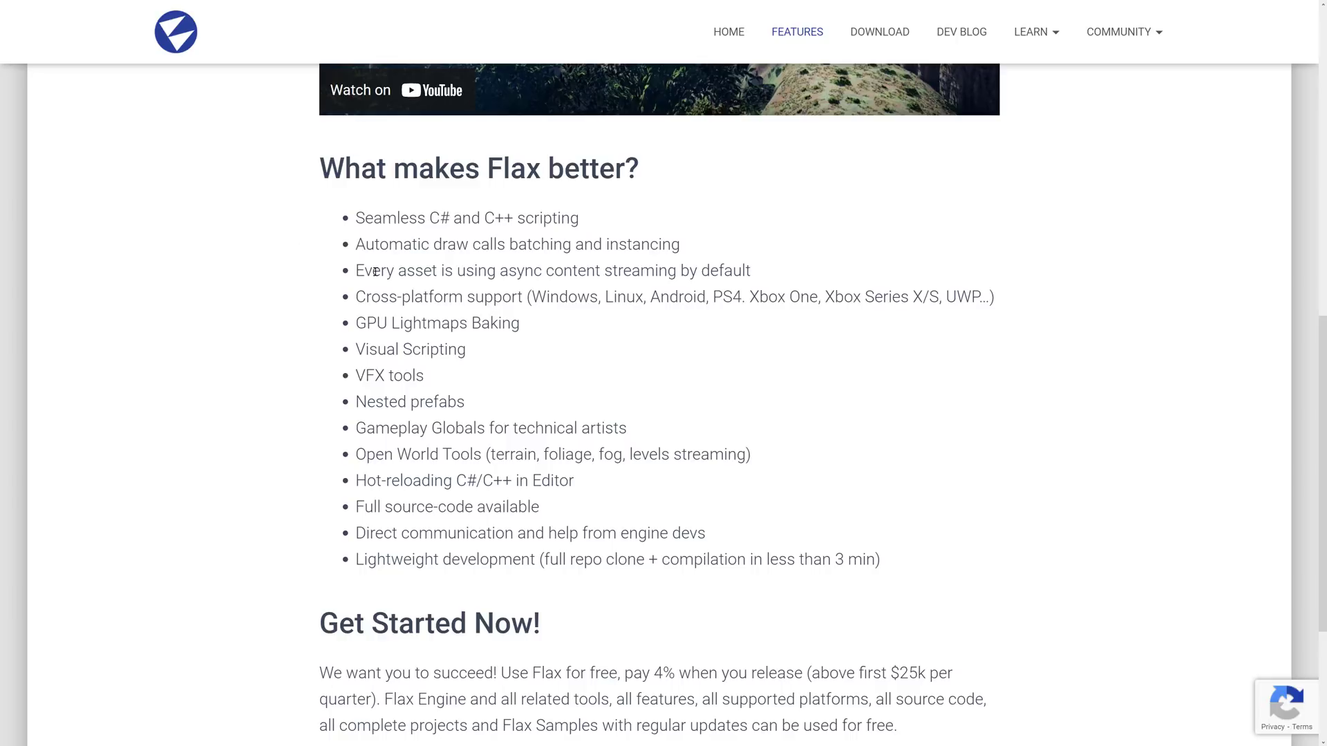
{"action": "mouse_move", "coordinate": [436, 321]}
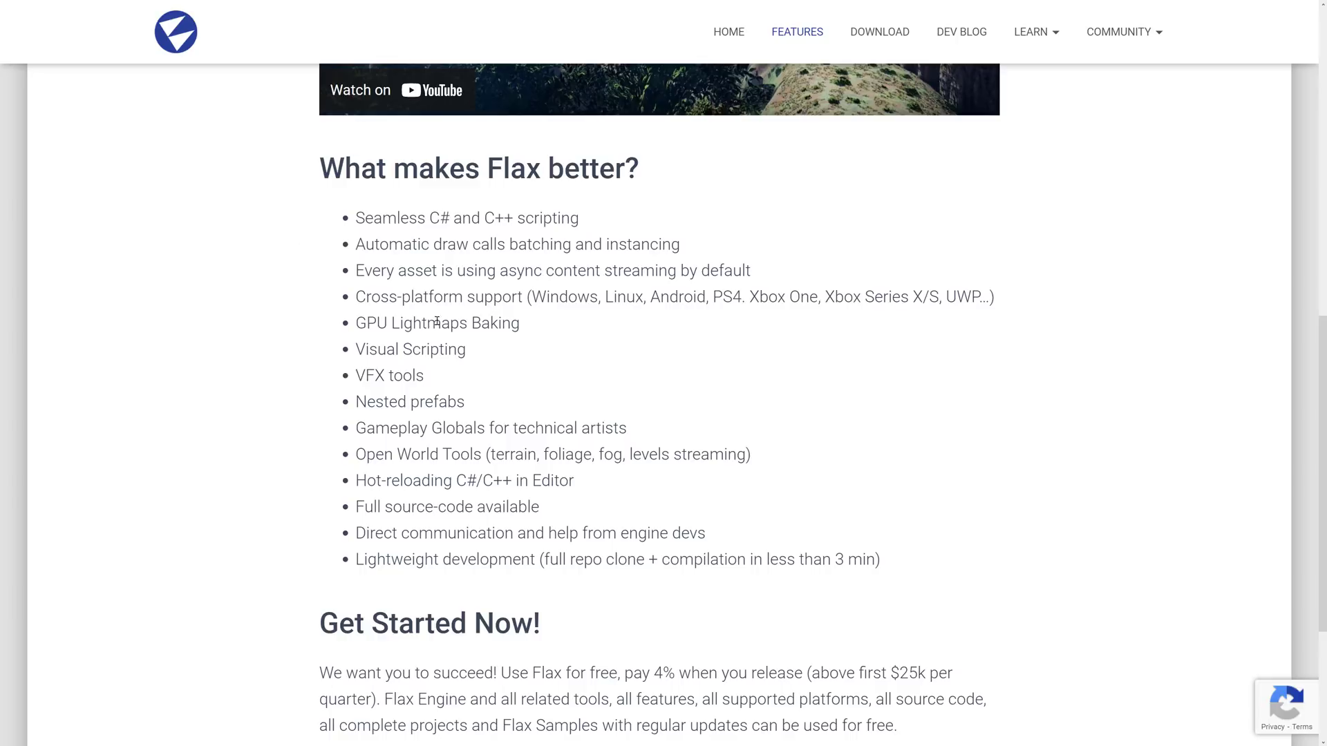
{"action": "mouse_move", "coordinate": [699, 405]}
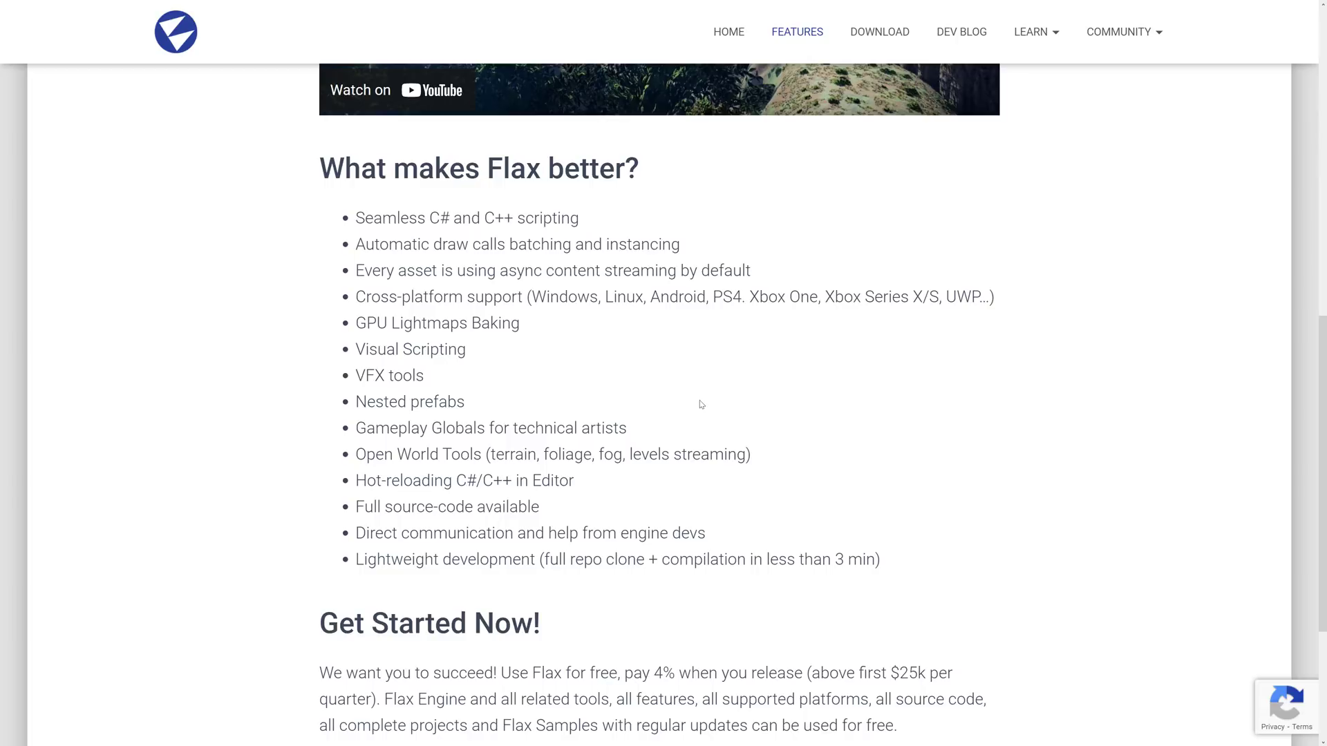
{"action": "mouse_move", "coordinate": [714, 411]}
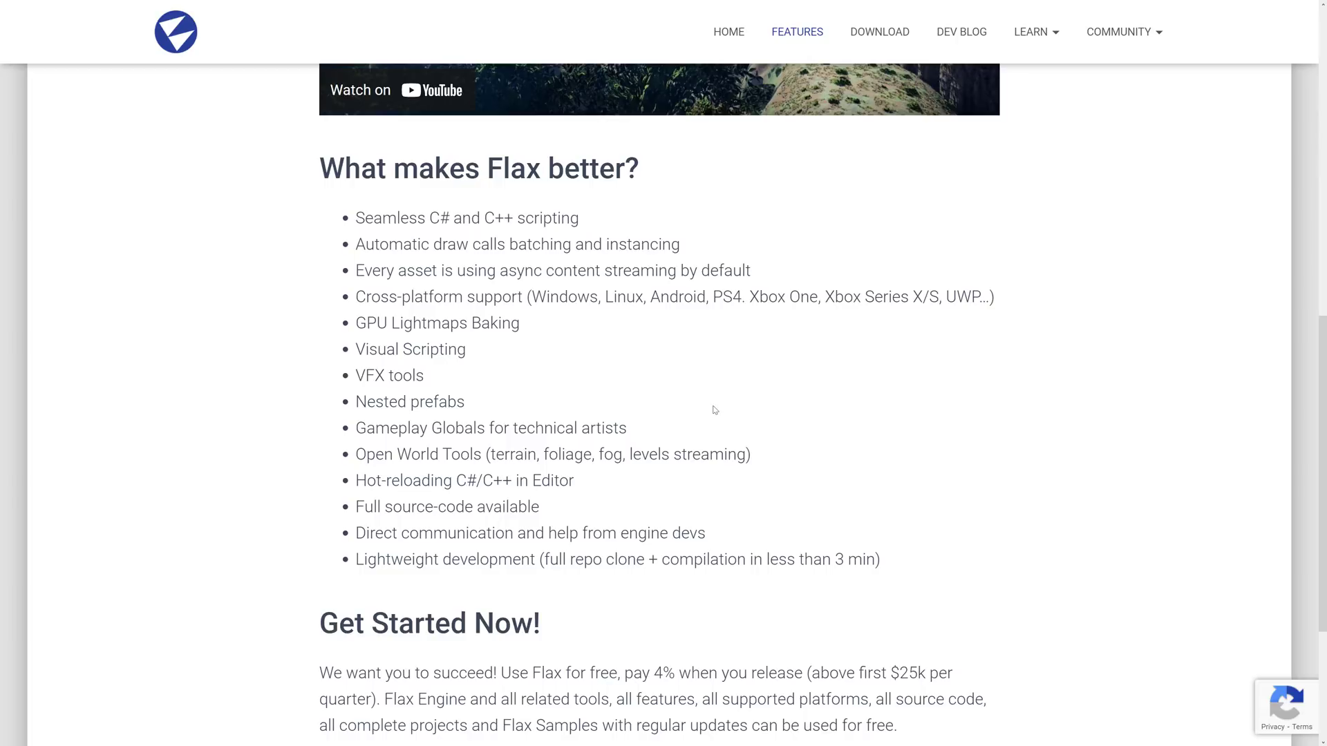
{"action": "mouse_move", "coordinate": [570, 389]}
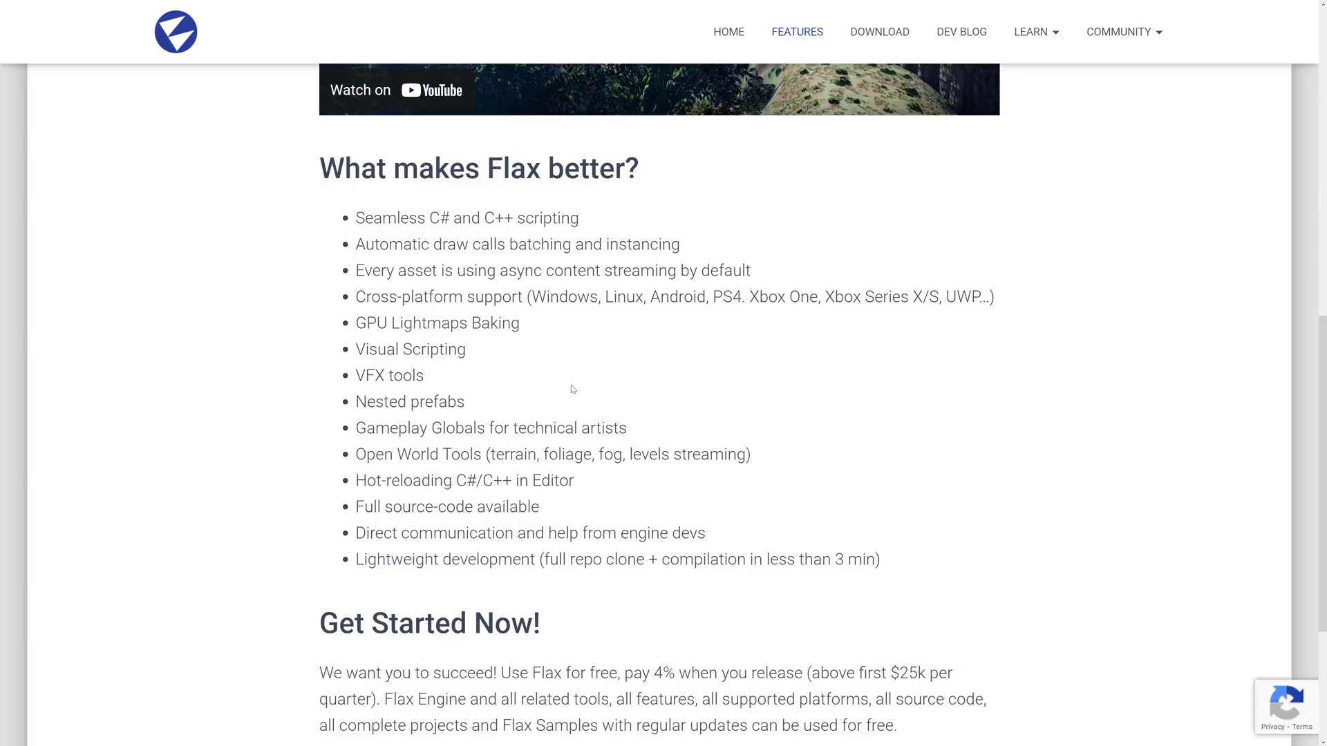
{"action": "scroll", "scroll_direction": "down", "scroll_amount": 3}
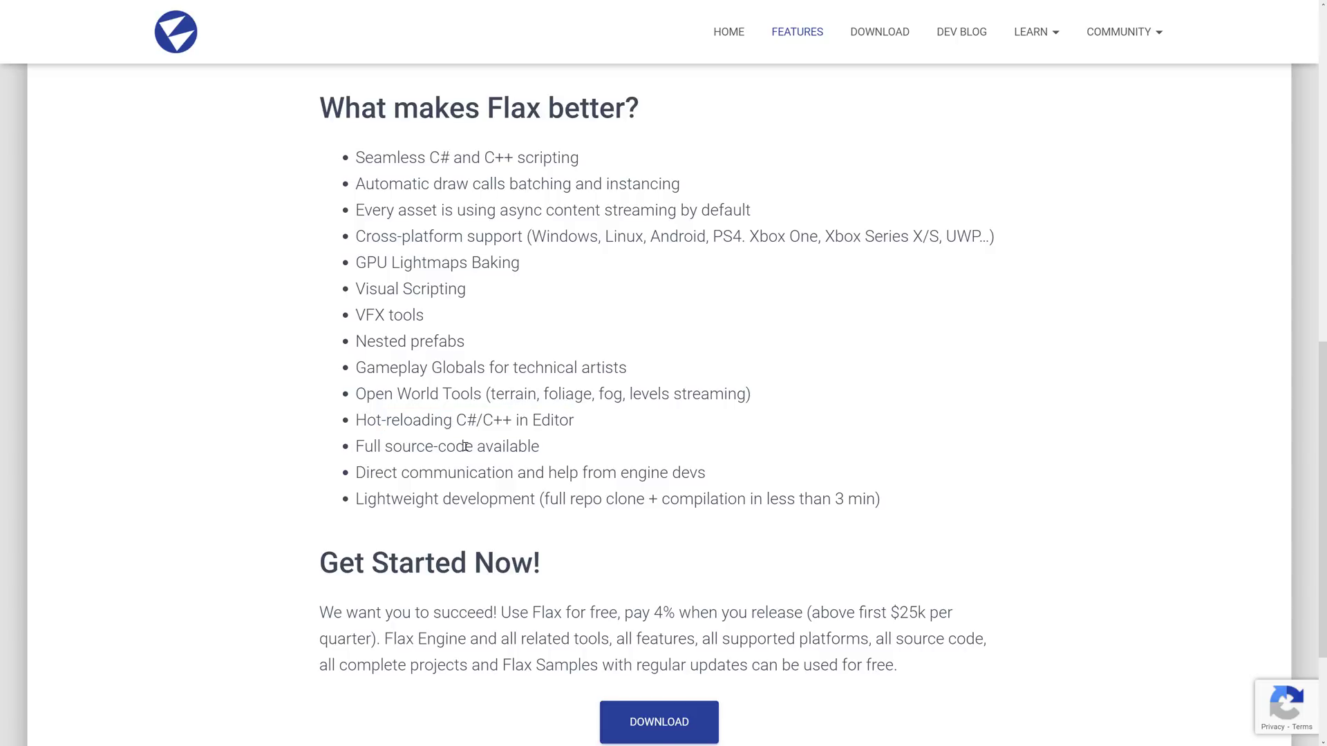
{"action": "double_click", "coordinate": [488, 447]}
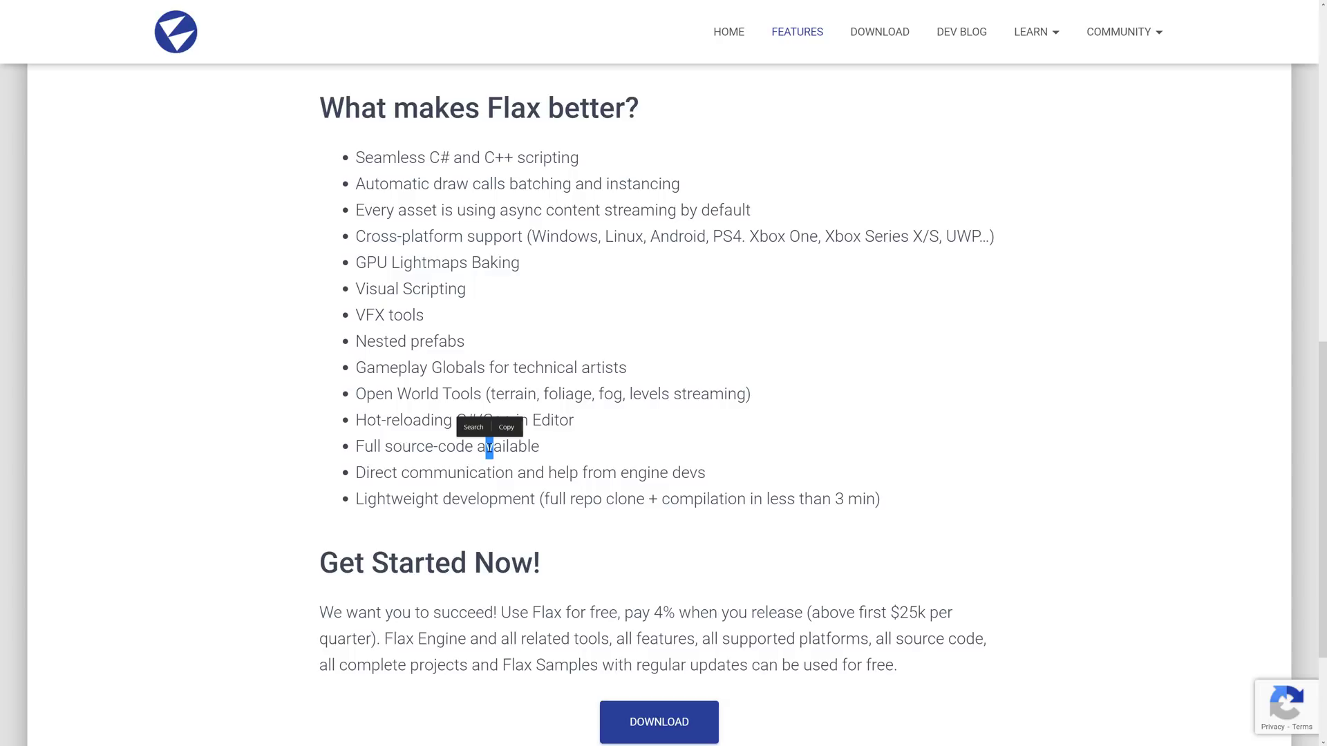
{"action": "left_click_drag", "start_coordinate": [488, 446], "coordinate": [703, 473]}
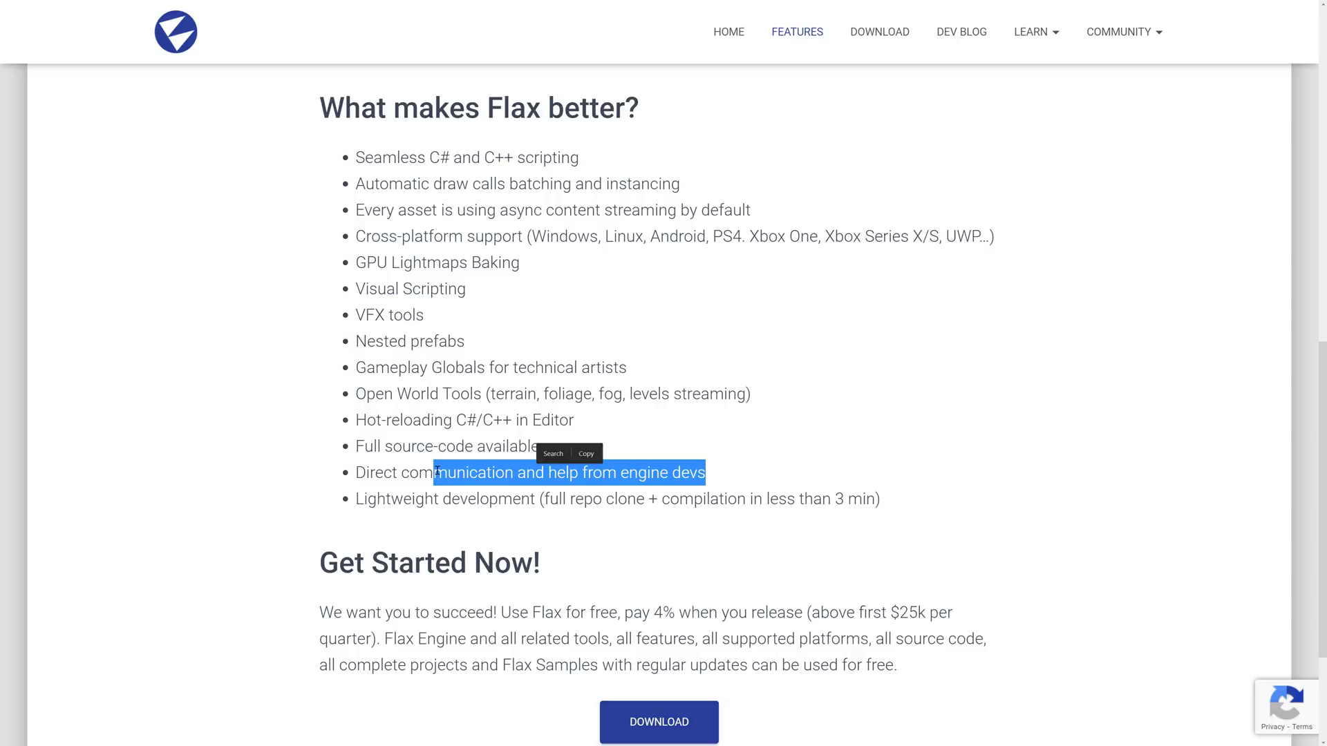
{"action": "mouse_move", "coordinate": [719, 418]}
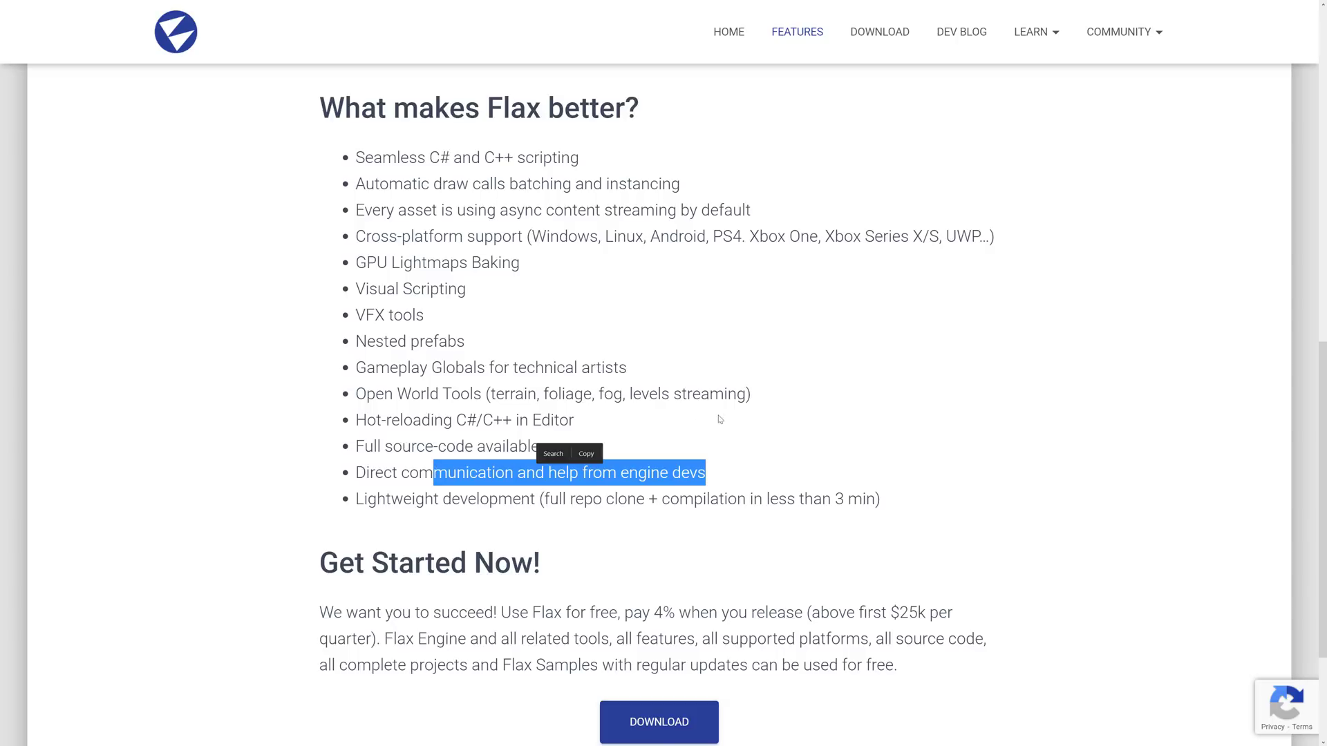
- Review the Get Started Now free-use terms further down the Features page
{"action": "scroll", "scroll_direction": "down", "scroll_amount": 3}
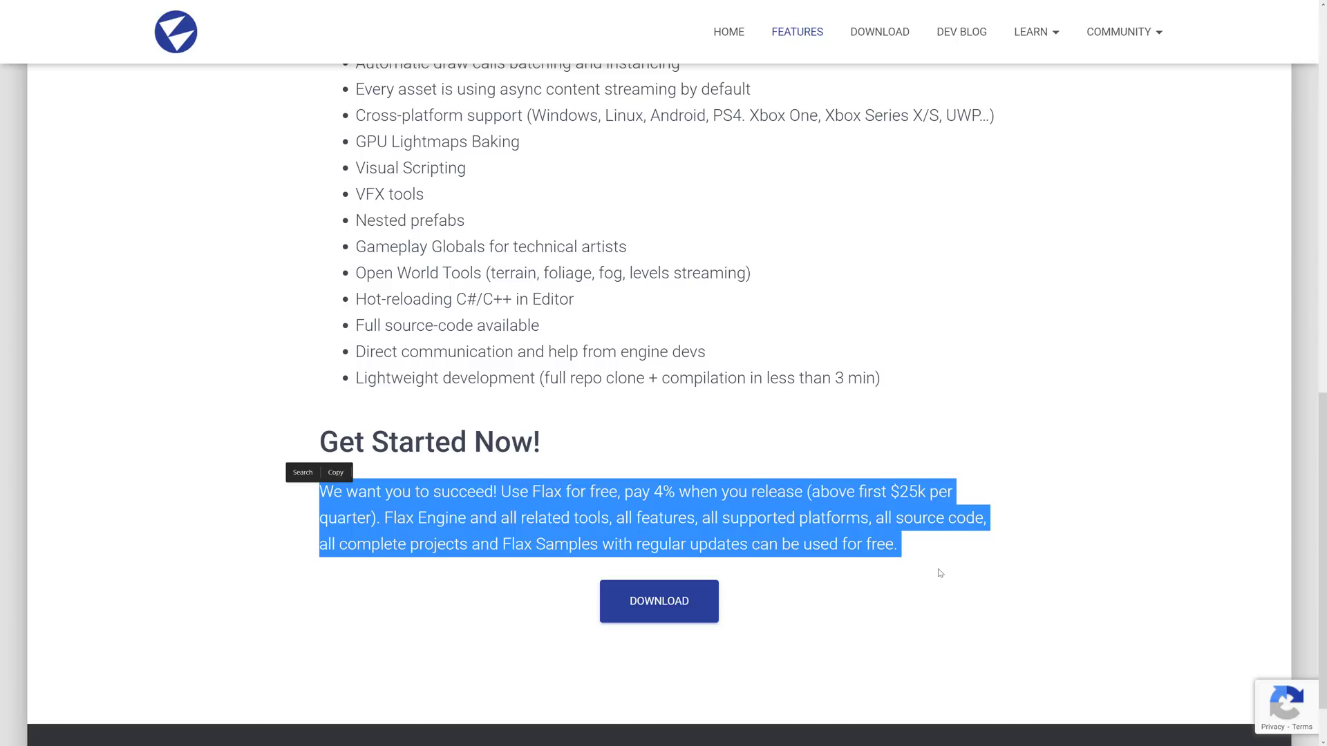
{"action": "left_click", "coordinate": [973, 518]}
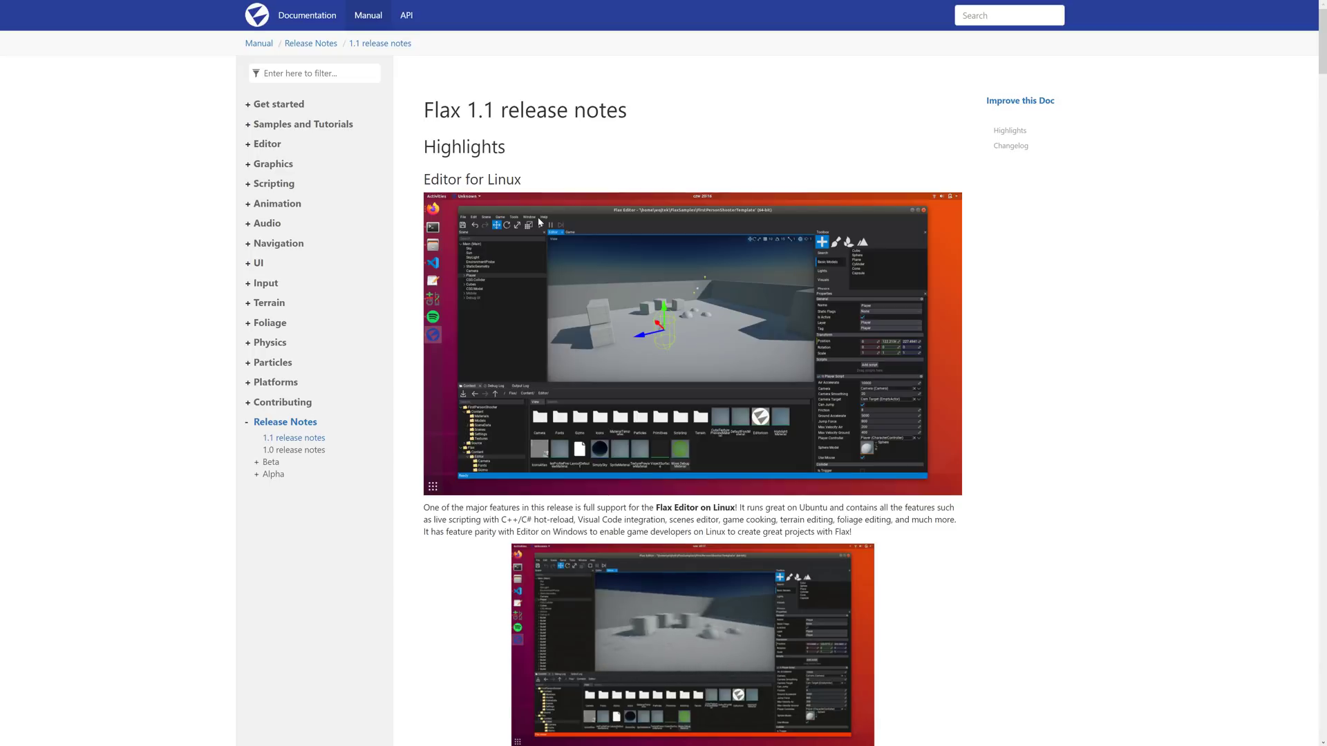
- Zoom in and read the Editor for Linux highlight down to the Splines heading
{"action": "scroll", "scroll_direction": "down", "scroll_amount": 3}
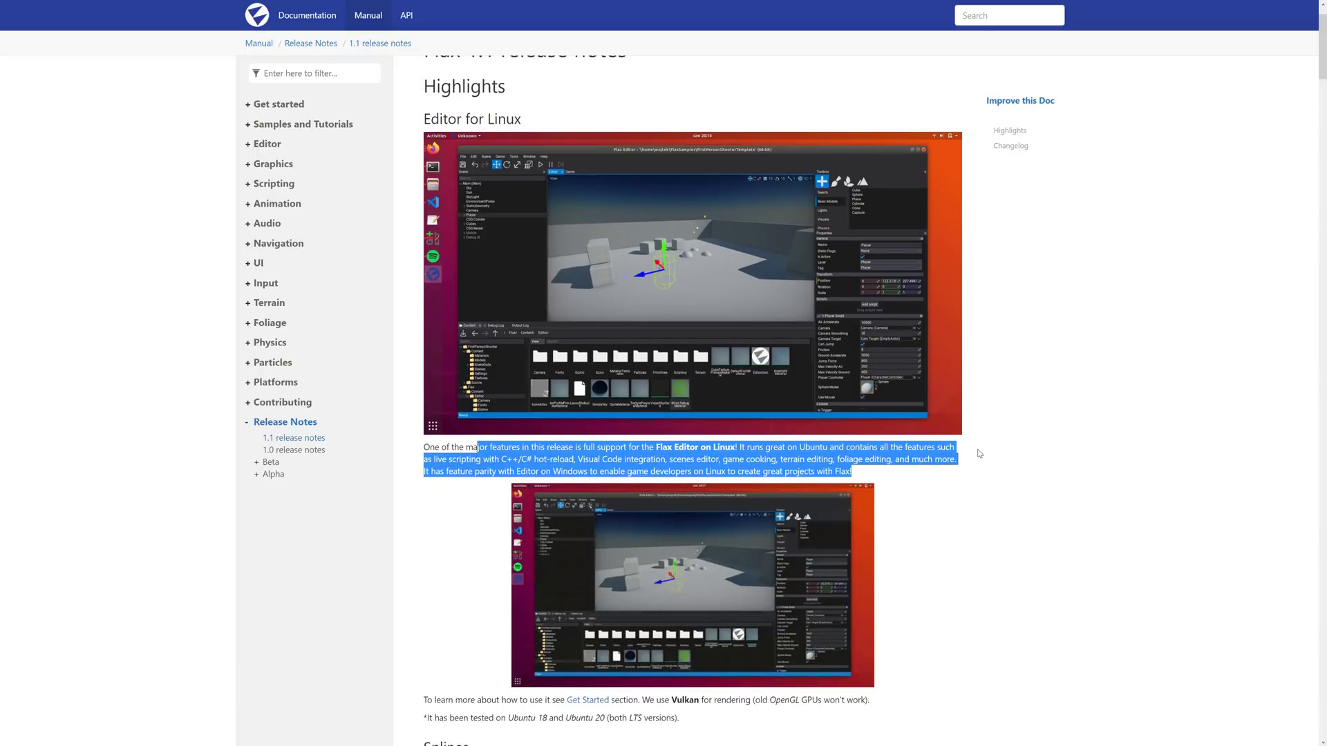
{"action": "key", "text": "ctrl+plus"}
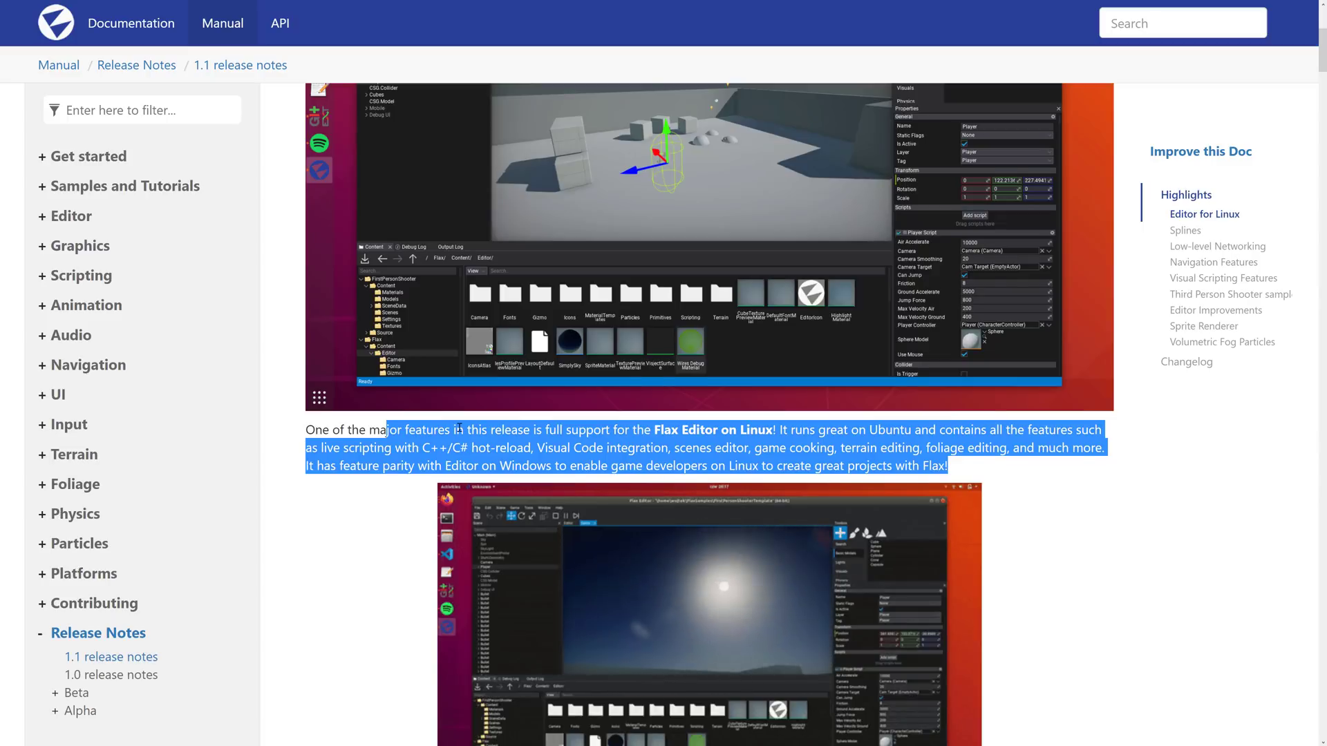
{"action": "scroll", "scroll_direction": "down", "scroll_amount": 3}
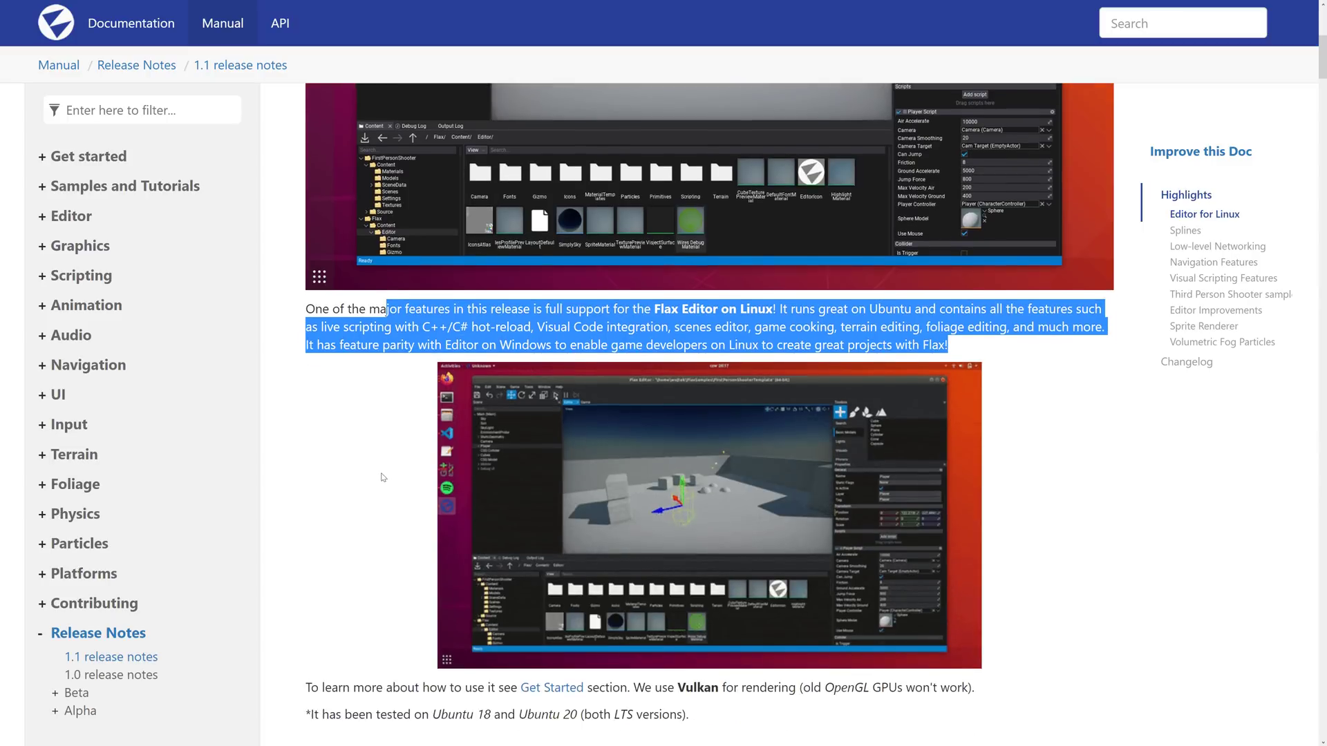
{"action": "scroll", "scroll_direction": "down", "scroll_amount": 3}
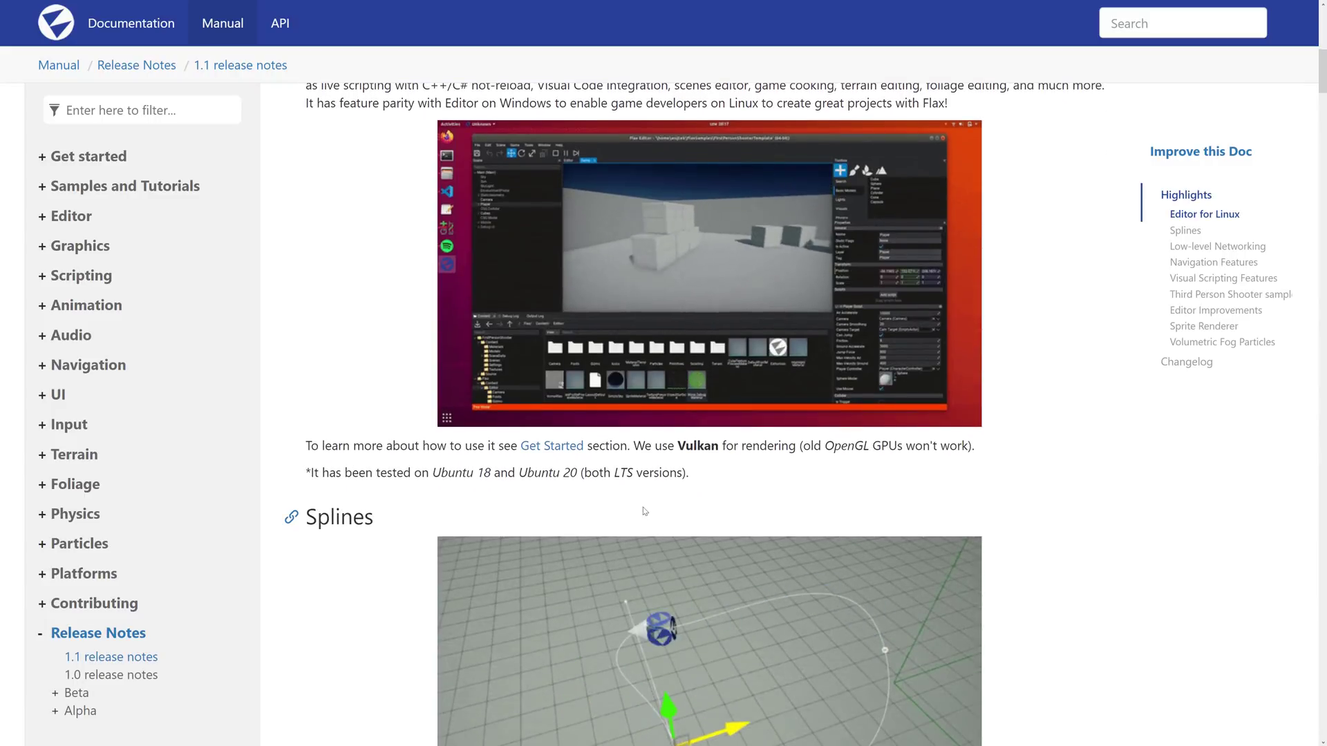
{"action": "left_click_drag", "start_coordinate": [644, 446], "coordinate": [793, 446]}
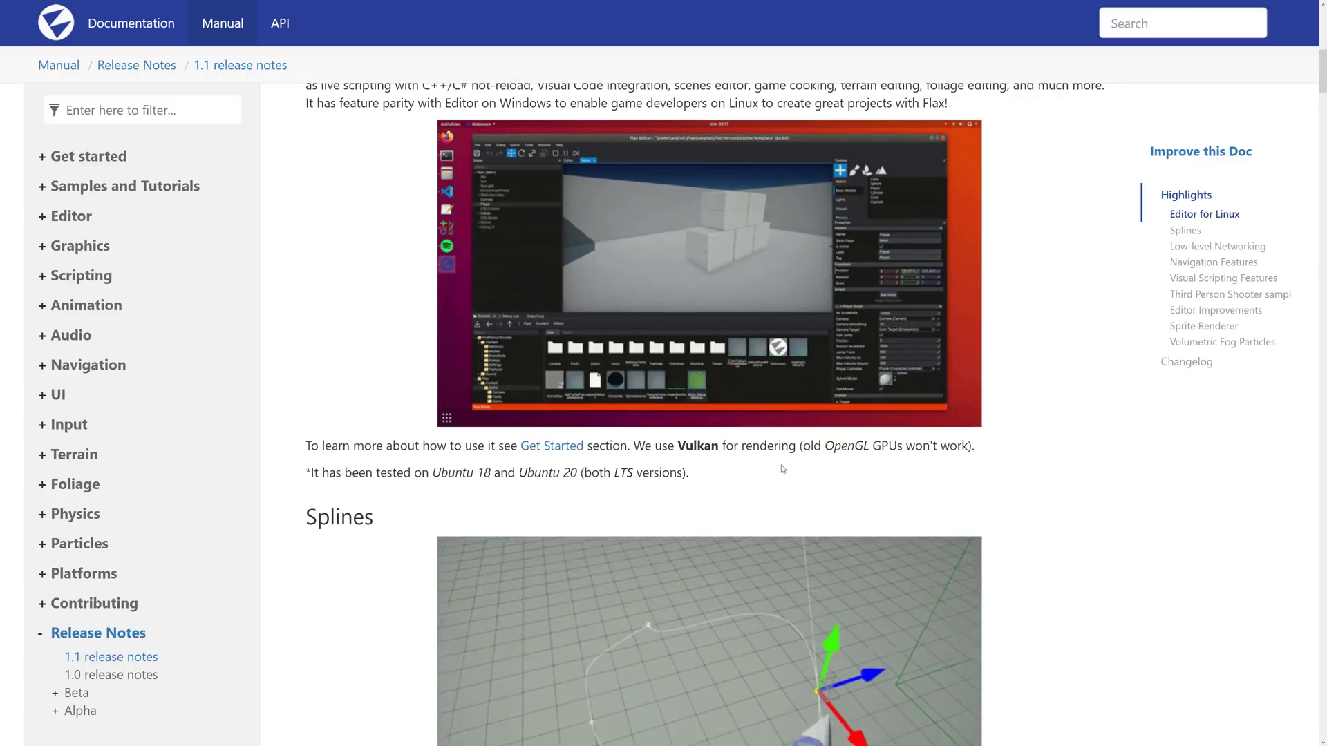
{"action": "scroll", "scroll_direction": "down", "scroll_amount": 3}
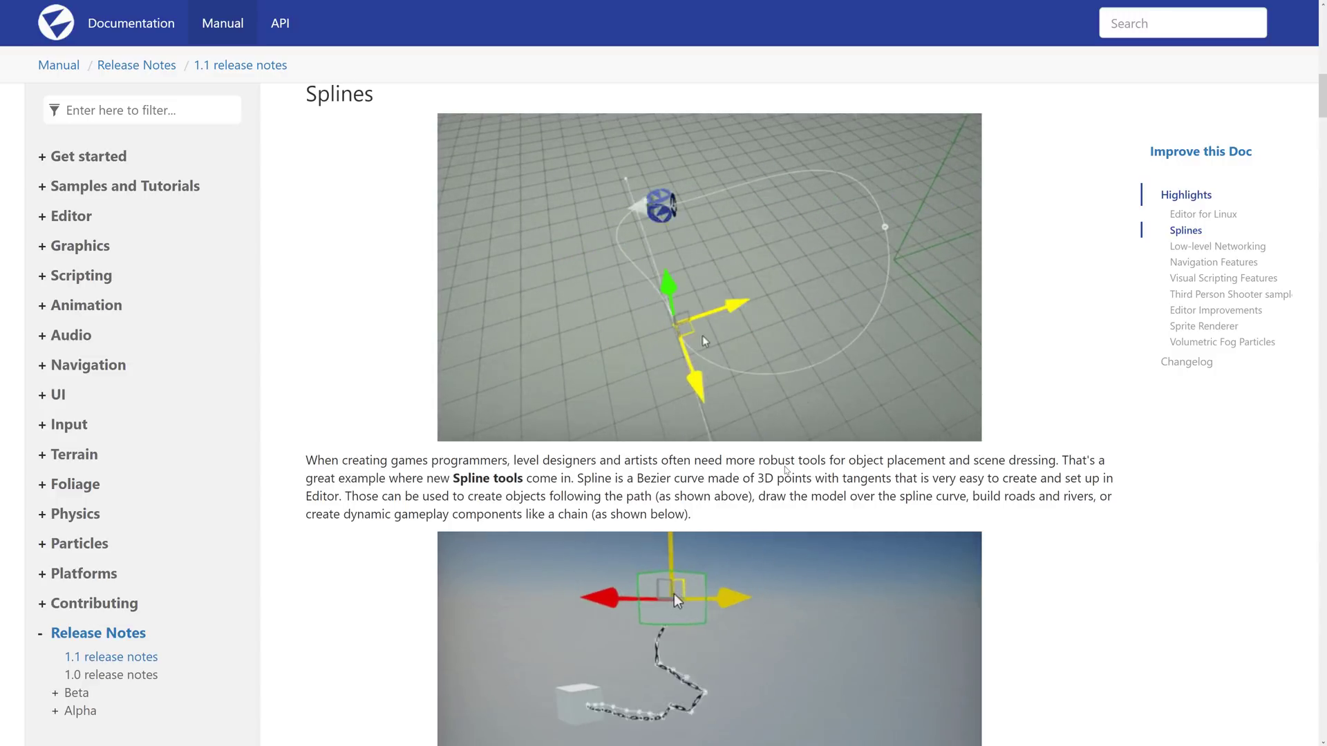
- Scroll through the Splines and Low-level Networking highlights to Navigation Features
{"action": "scroll", "scroll_direction": "down", "scroll_amount": 3}
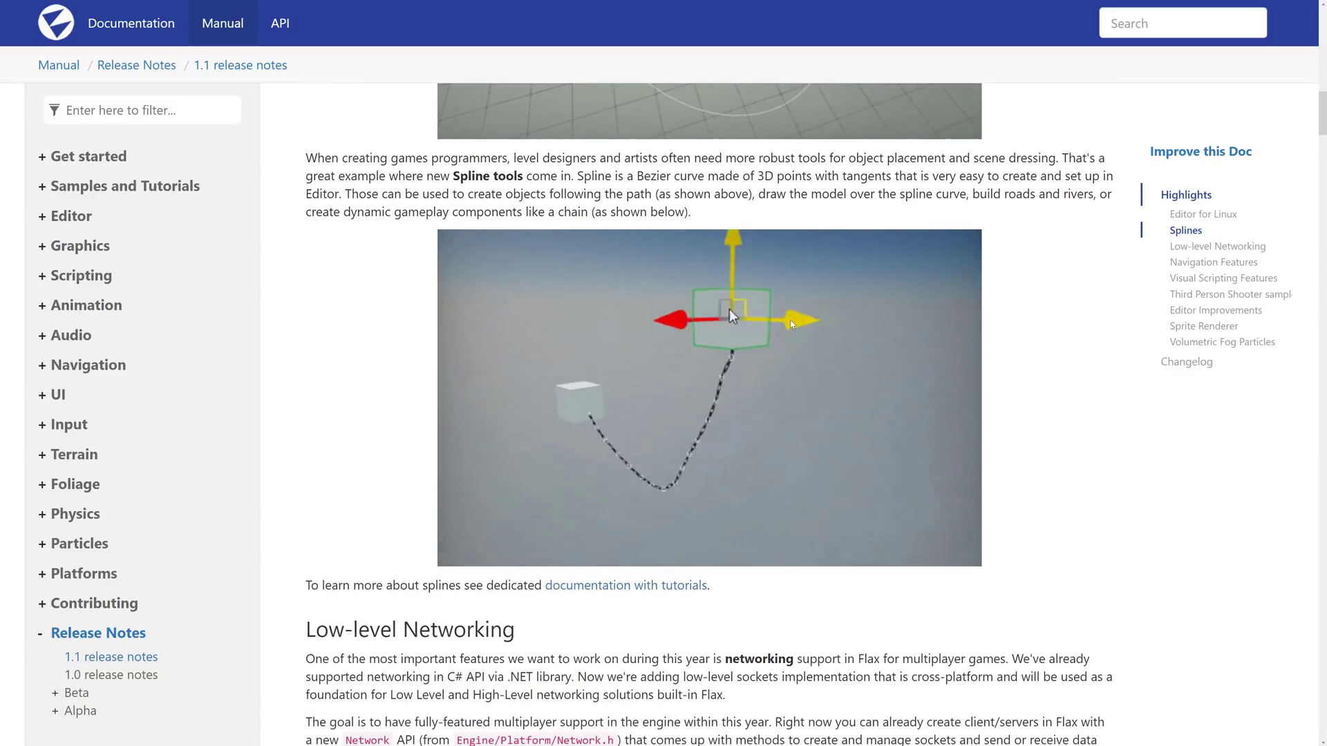
{"action": "scroll", "scroll_direction": "down", "scroll_amount": 3}
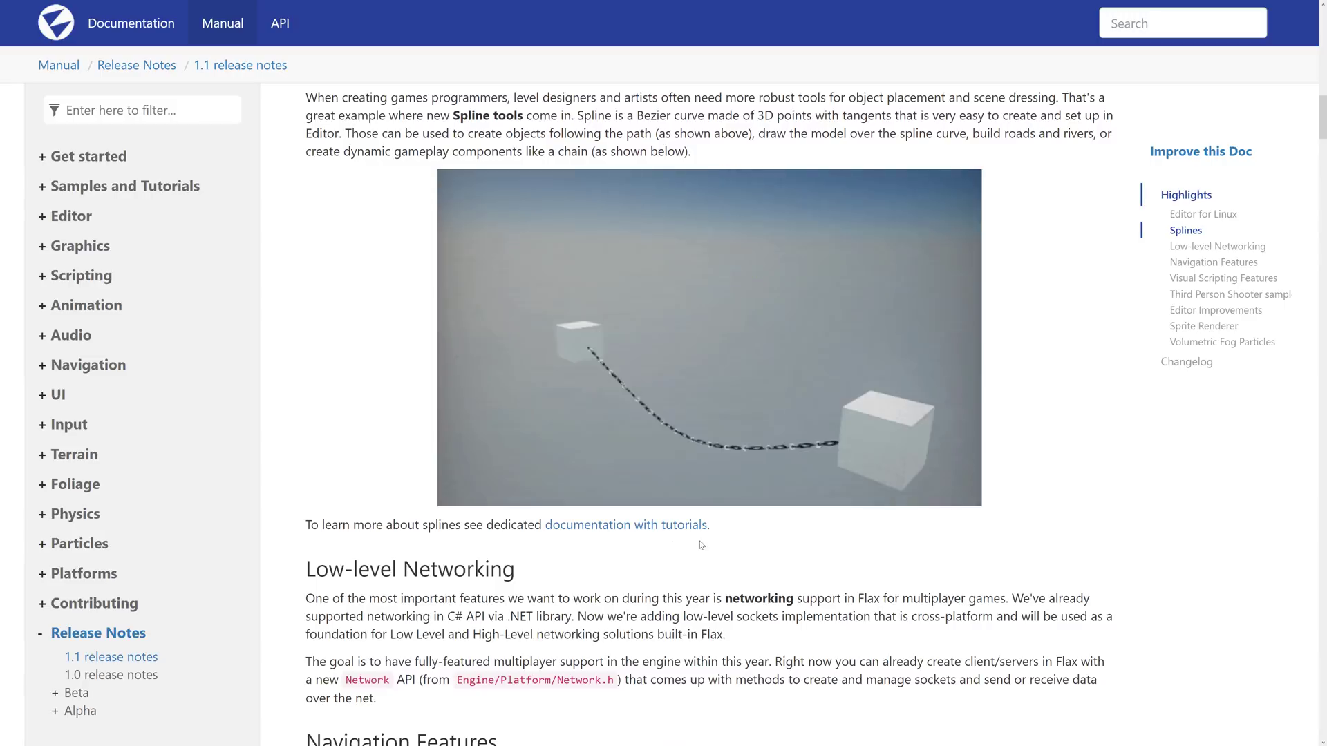
{"action": "scroll", "scroll_direction": "down", "scroll_amount": 3}
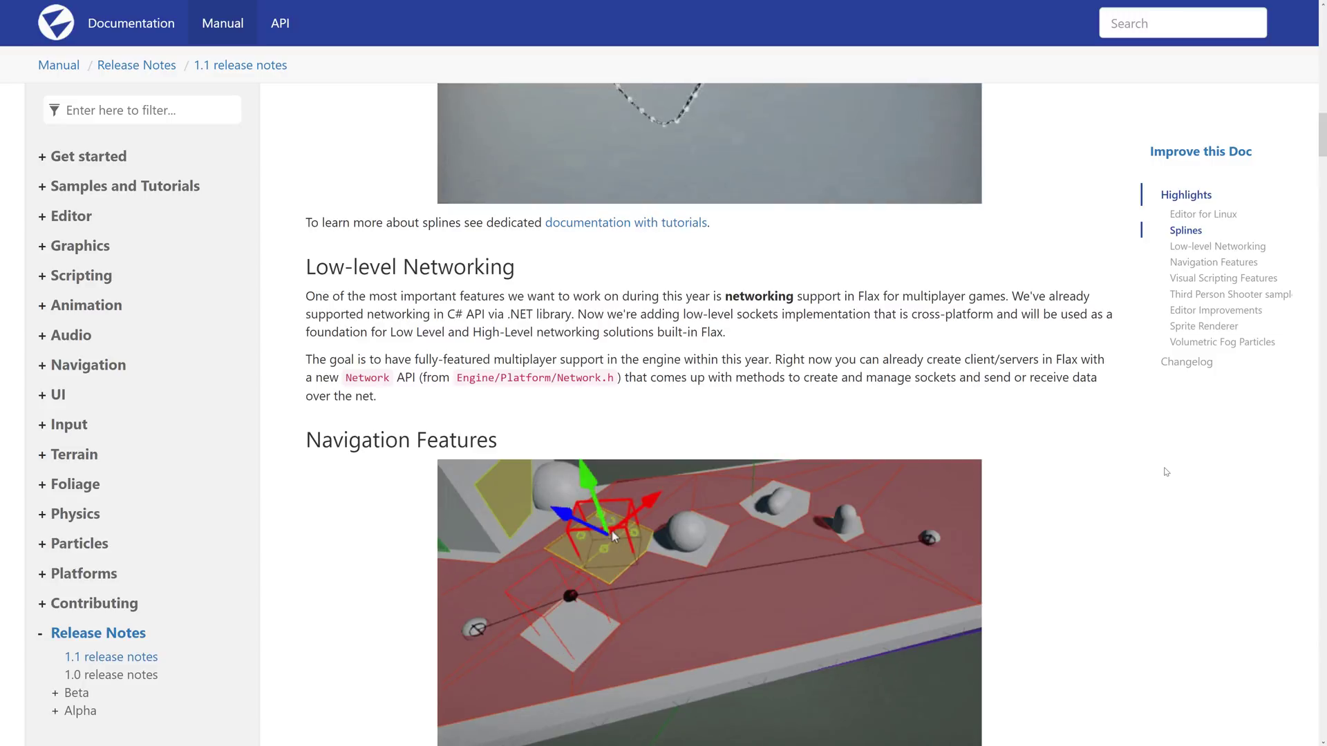
{"action": "scroll", "scroll_direction": "down", "scroll_amount": 3}
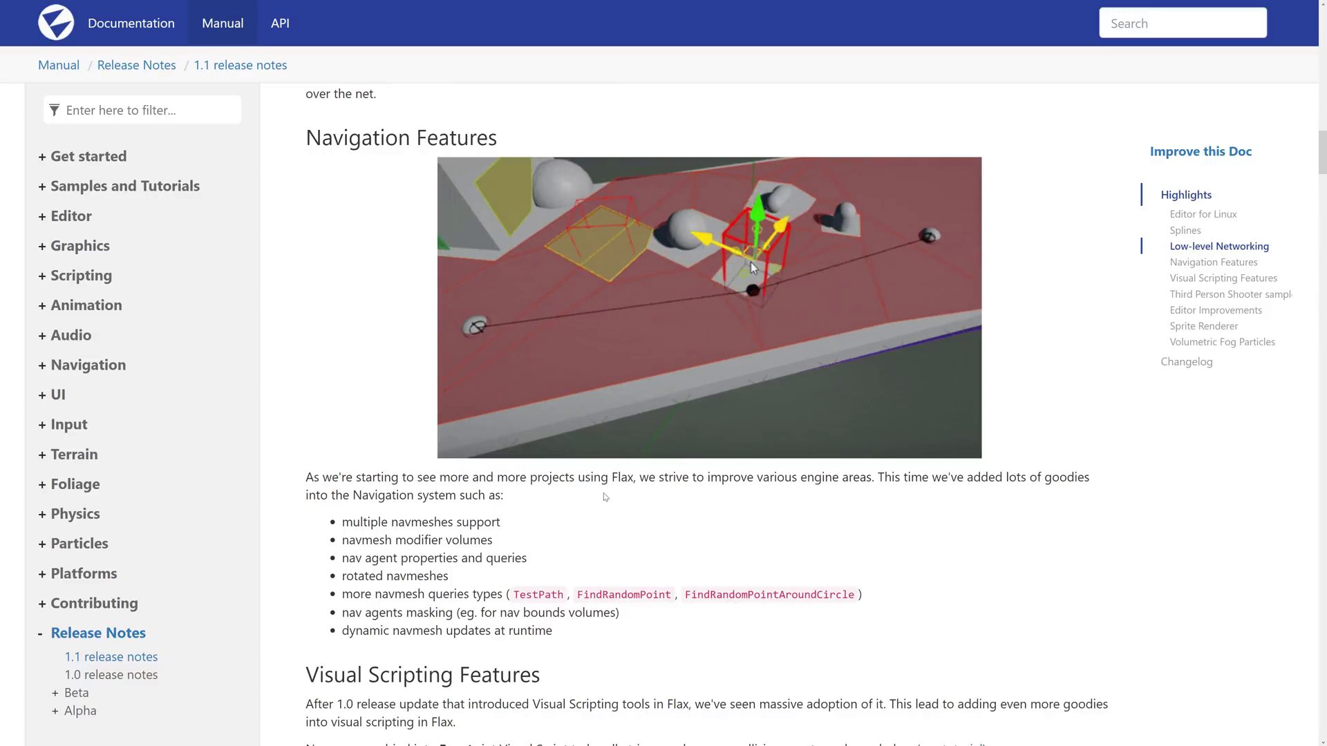
- Scroll past the navmesh bullet list to the Visual Scripting Features node graph
{"action": "scroll", "scroll_direction": "down", "scroll_amount": 3}
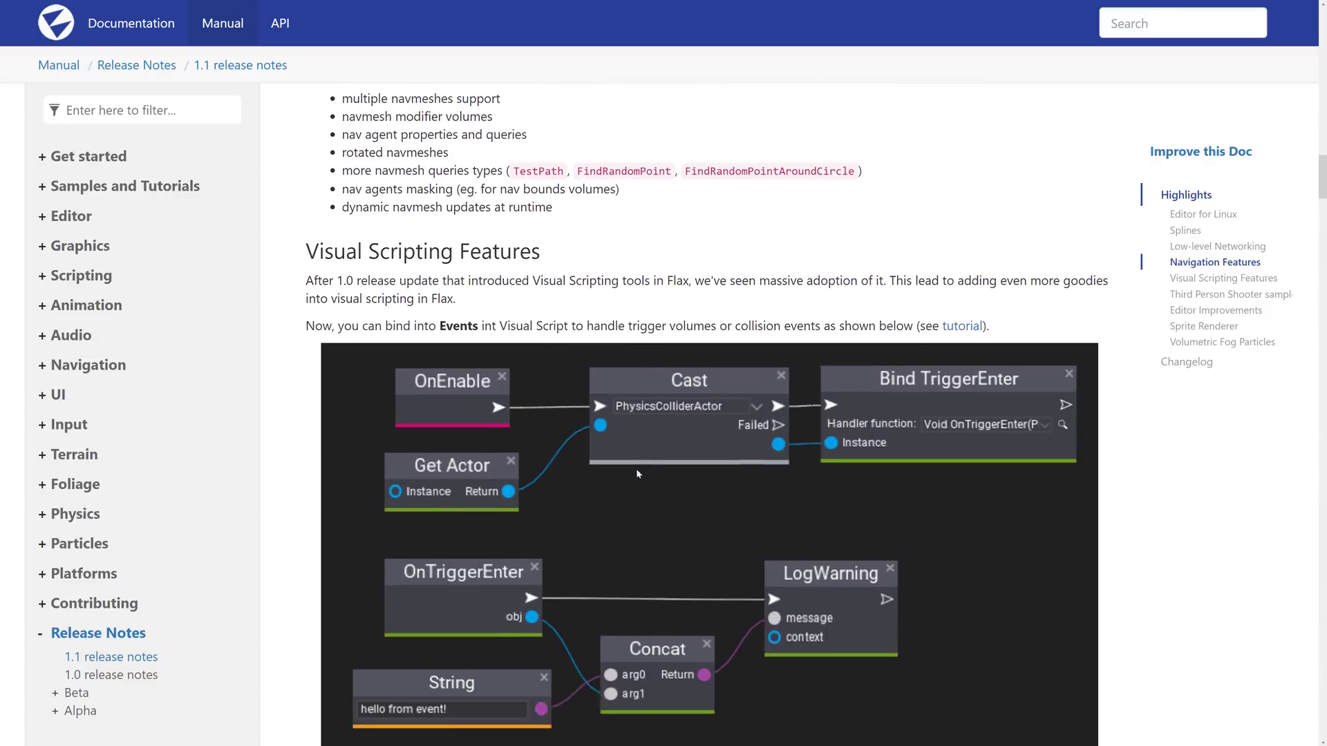
- Examine the OnEnable/Cast/Bind TriggerEnter graph, then reach the reroute node example
{"action": "scroll", "scroll_direction": "down", "scroll_amount": 3}
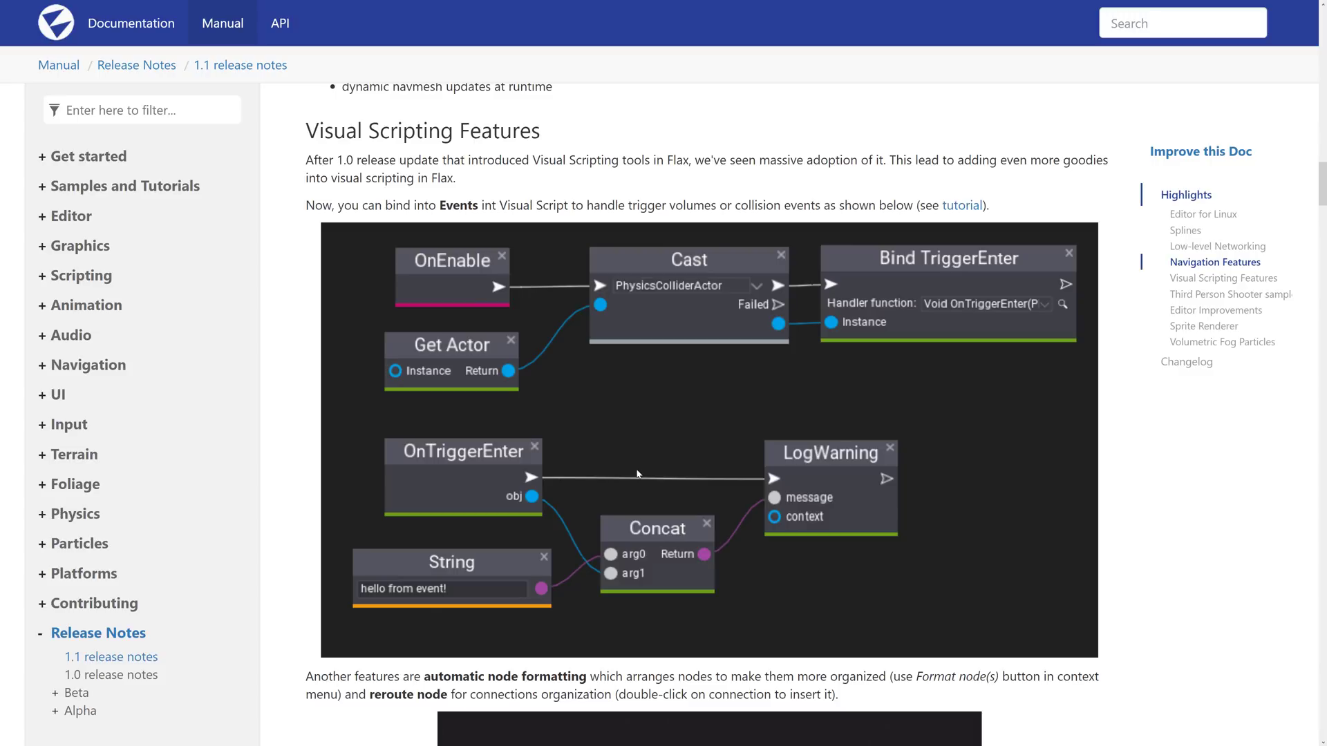
{"action": "left_click_drag", "start_coordinate": [438, 205], "coordinate": [556, 204]}
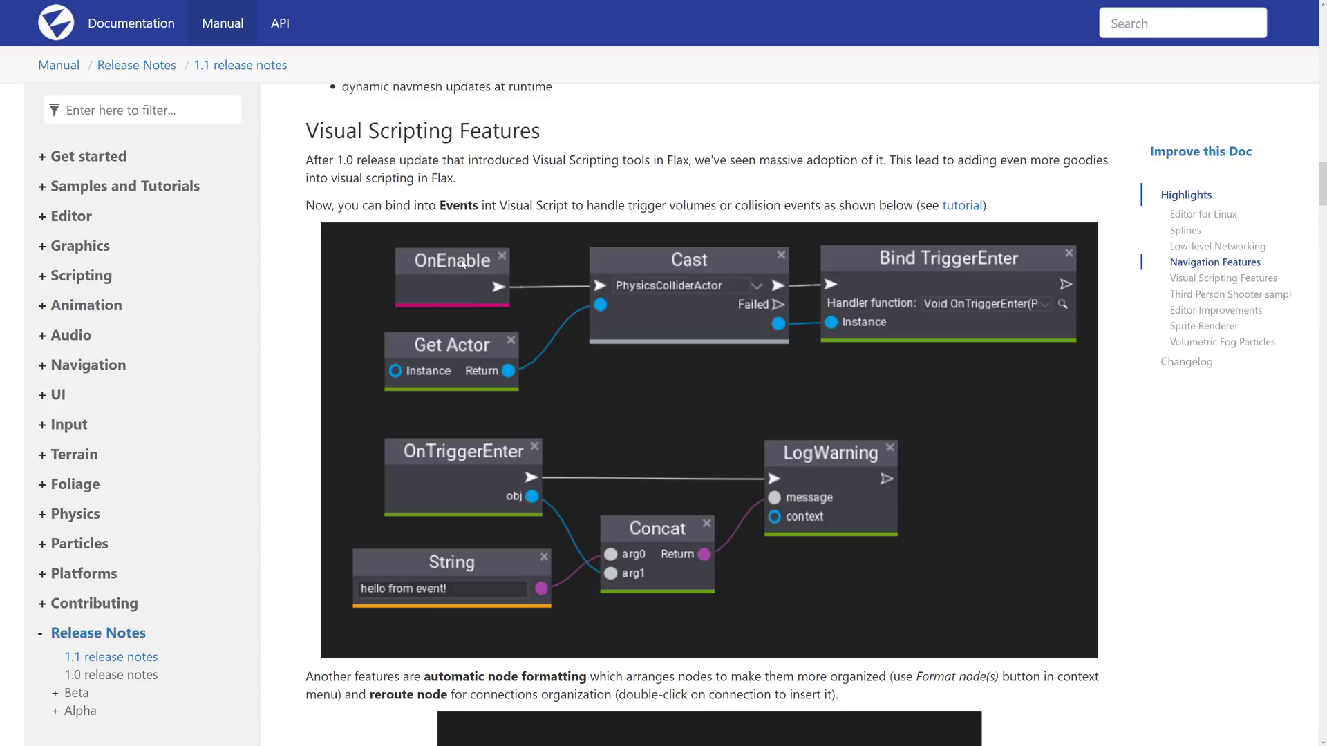
{"action": "mouse_move", "coordinate": [477, 281]}
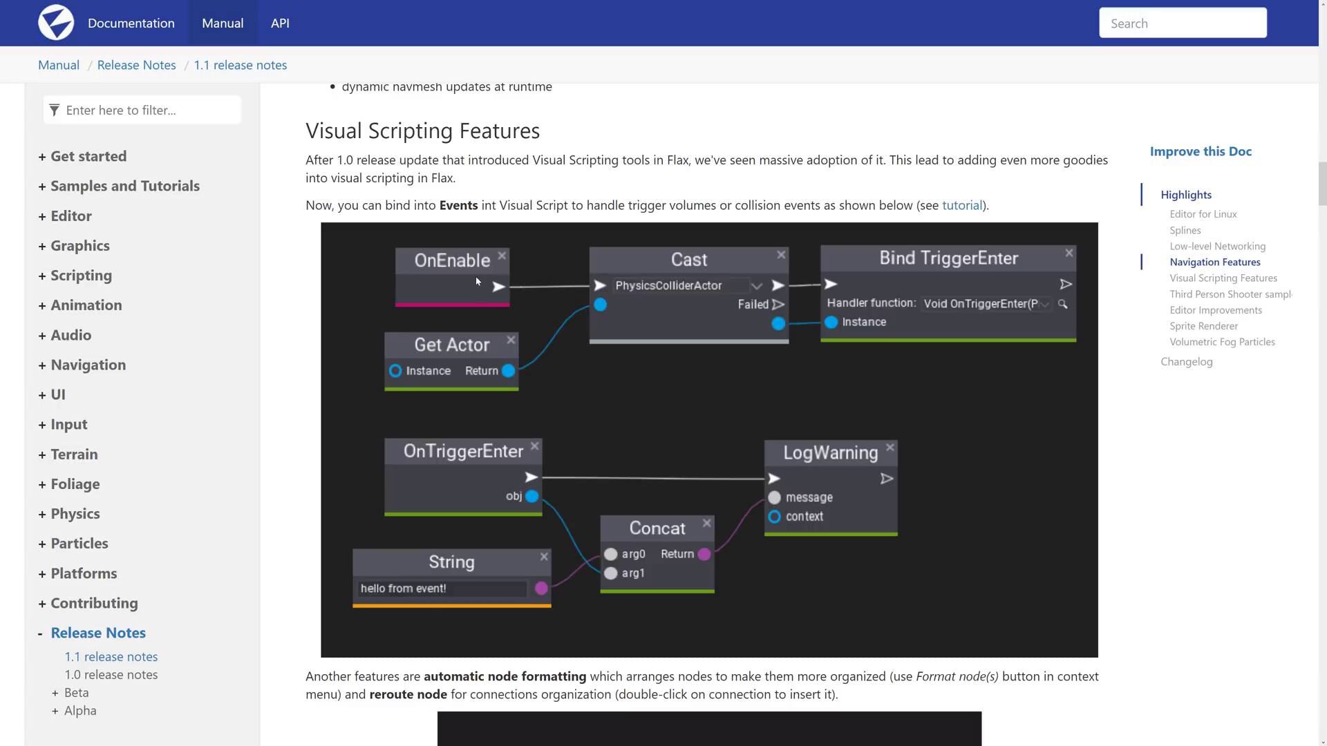
{"action": "mouse_move", "coordinate": [444, 370]}
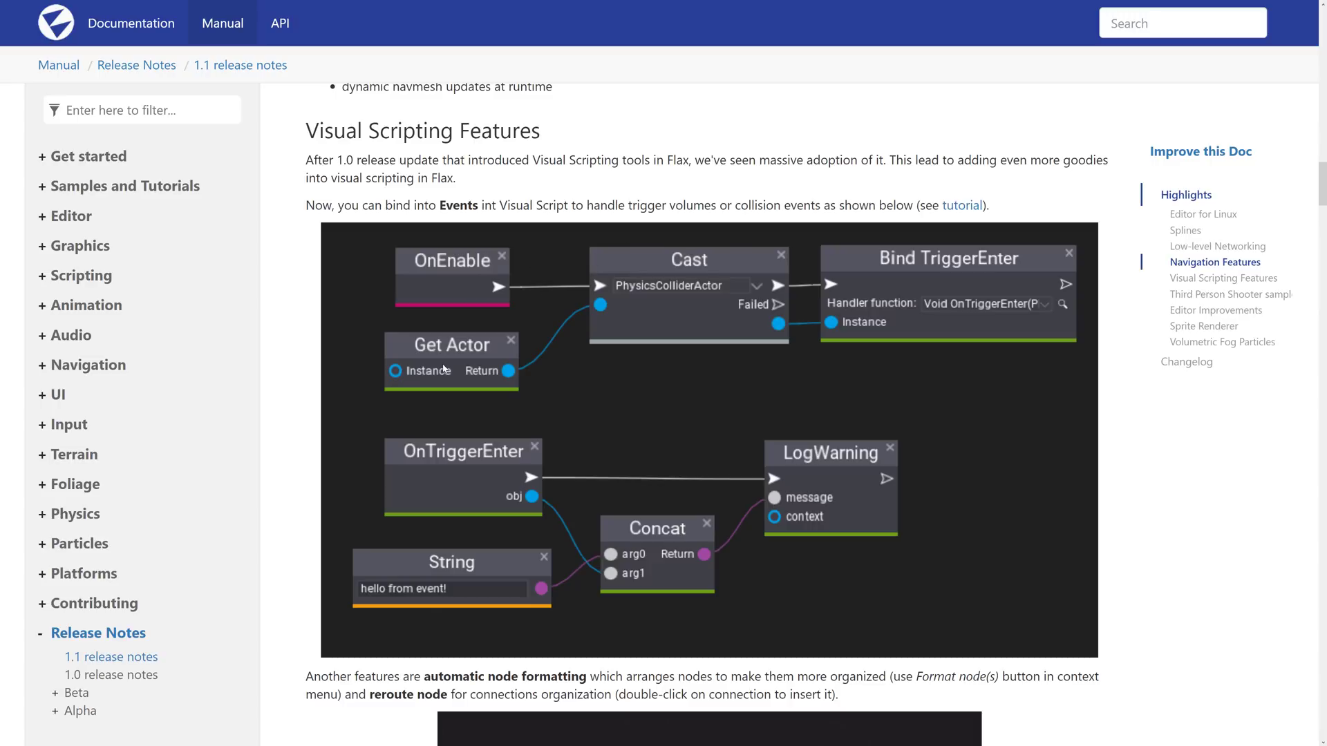
{"action": "mouse_move", "coordinate": [937, 261]}
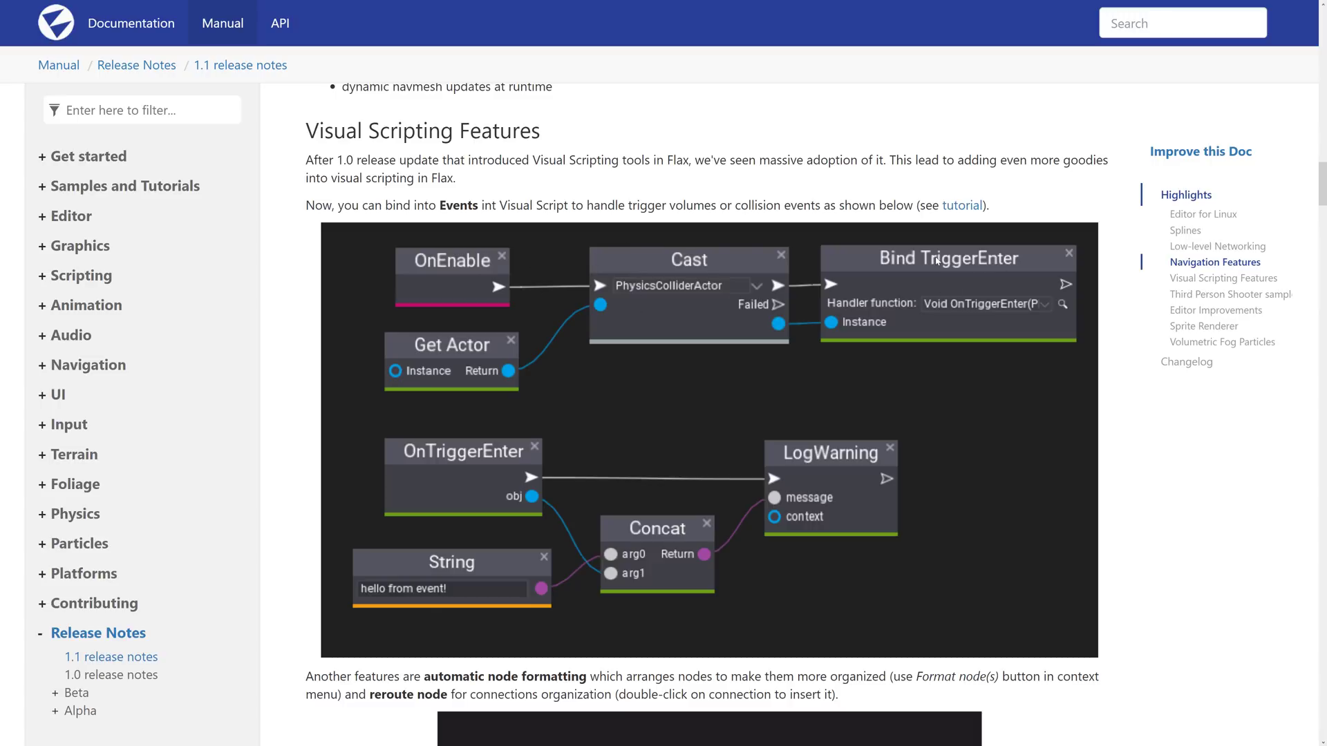
{"action": "mouse_move", "coordinate": [631, 391]}
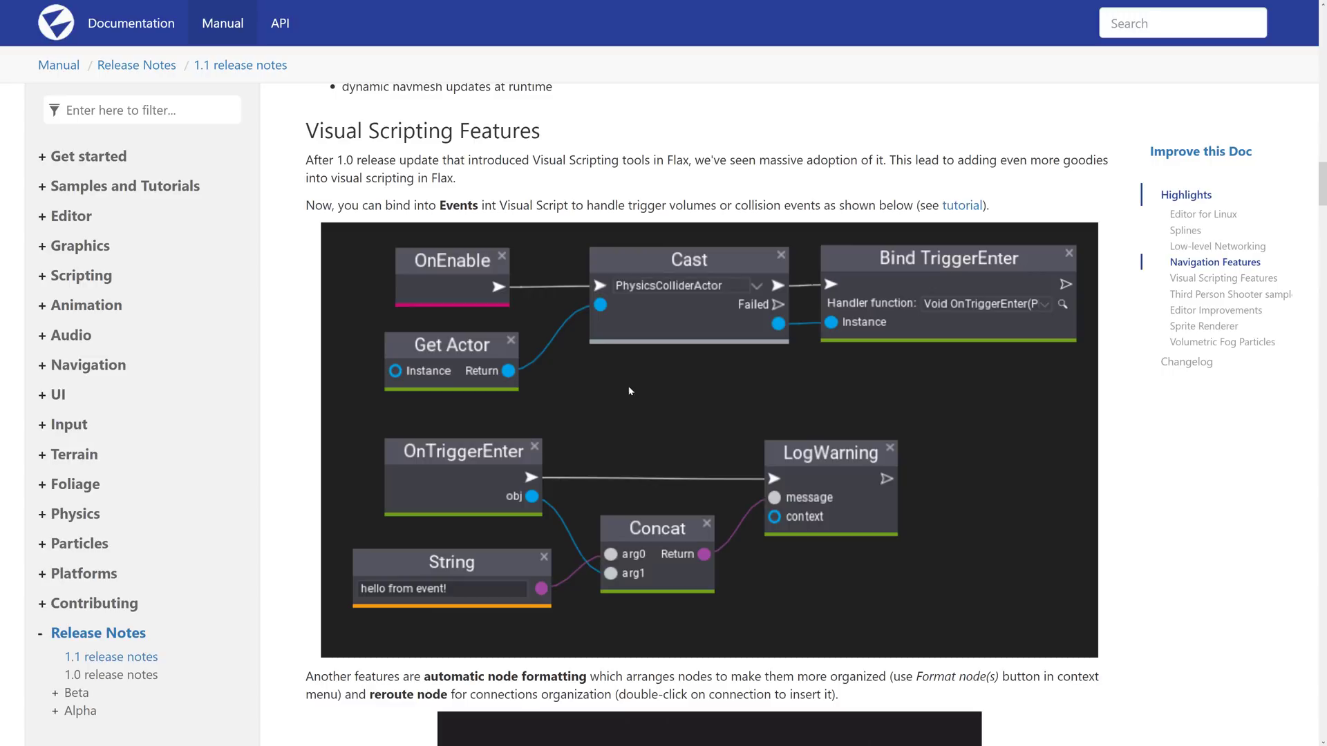
{"action": "mouse_move", "coordinate": [606, 594]}
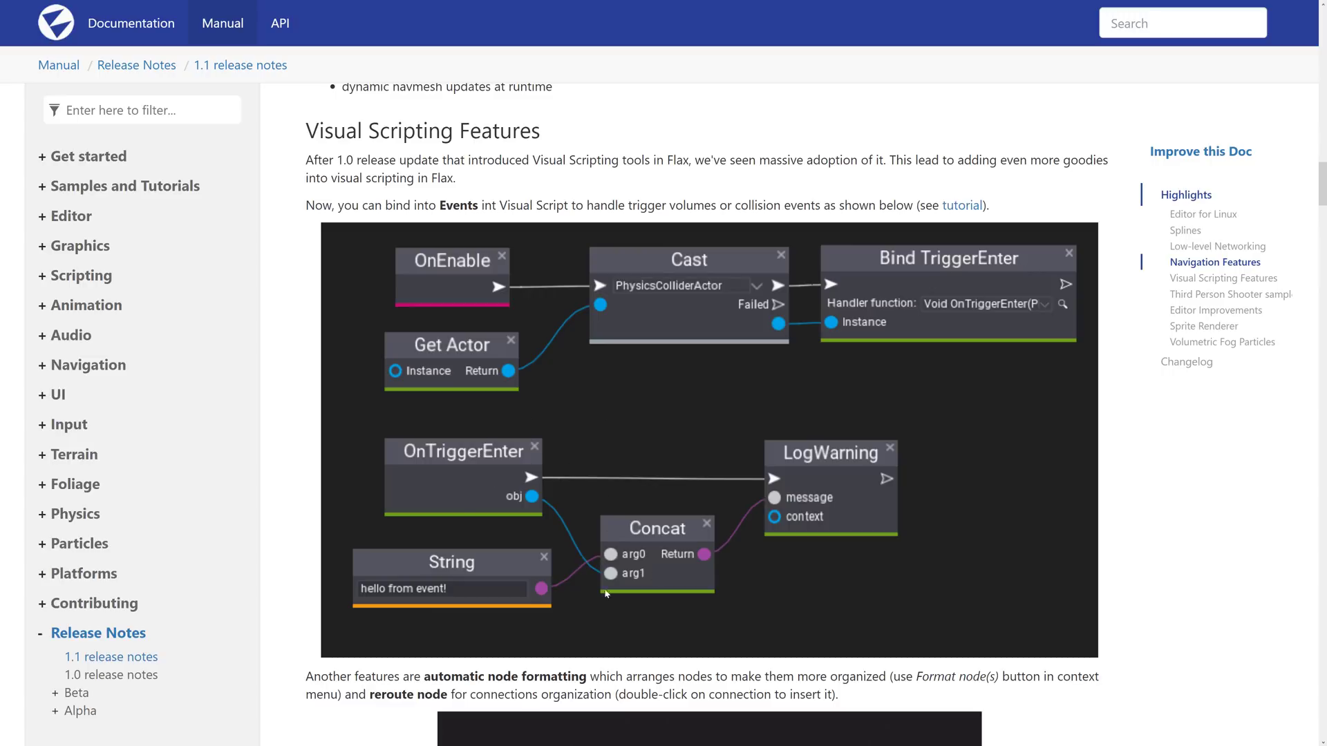
{"action": "mouse_move", "coordinate": [987, 301]}
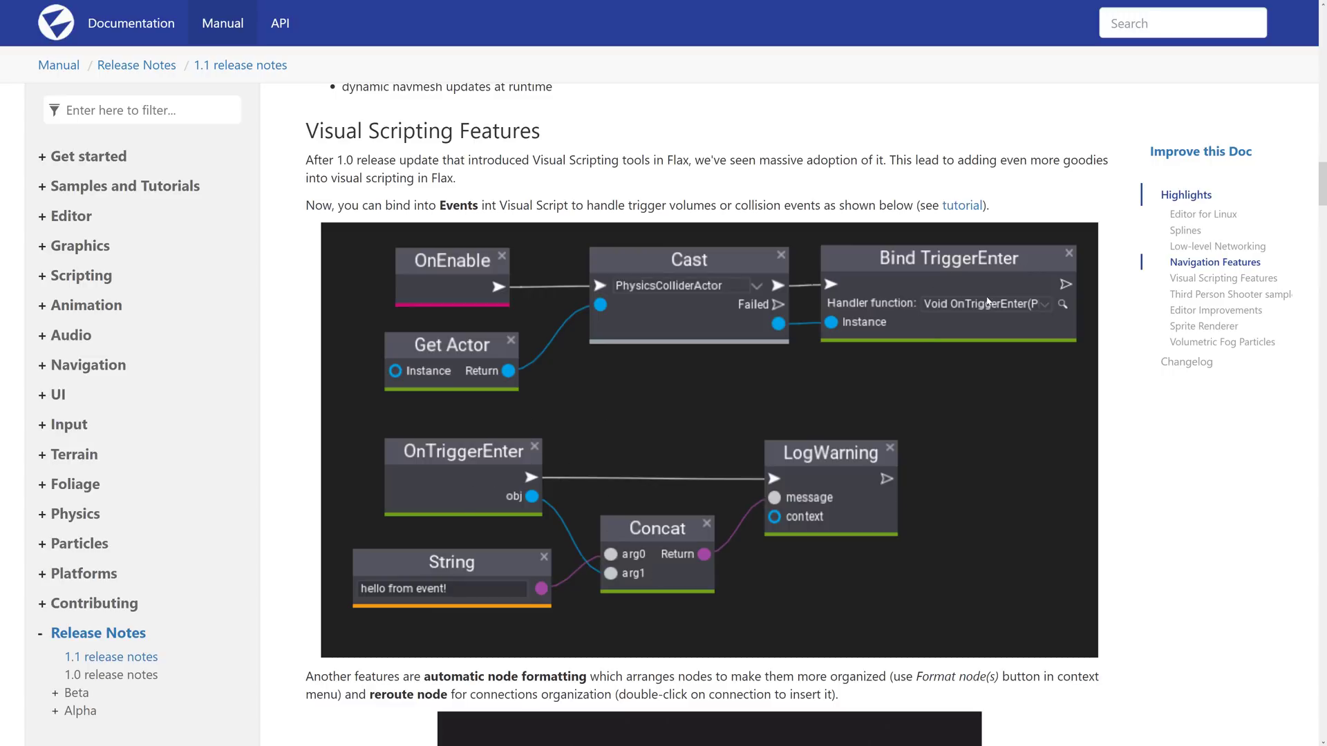
{"action": "scroll", "scroll_direction": "down", "scroll_amount": 3}
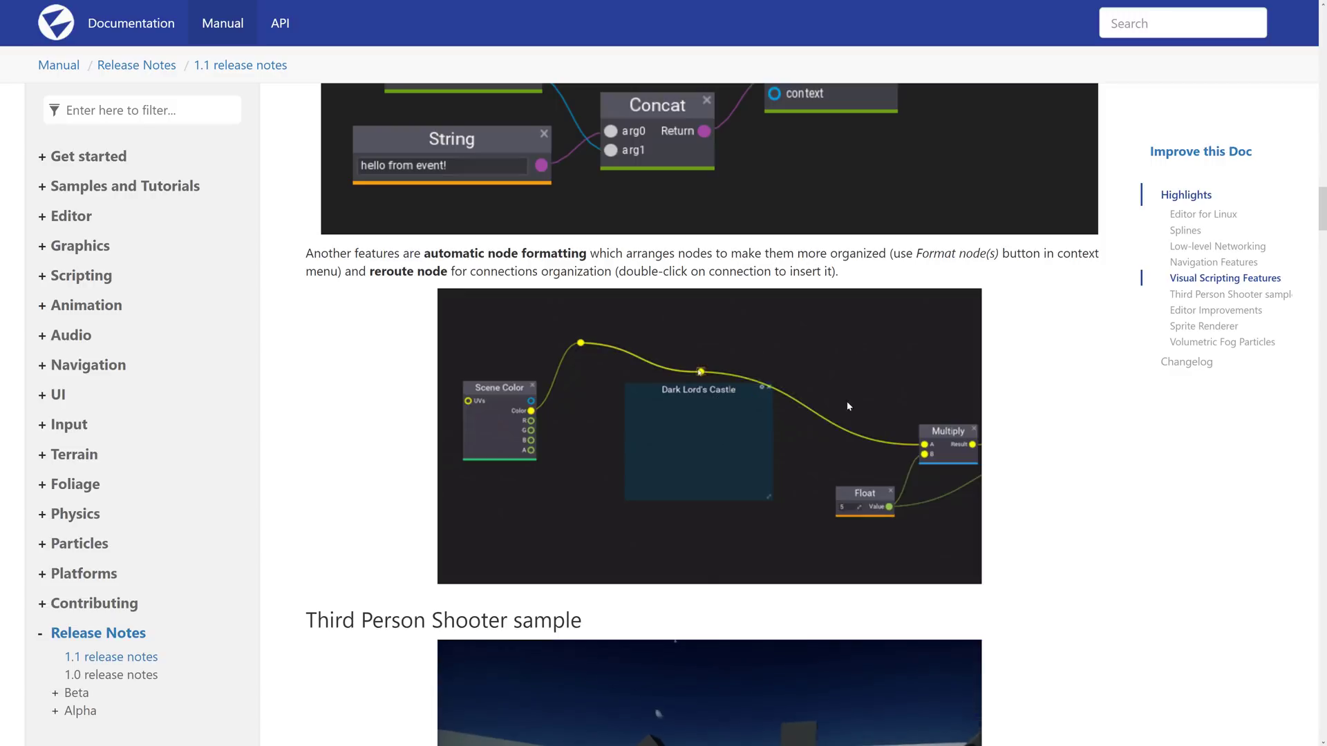
- Scroll past the Third Person Shooter sample screenshot to the Editor Improvements list
{"action": "scroll", "scroll_direction": "down", "scroll_amount": 3}
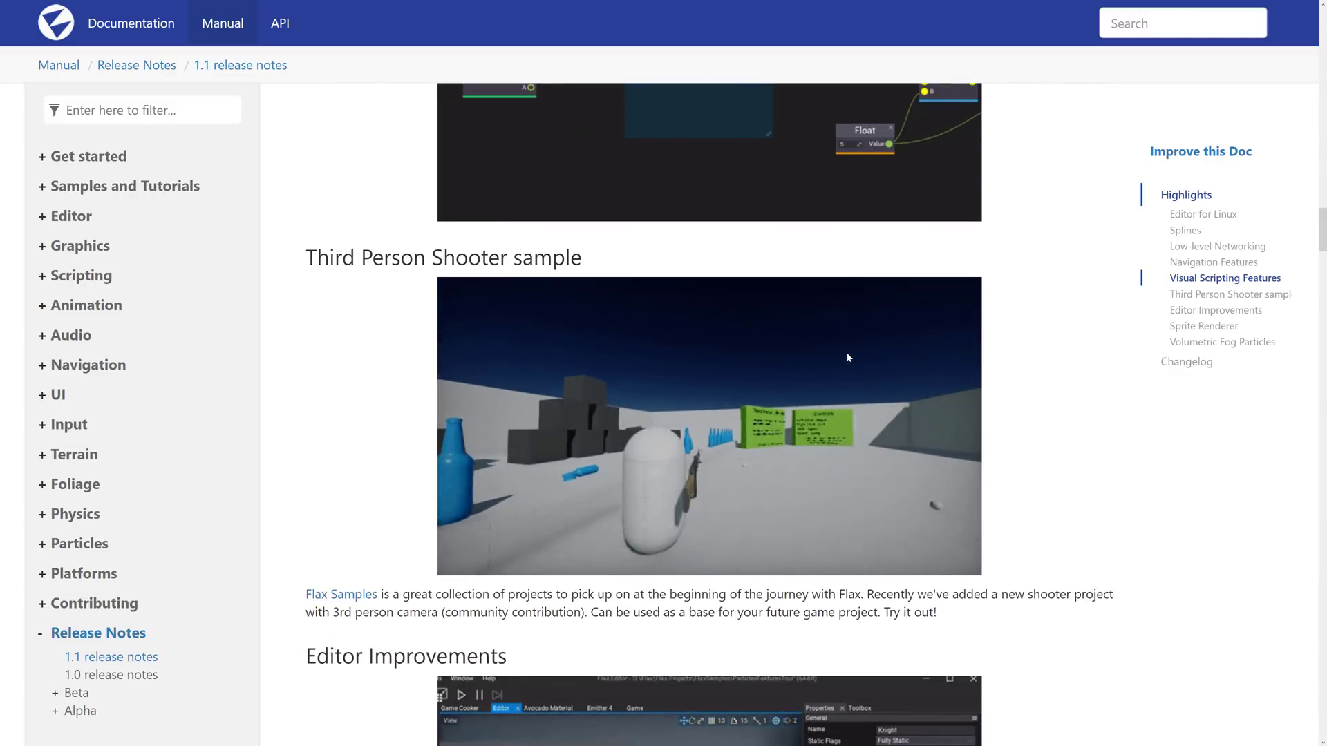
{"action": "scroll", "scroll_direction": "down", "scroll_amount": 3}
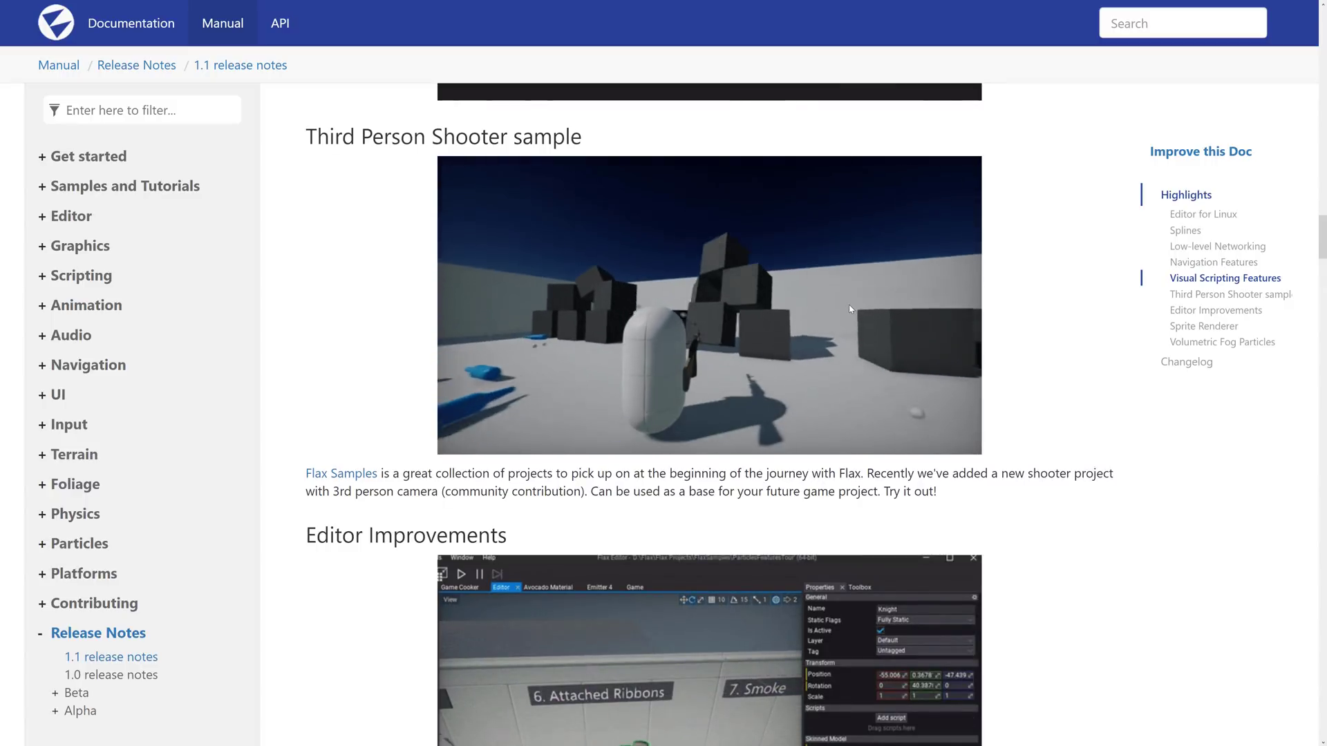
{"action": "scroll", "scroll_direction": "down", "scroll_amount": 3}
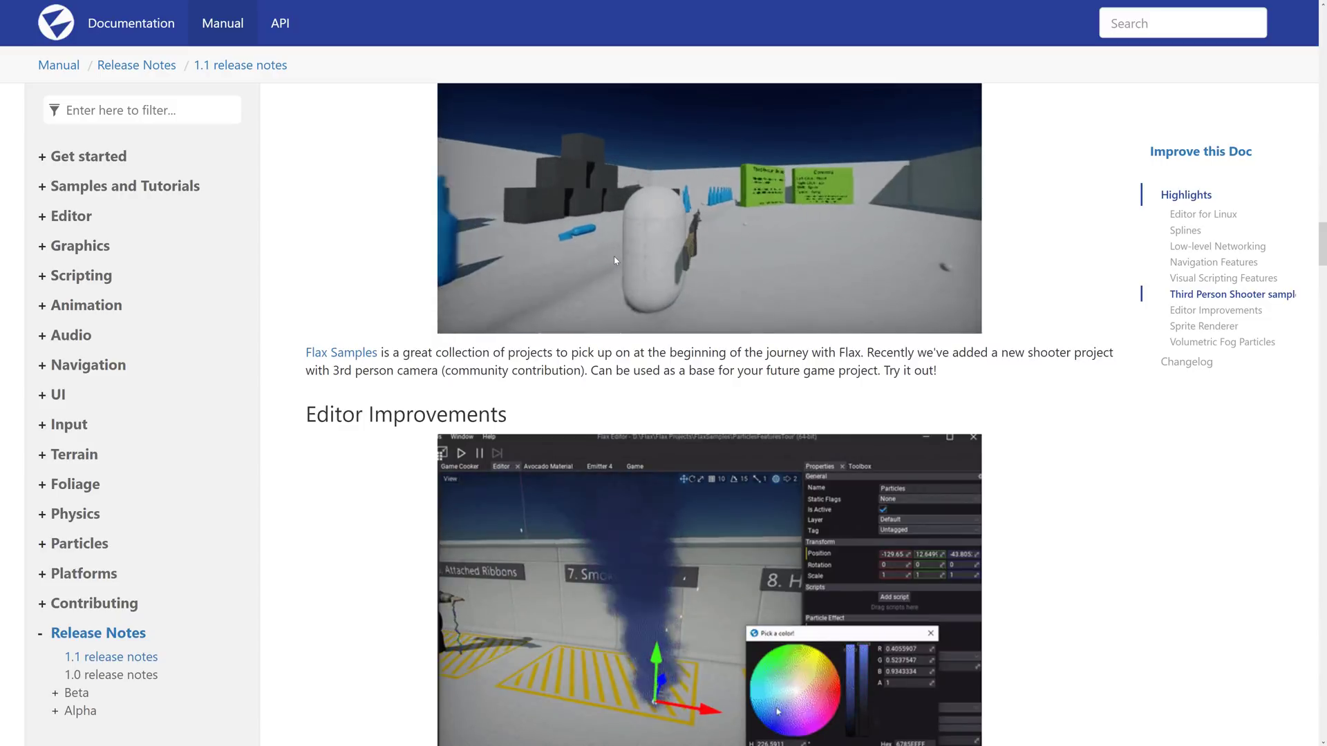
{"action": "scroll", "scroll_direction": "down", "scroll_amount": 3}
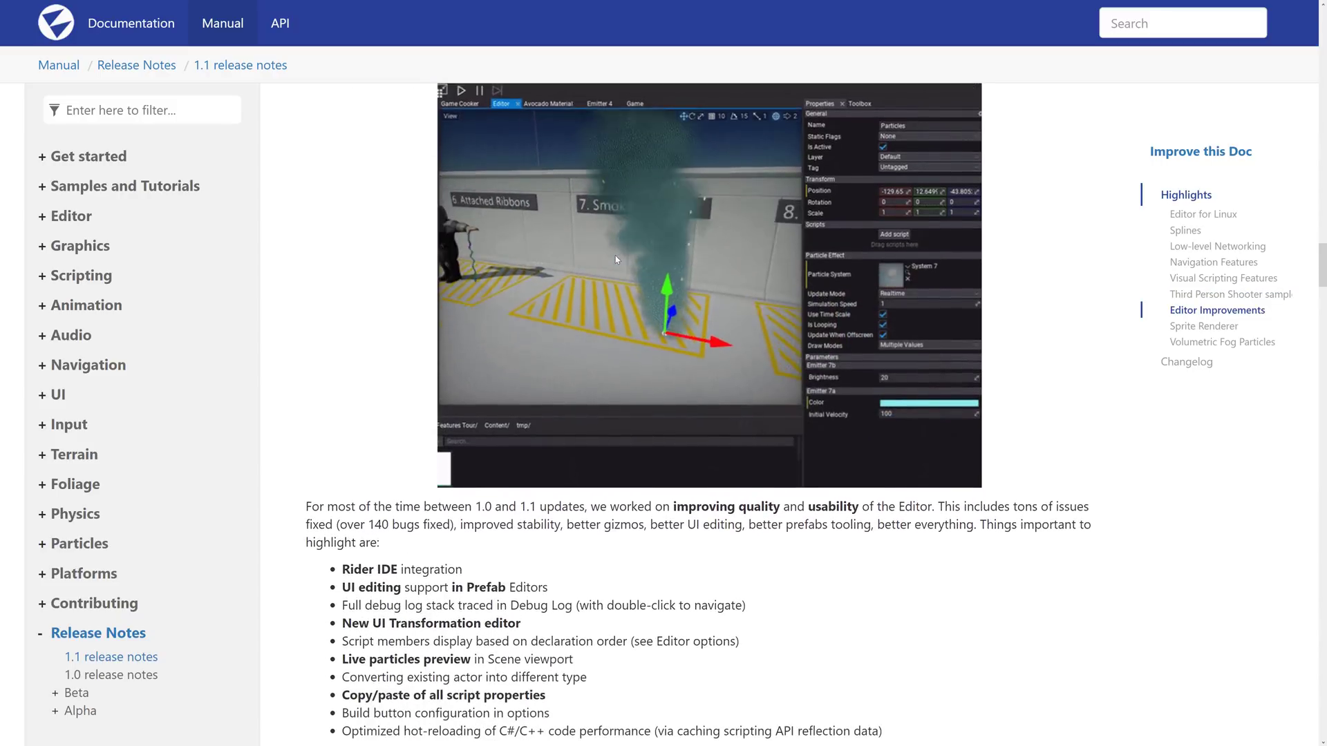
- Scroll past the Editor Improvements list and Debug Log stack examples to the Sprite Renderer heading
{"action": "scroll", "scroll_direction": "down", "scroll_amount": 3}
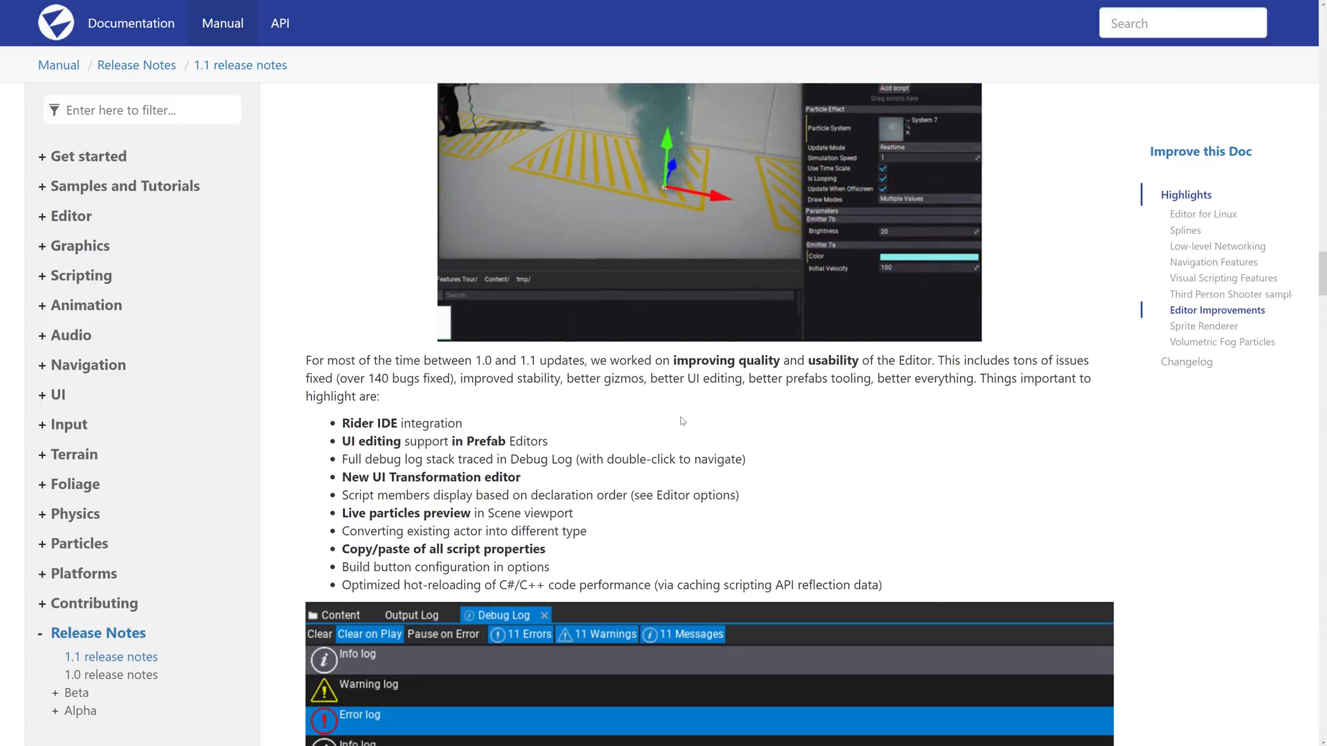
{"action": "scroll", "scroll_direction": "down", "scroll_amount": 3}
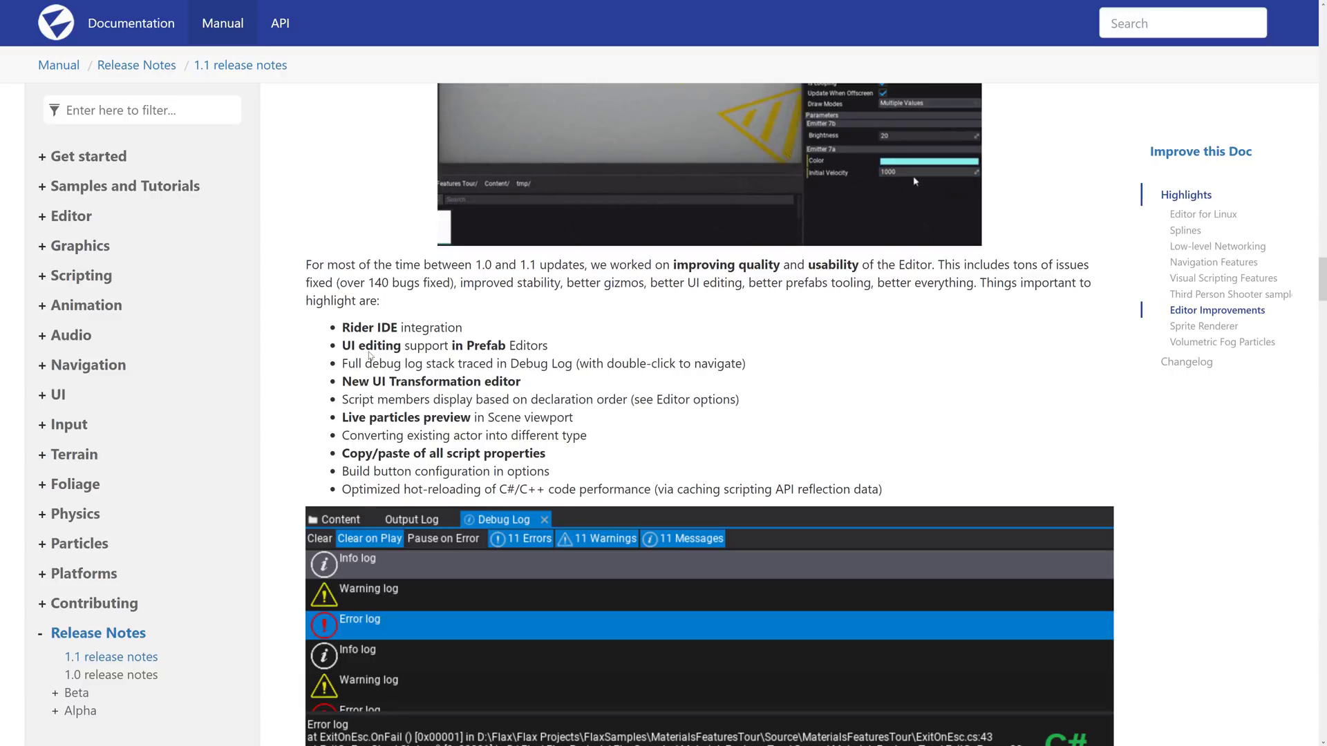
{"action": "scroll", "scroll_direction": "down", "scroll_amount": 3}
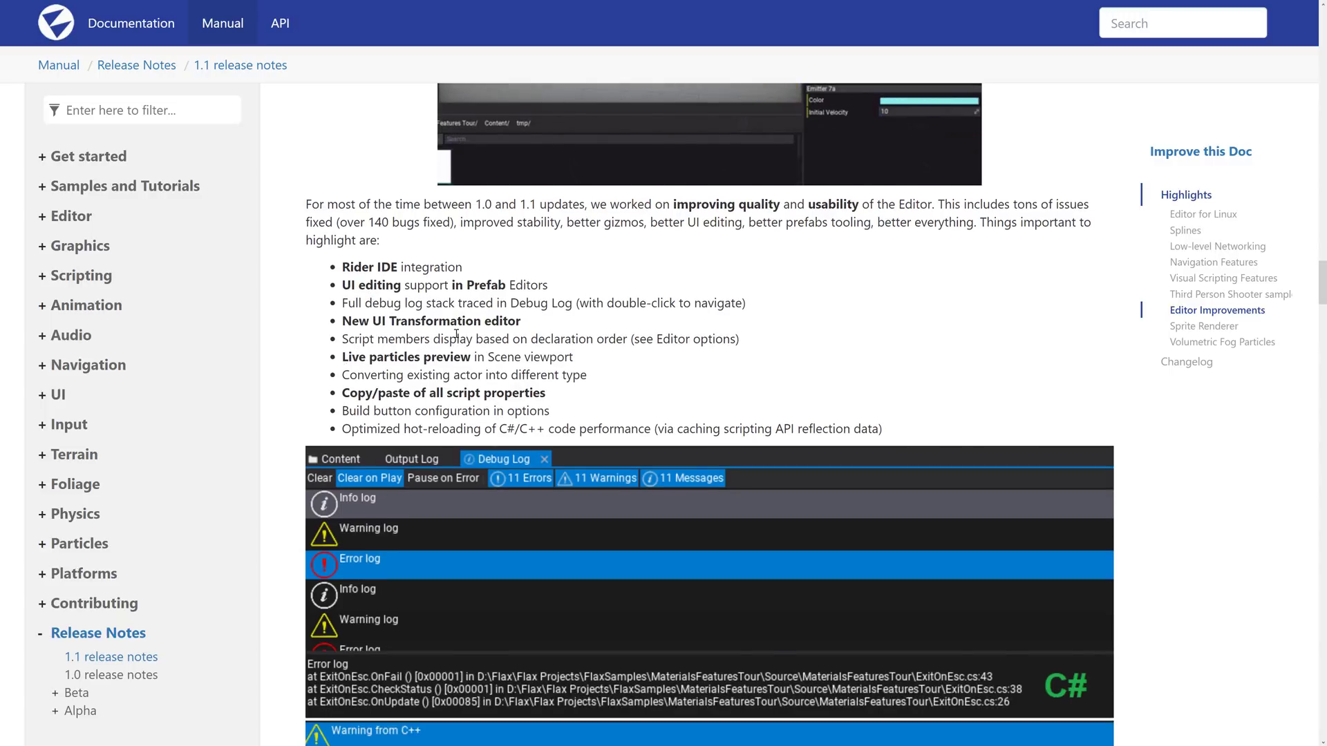
{"action": "scroll", "scroll_direction": "down", "scroll_amount": 3}
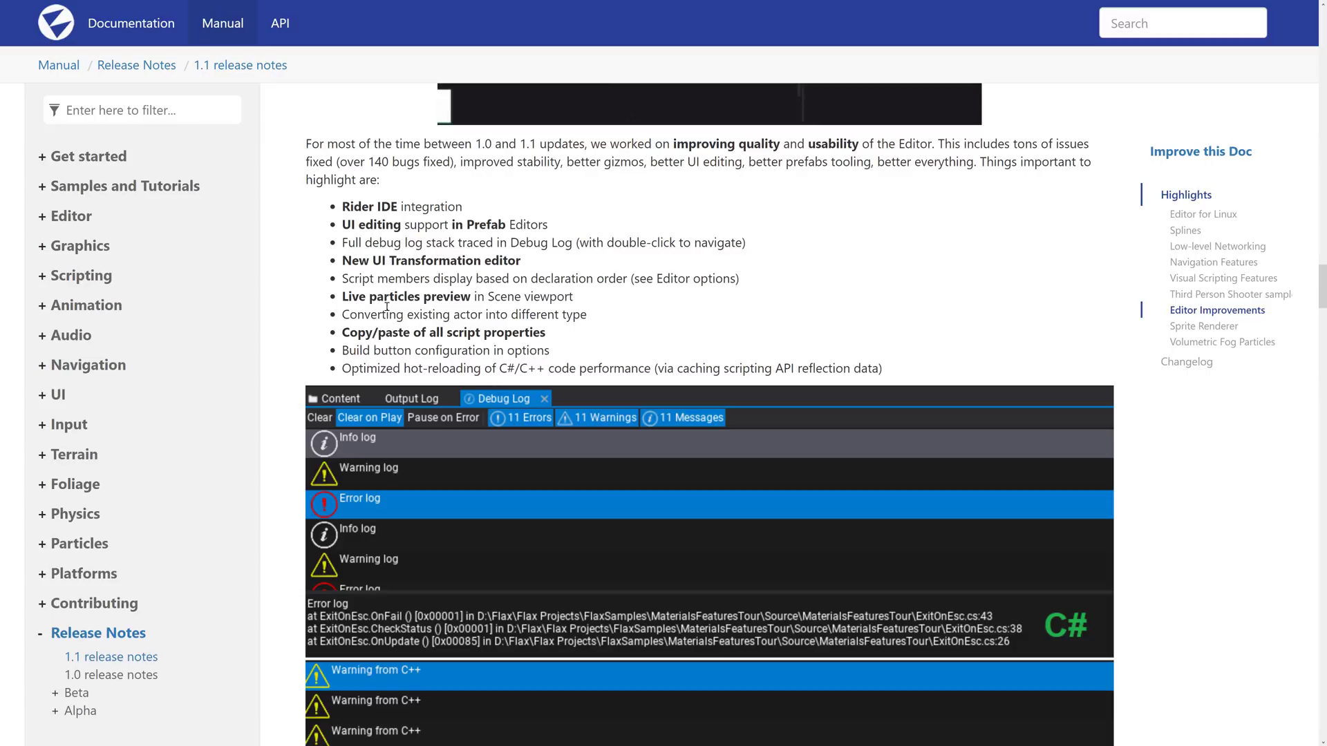
{"action": "scroll", "scroll_direction": "down", "scroll_amount": 3}
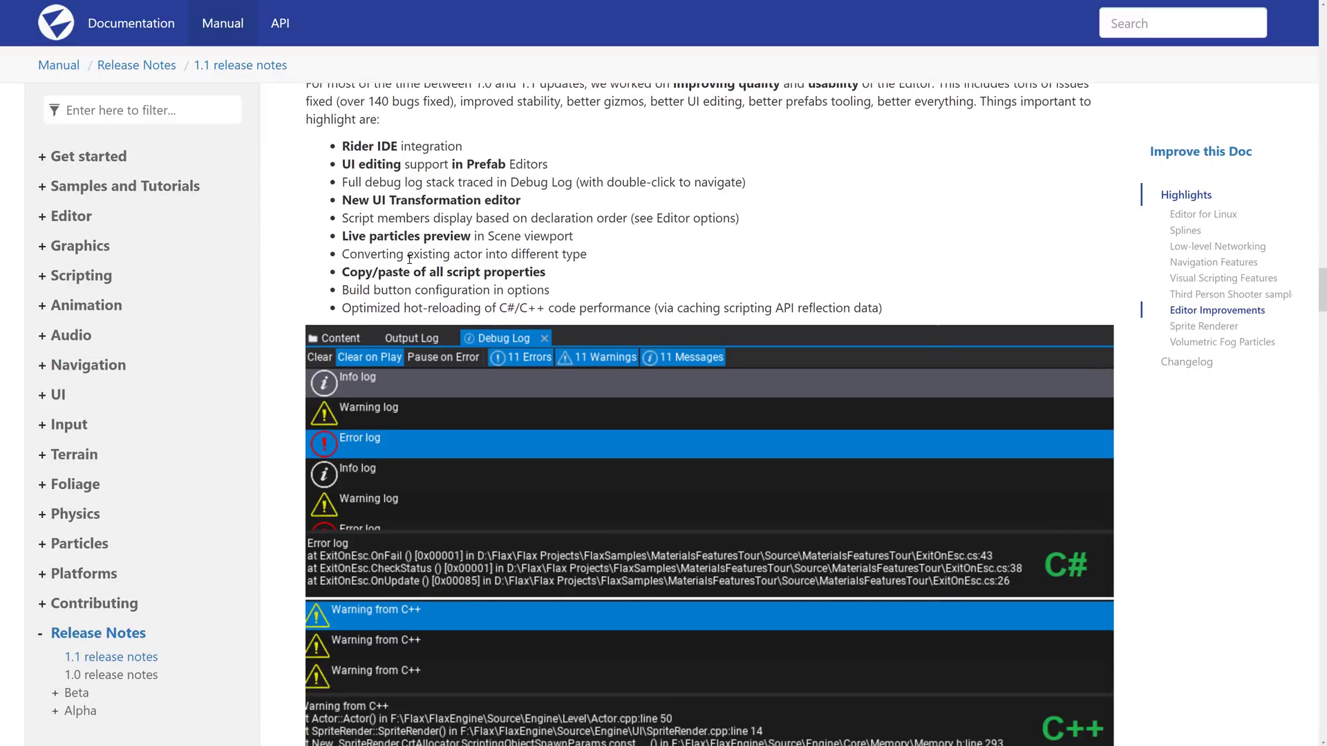
{"action": "scroll", "scroll_direction": "down", "scroll_amount": 3}
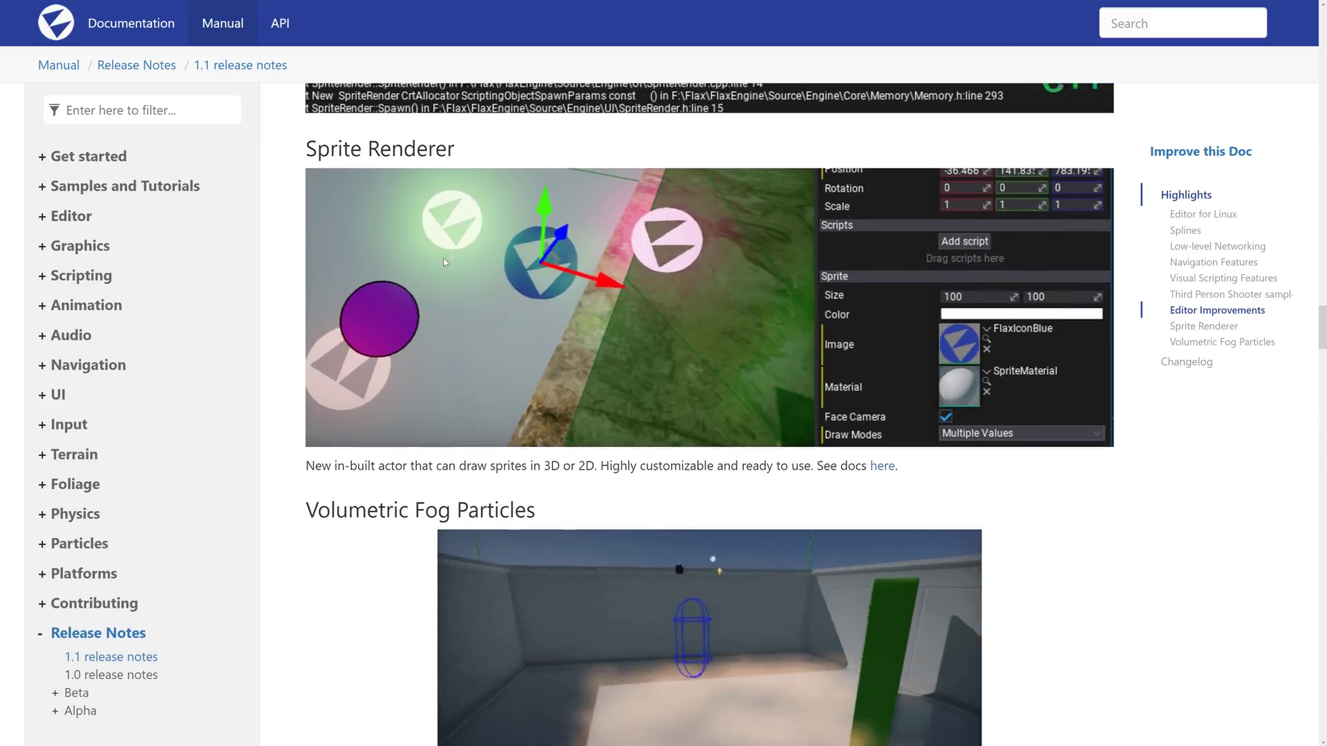
- Scroll through the Sprite Renderer and Volumetric Fog Particles sections into the 1.1.6217 changelog
{"action": "scroll", "scroll_direction": "down", "scroll_amount": 3}
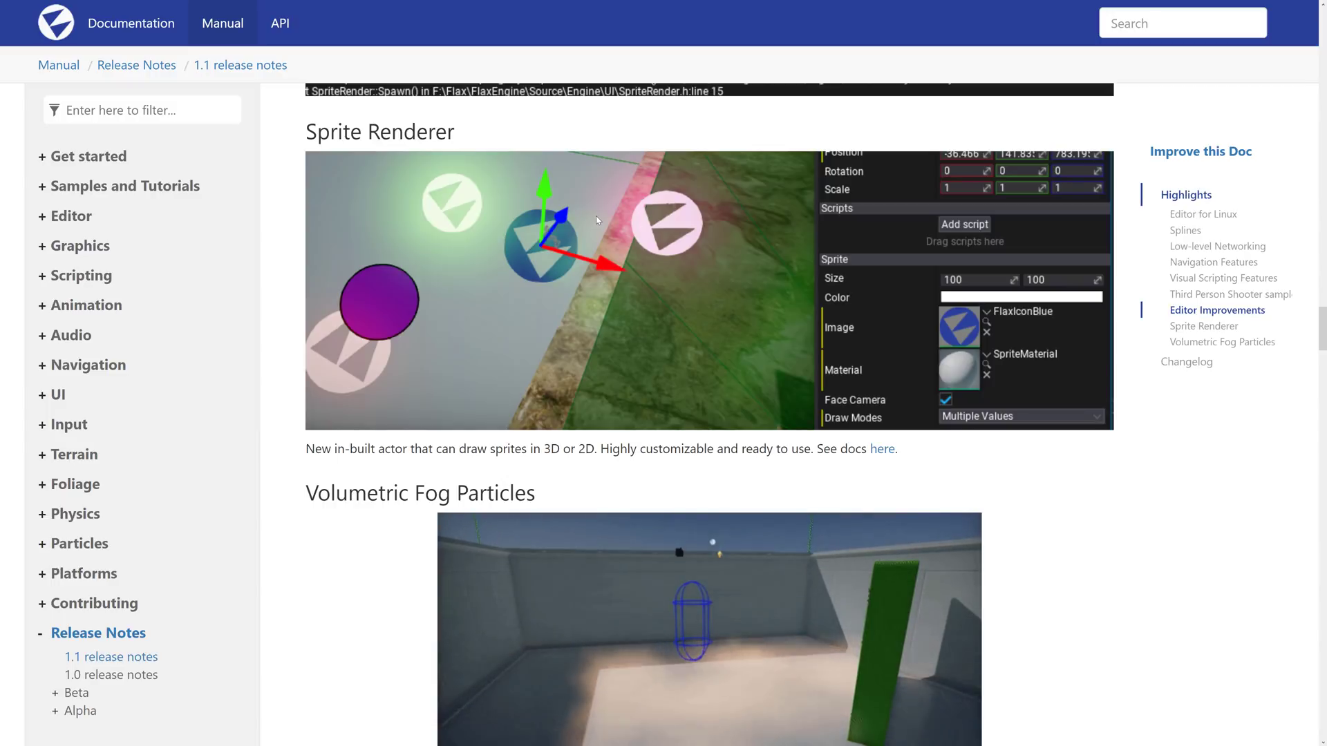
{"action": "scroll", "scroll_direction": "down", "scroll_amount": 3}
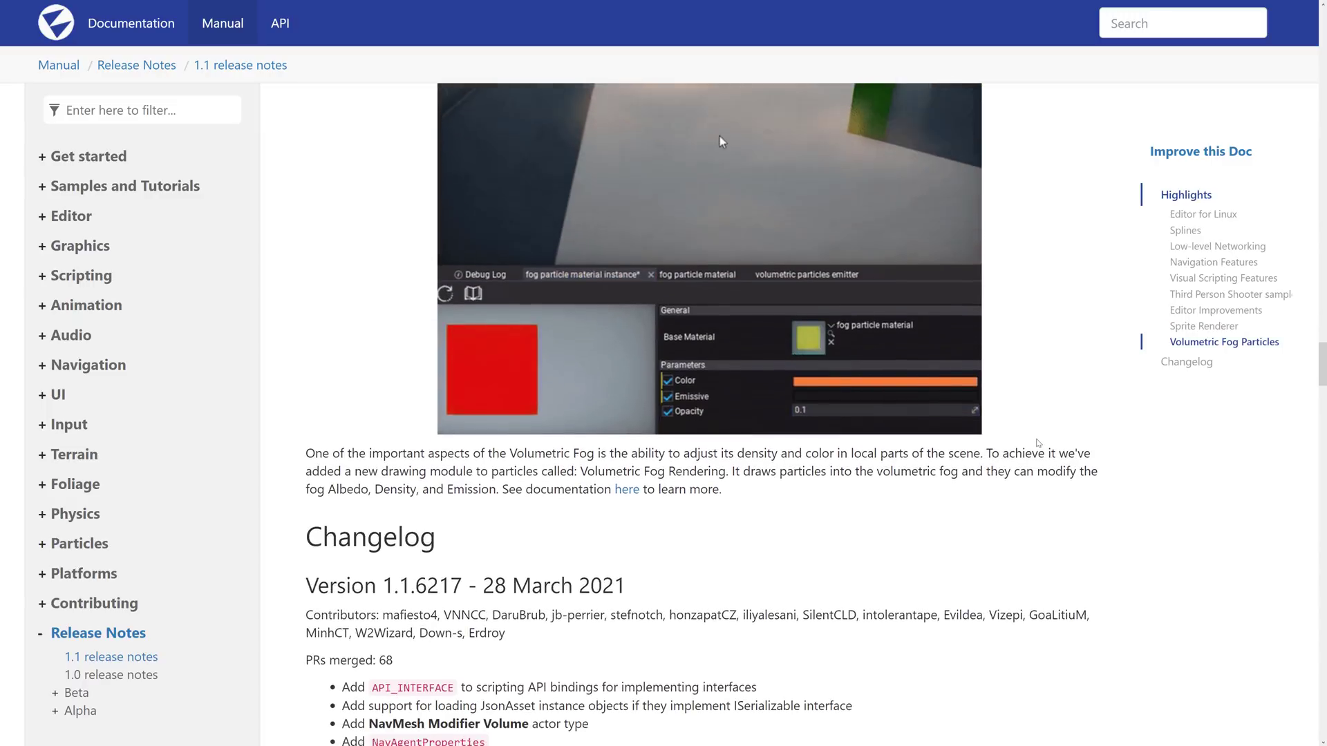
{"action": "scroll", "scroll_direction": "down", "scroll_amount": 3}
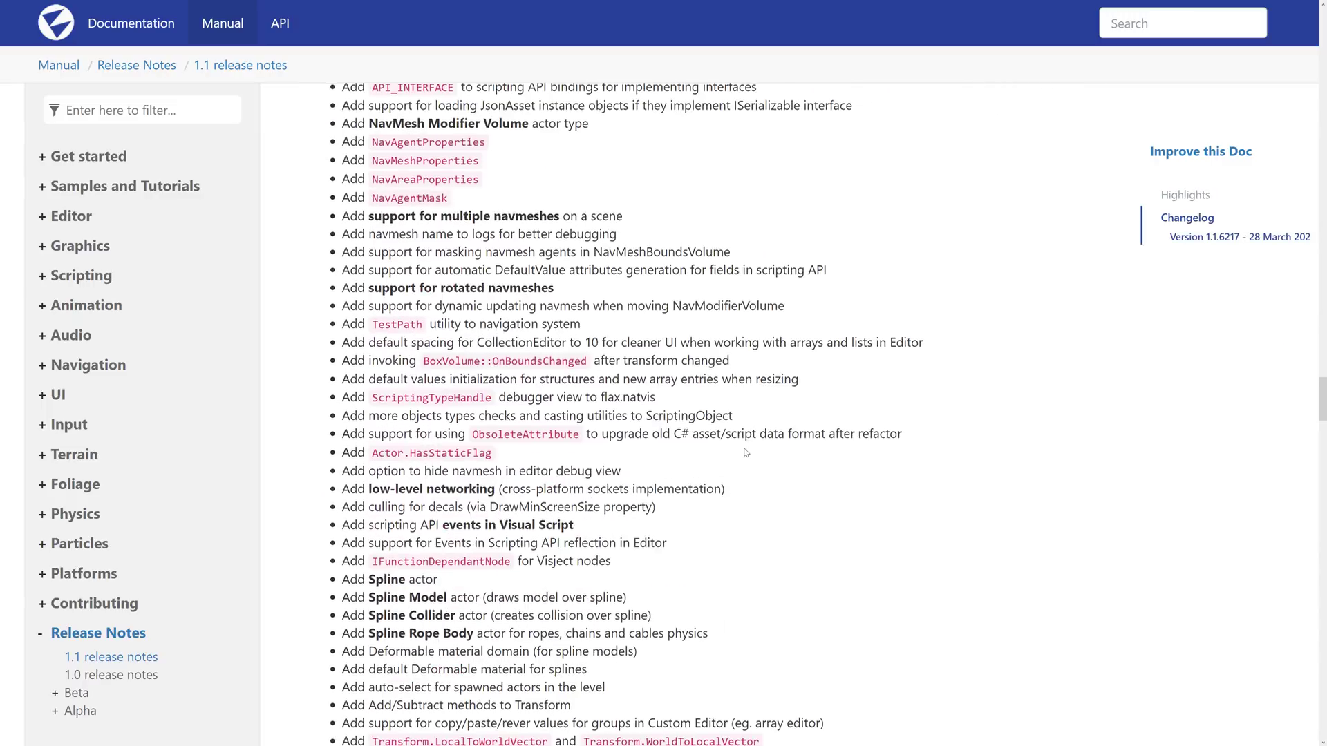
- Skim the 1.1.6217 changelog entries and return to the flaxengine.com Features page
{"action": "scroll", "scroll_direction": "up", "scroll_amount": 3}
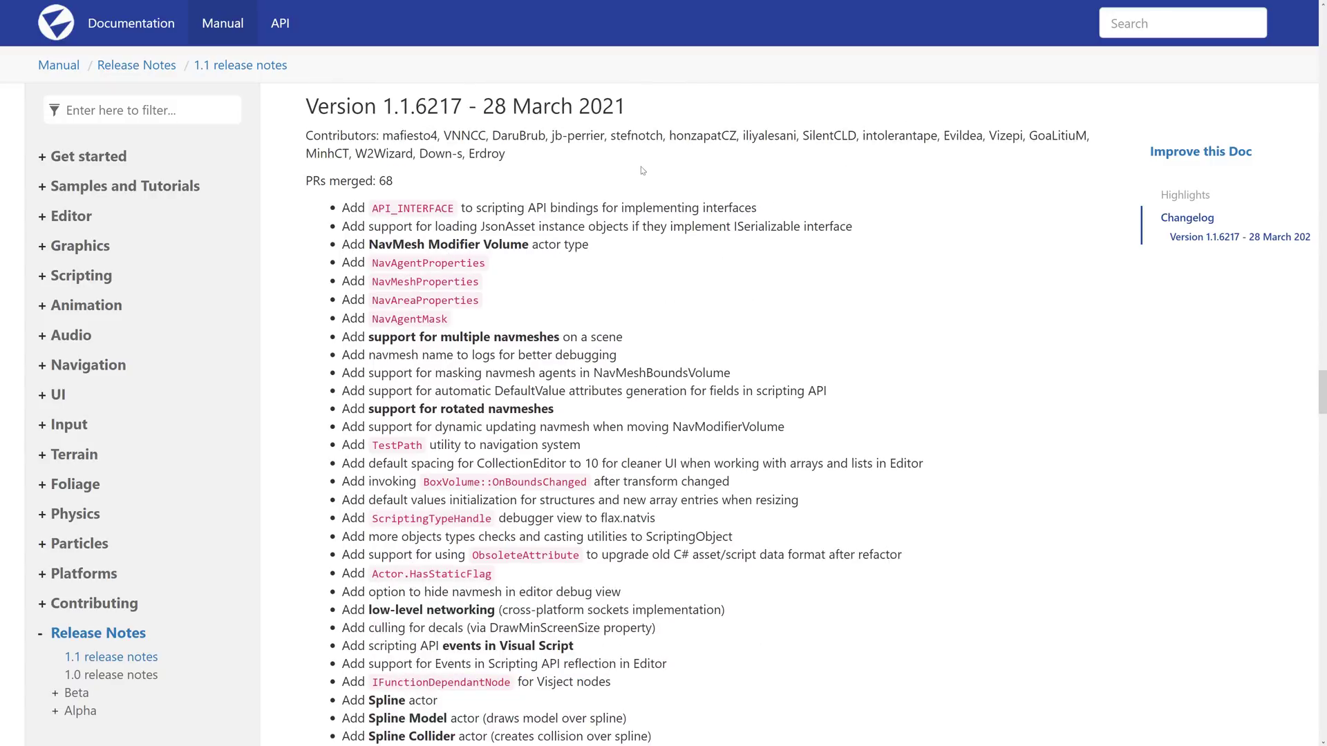
{"action": "mouse_move", "coordinate": [726, 335]}
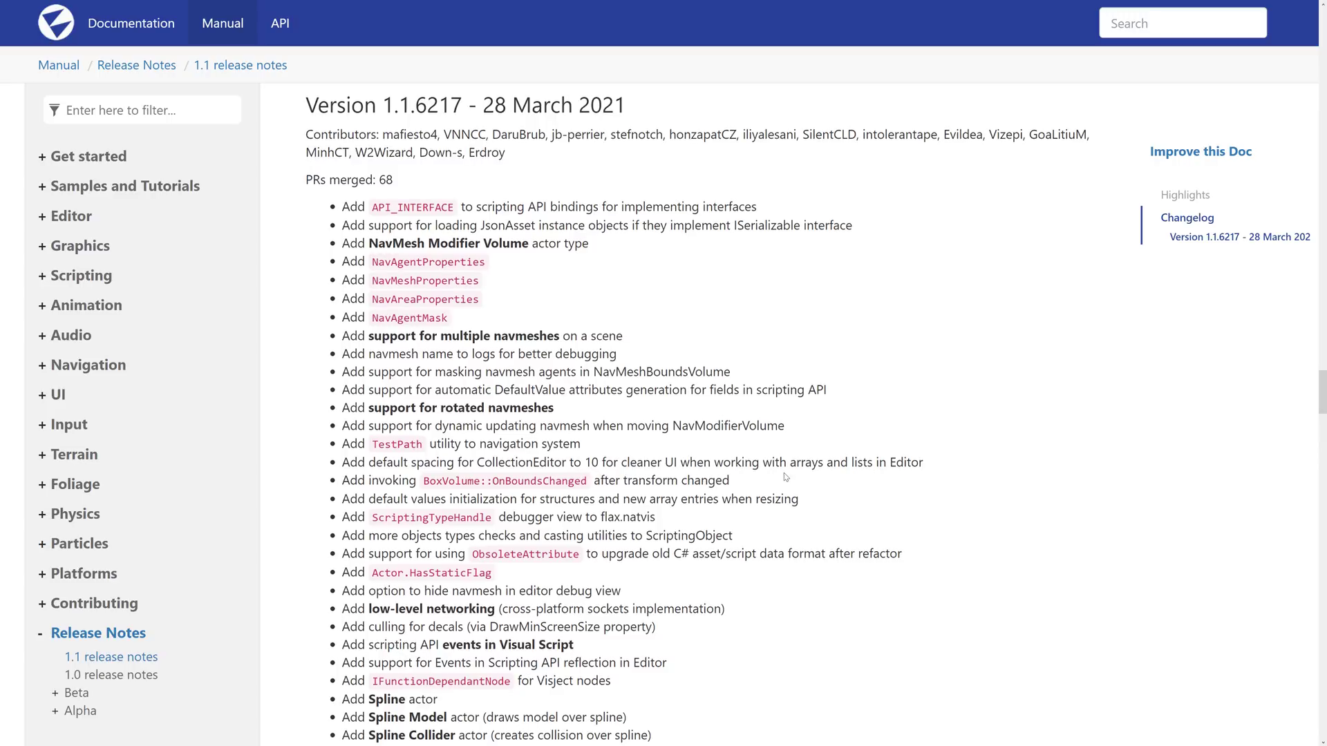
{"action": "scroll", "scroll_direction": "down", "scroll_amount": 3}
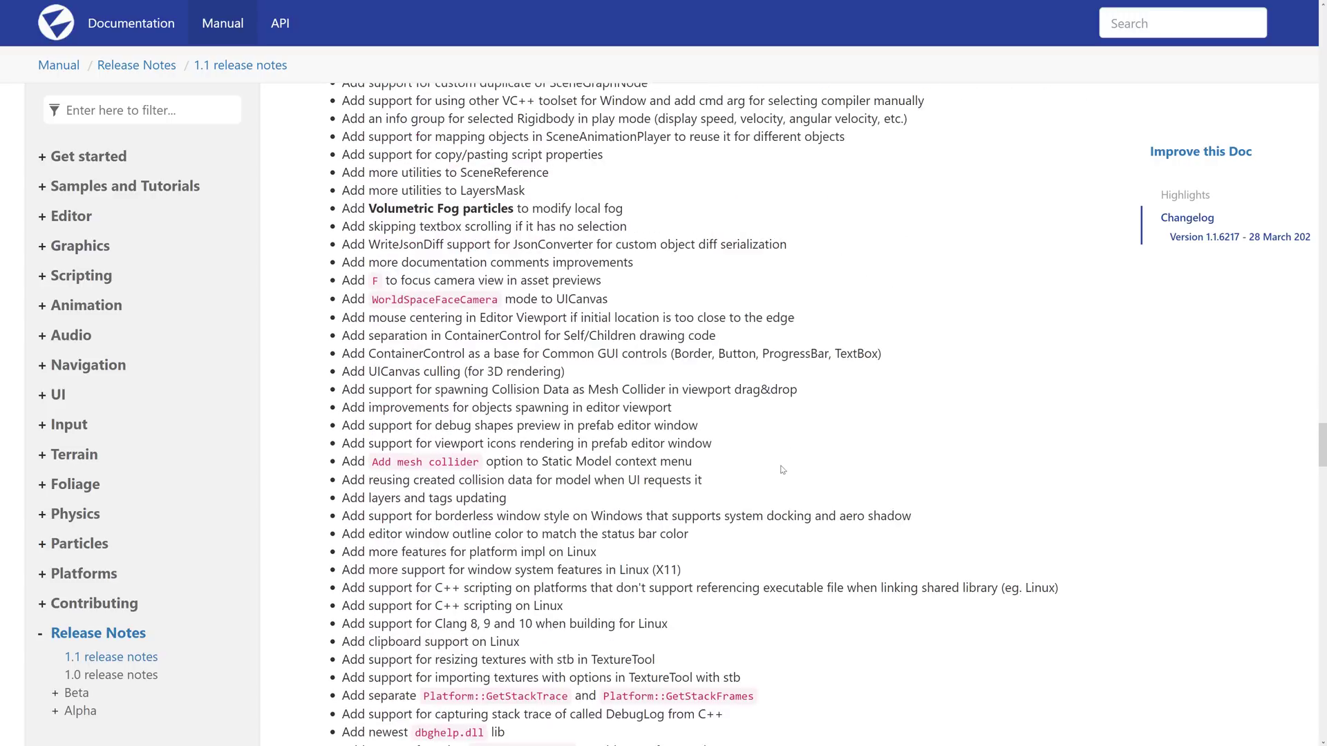
{"action": "scroll", "scroll_direction": "down", "scroll_amount": 3}
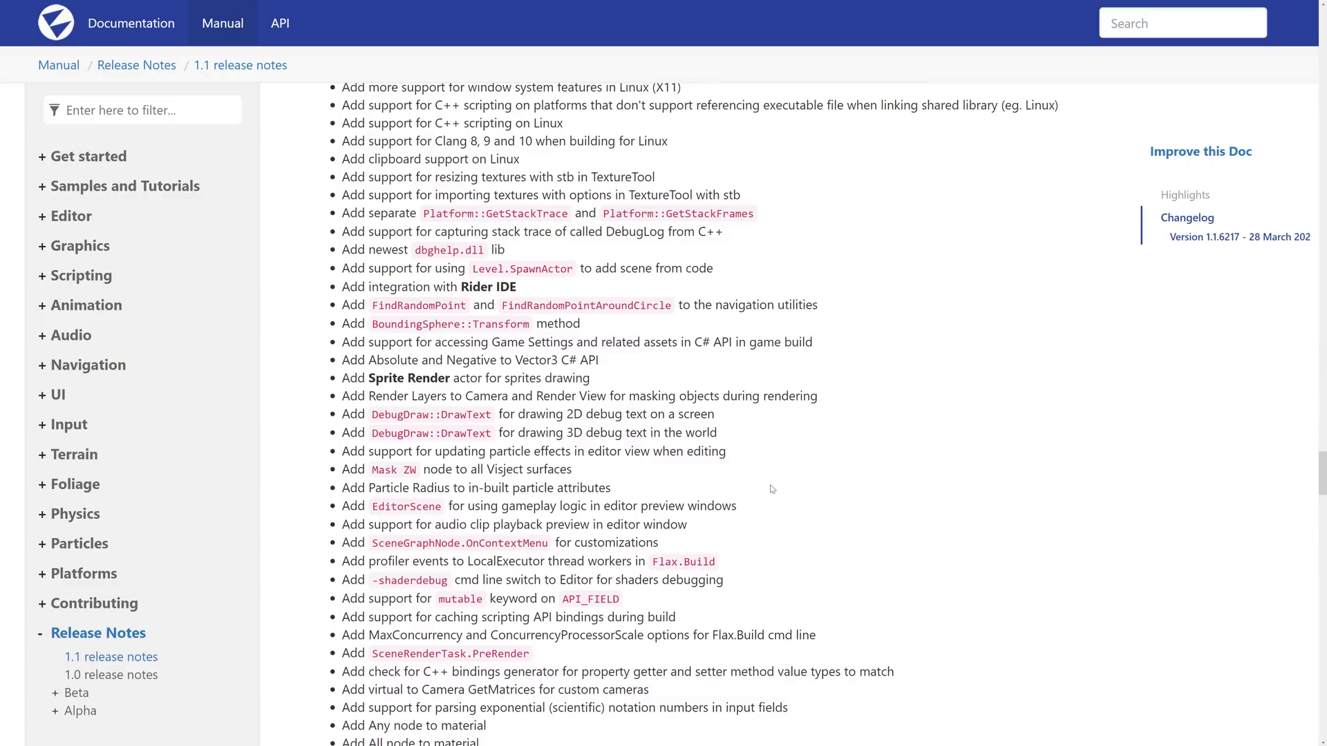
{"action": "scroll", "scroll_direction": "down", "scroll_amount": 3}
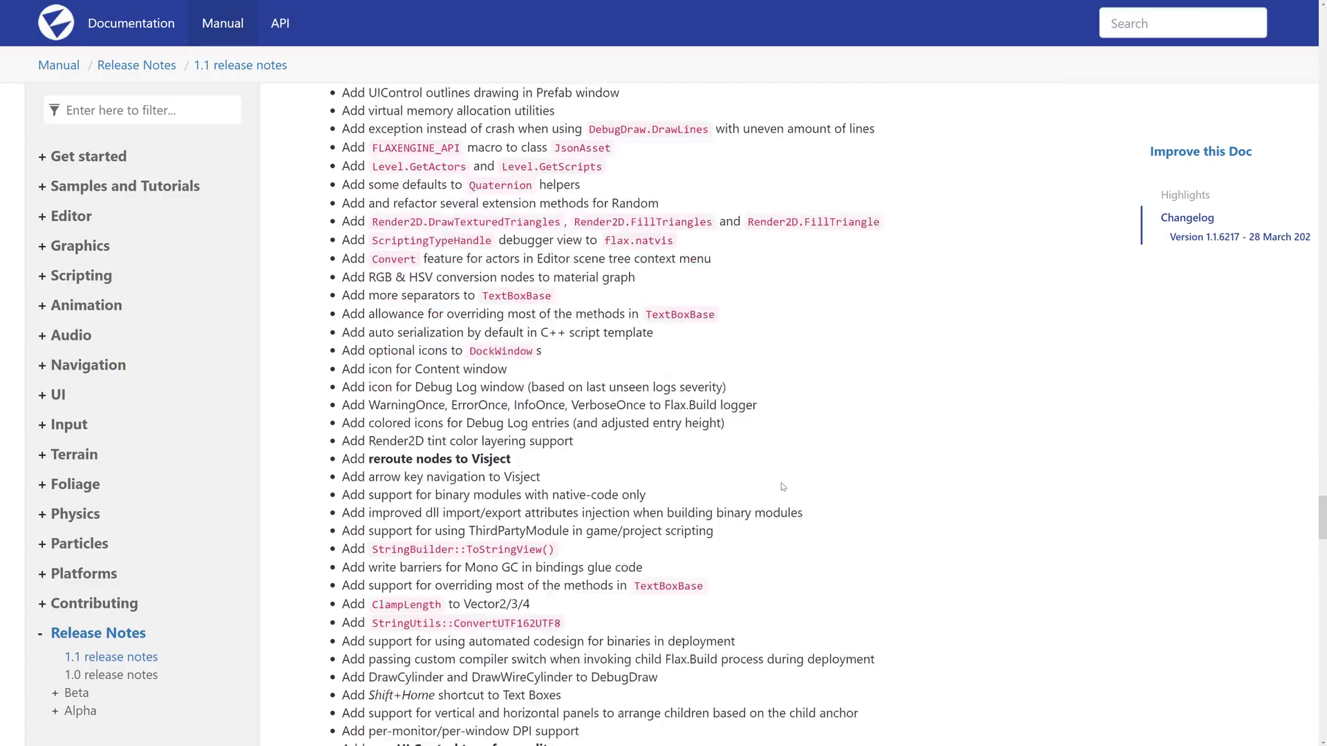
{"action": "scroll", "scroll_direction": "down", "scroll_amount": 3}
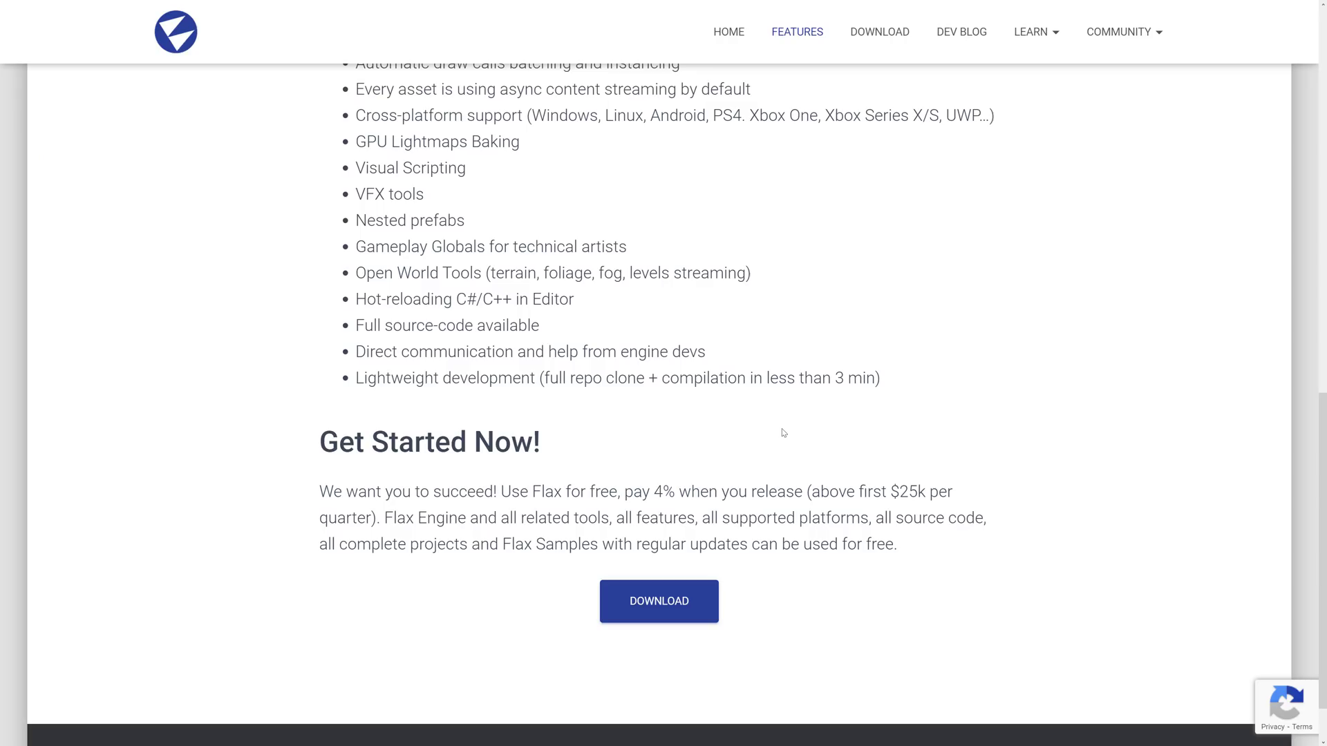
- Review the Features page from showcase to Get Started Now, then go to the Community page
{"action": "scroll", "scroll_direction": "up", "scroll_amount": 3}
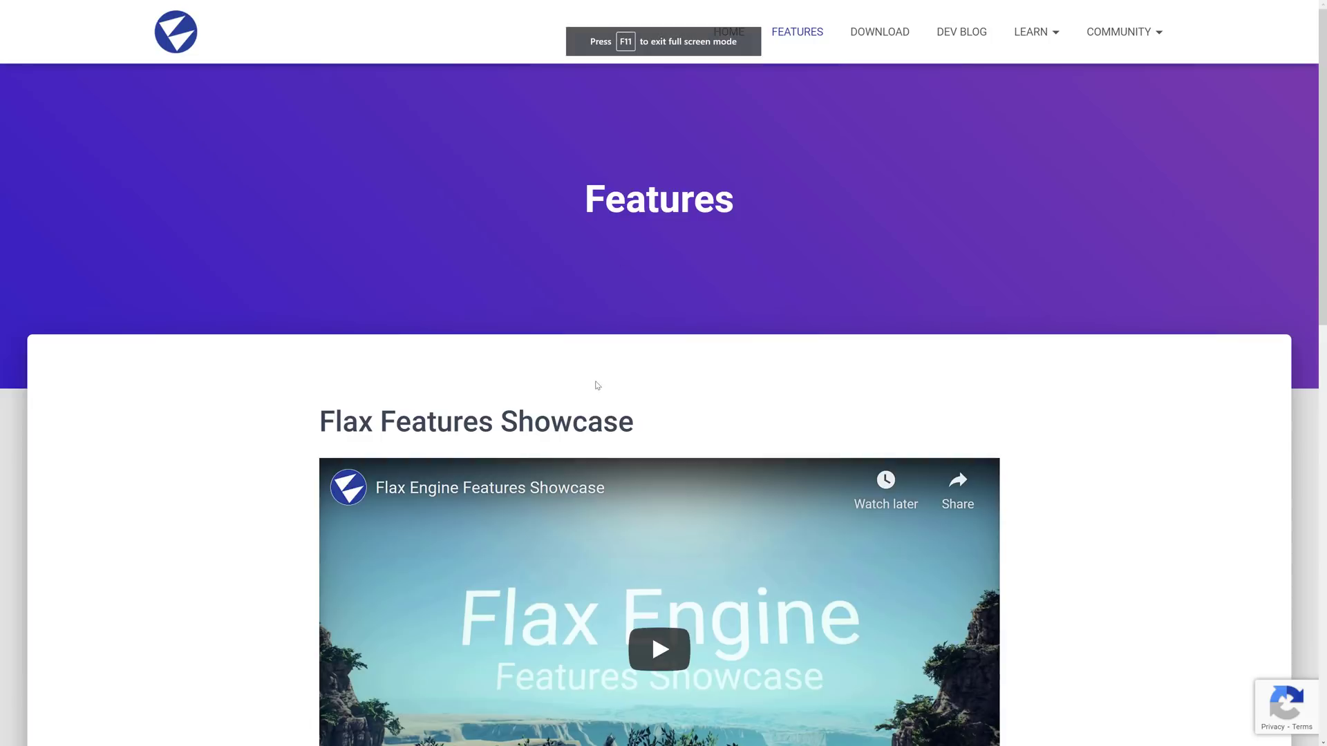
{"action": "scroll", "scroll_direction": "down", "scroll_amount": 3}
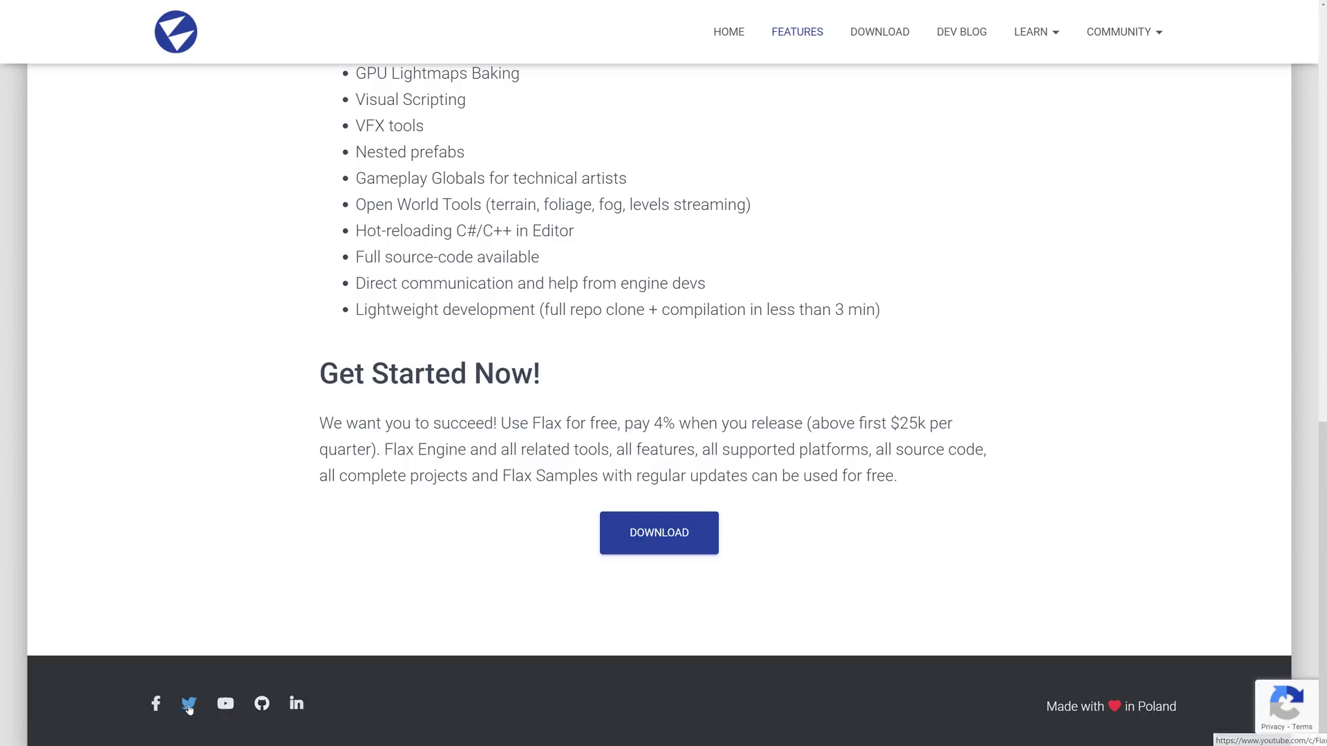
{"action": "mouse_move", "coordinate": [458, 680]}
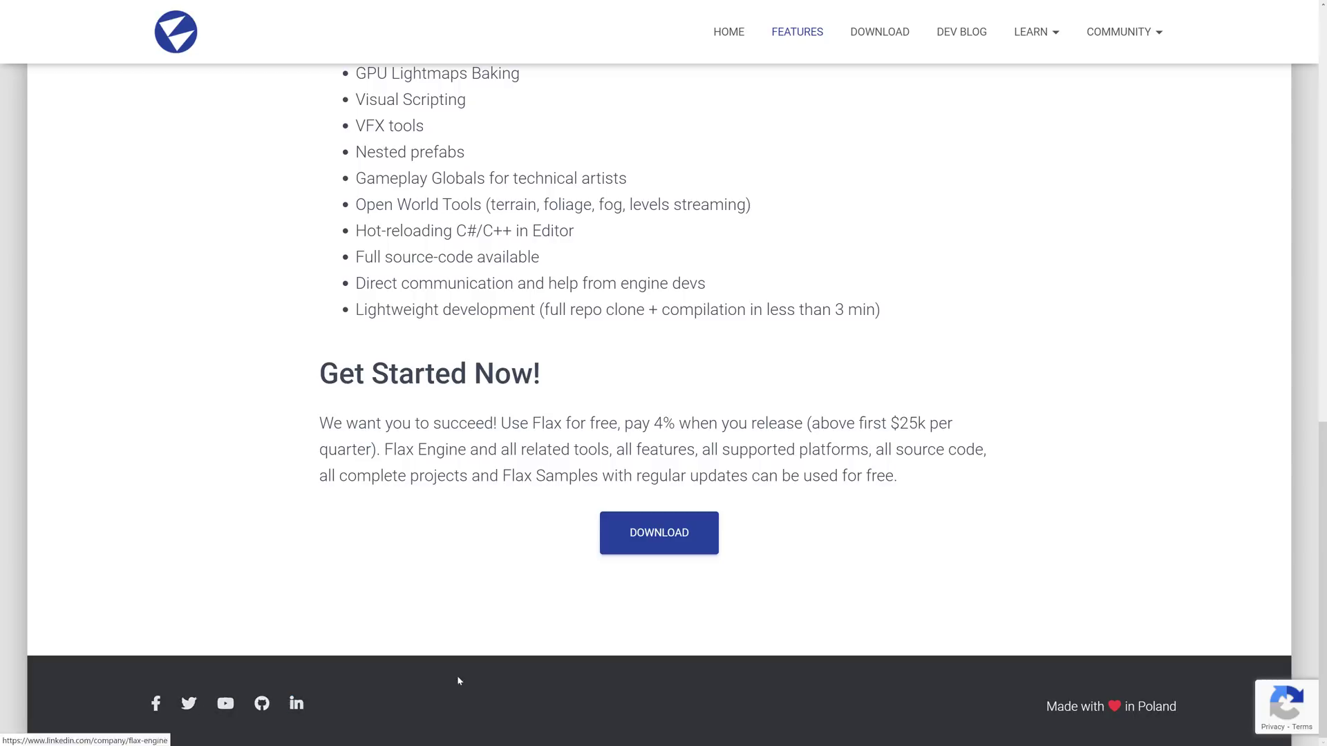
{"action": "mouse_move", "coordinate": [1092, 92]}
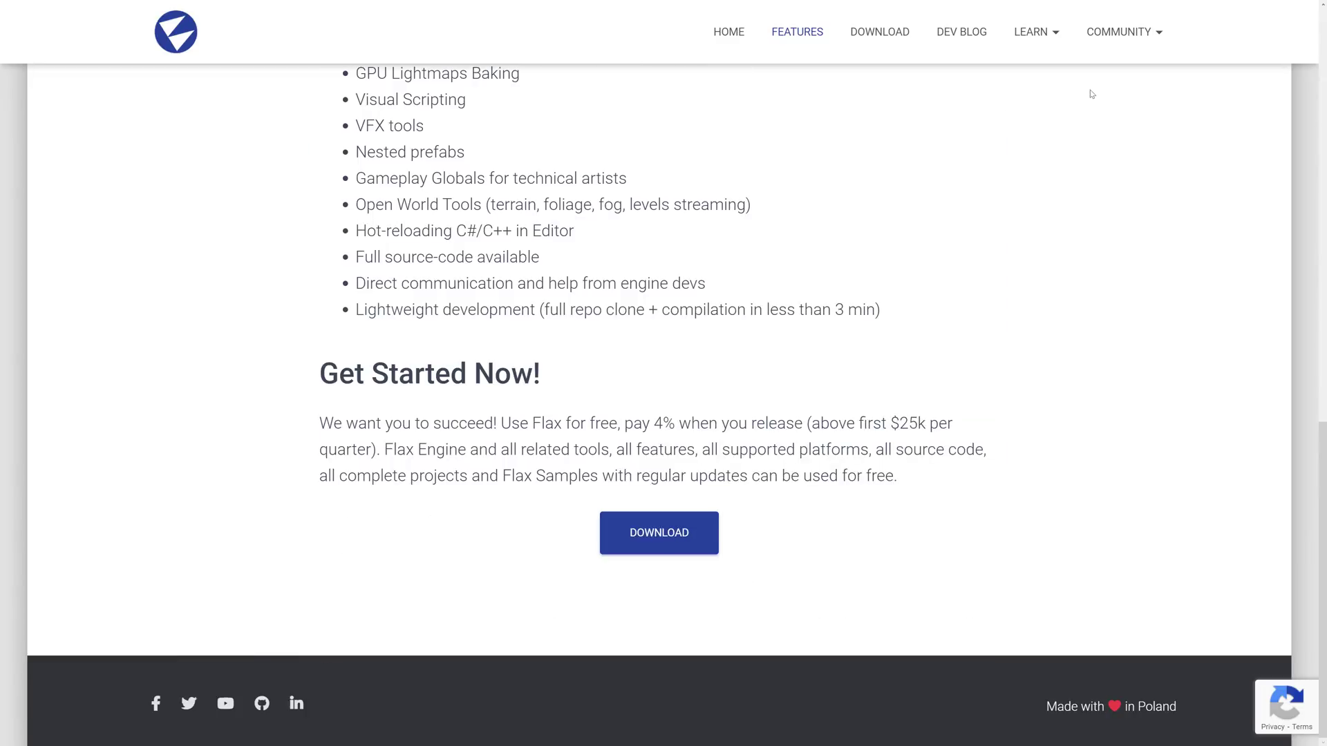
{"action": "left_click", "coordinate": [1118, 31]}
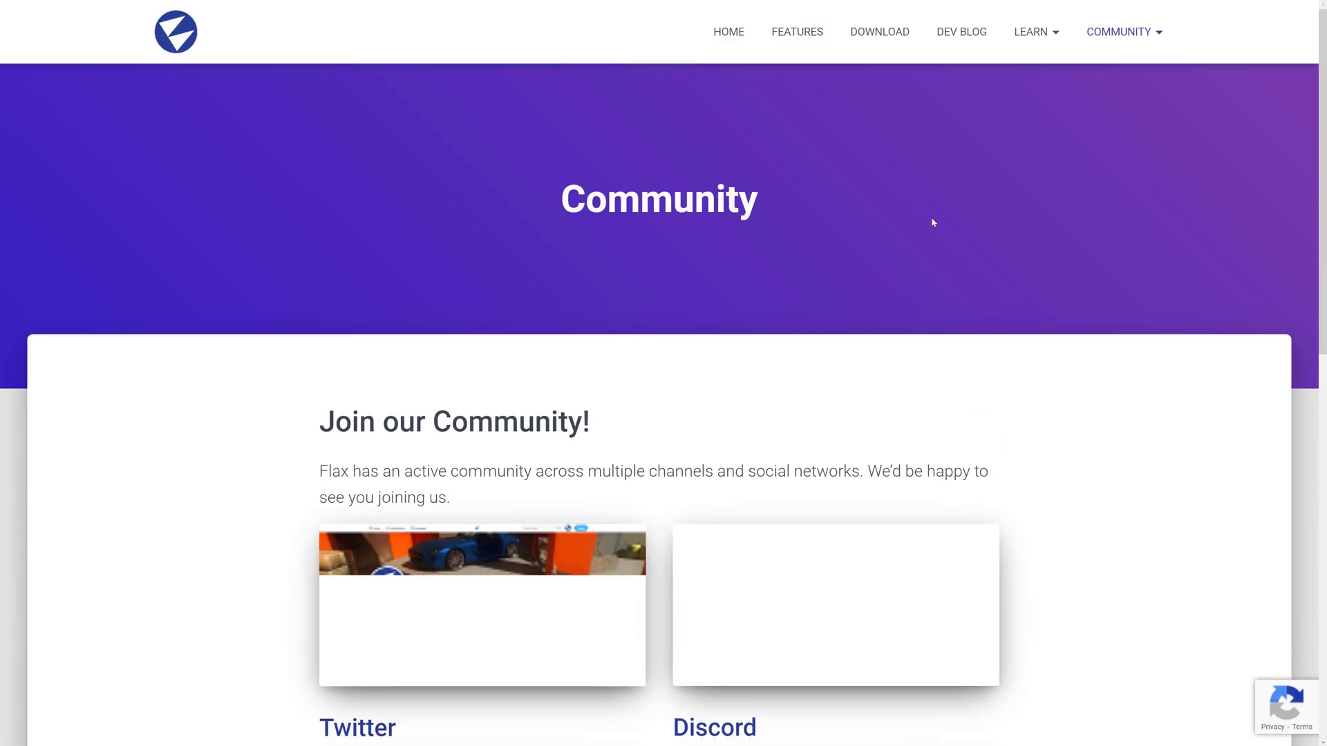
- Browse the community channel cards from Twitter to Github, then go to the Flax Engine GitHub organization
{"action": "scroll", "scroll_direction": "down", "scroll_amount": 3}
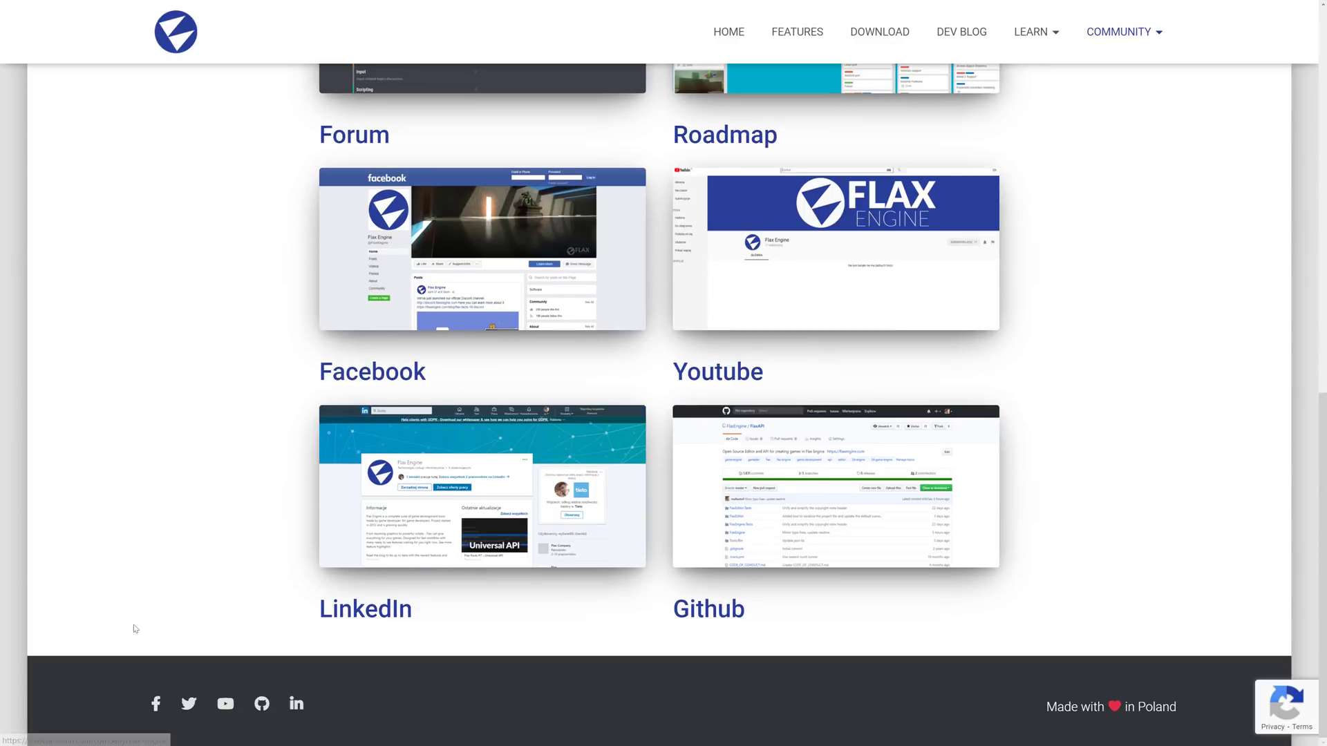
{"action": "mouse_move", "coordinate": [261, 703]}
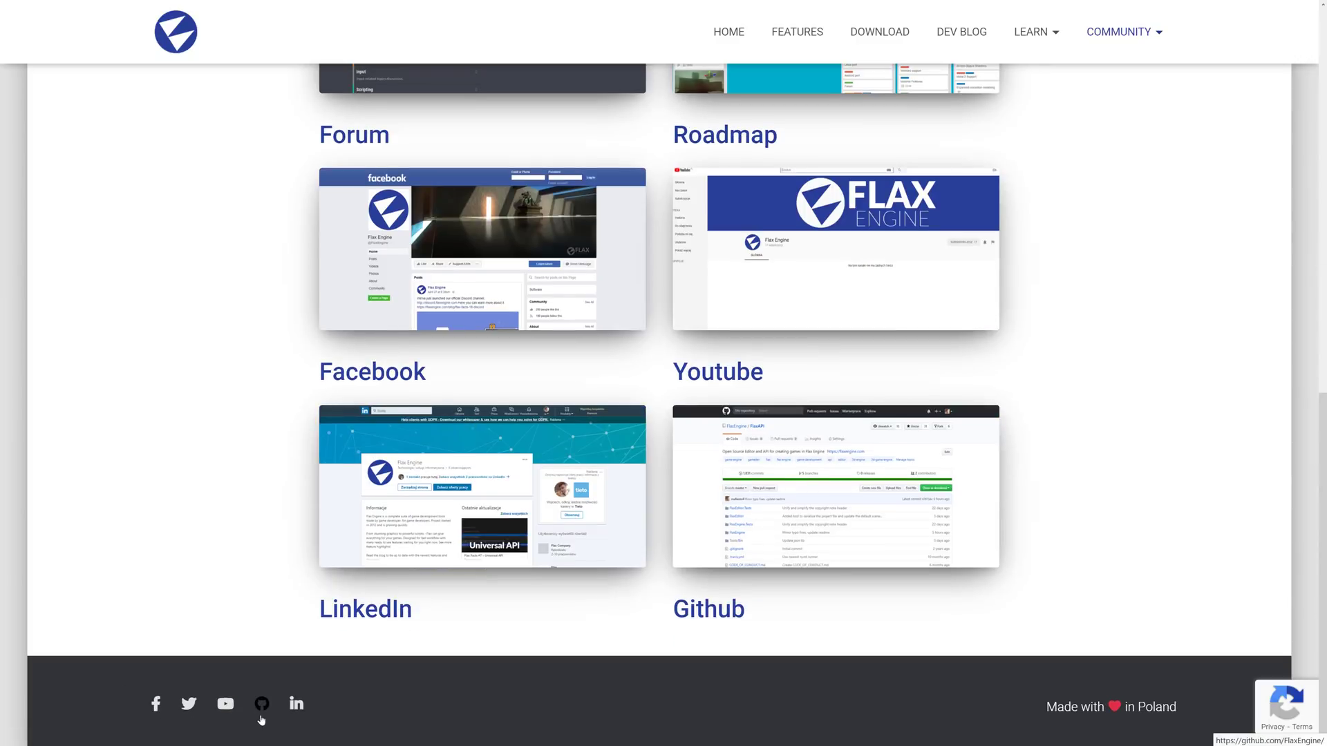
{"action": "scroll", "scroll_direction": "up", "scroll_amount": 3}
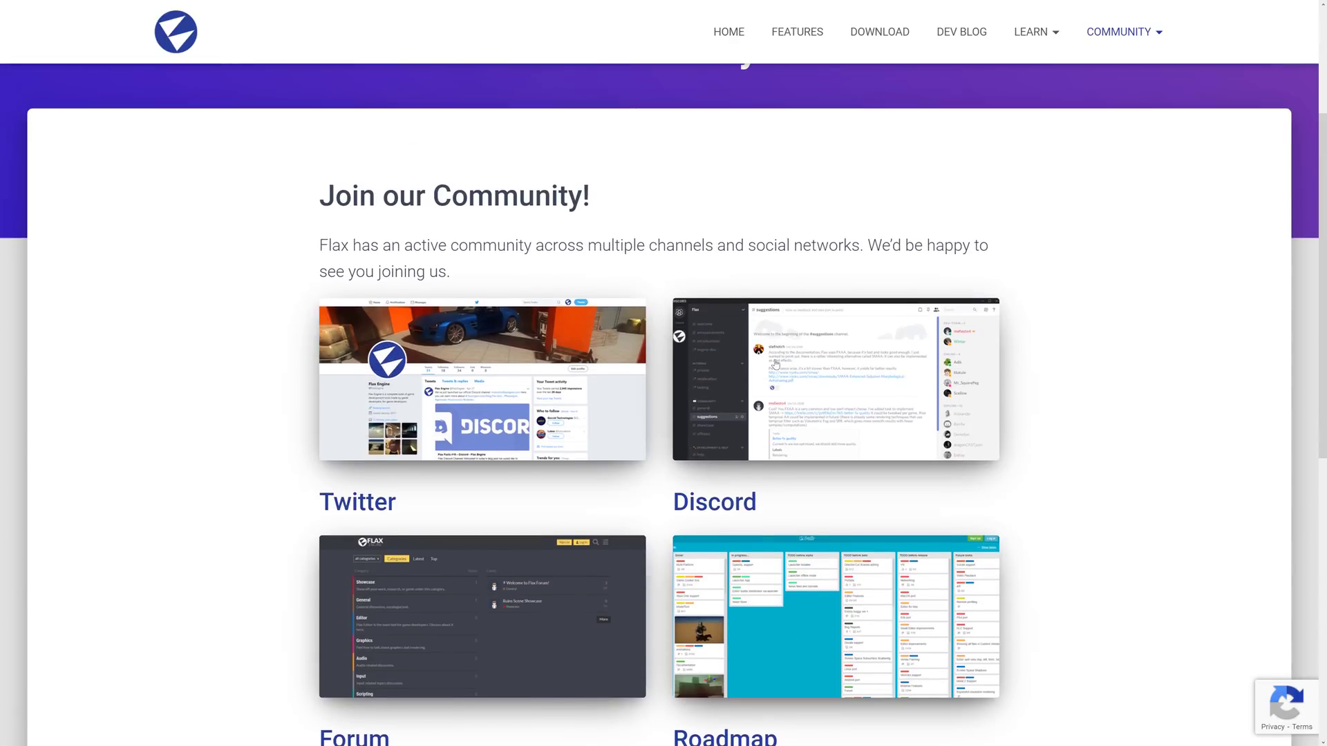
{"action": "scroll", "scroll_direction": "down", "scroll_amount": 3}
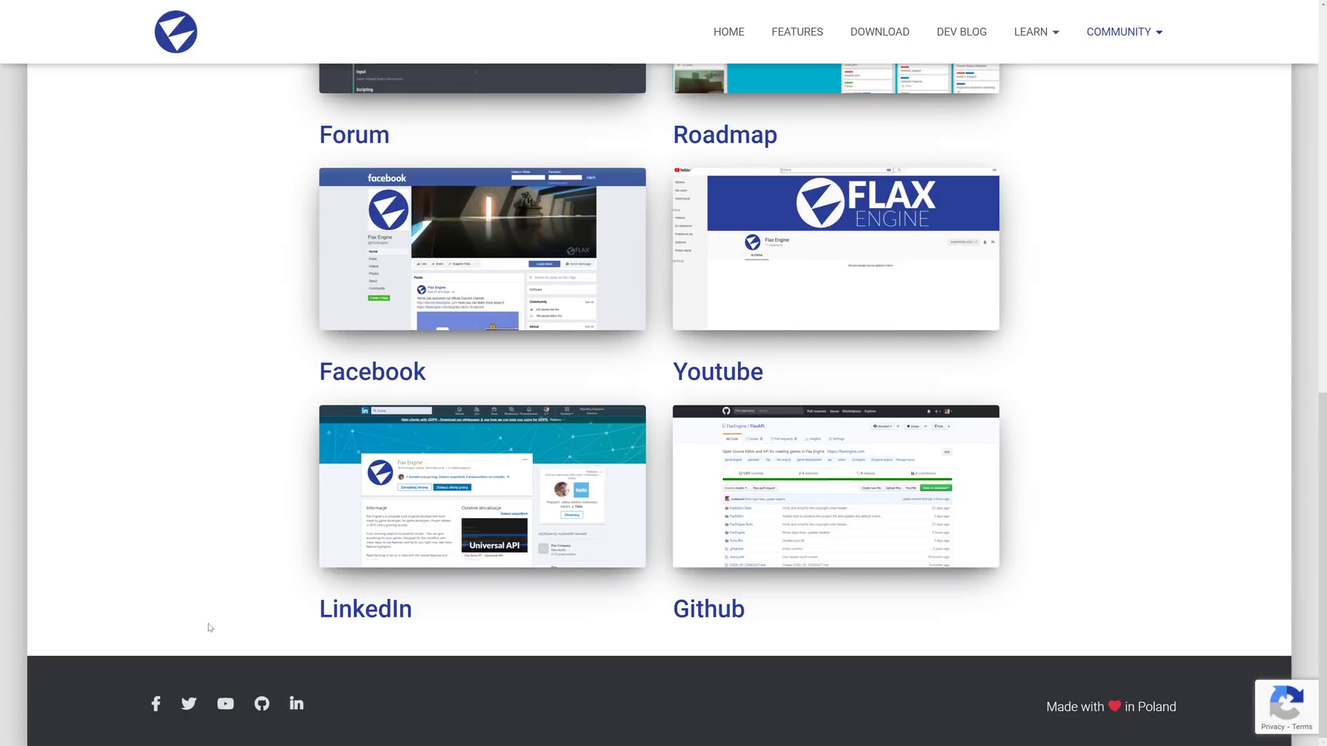
{"action": "mouse_move", "coordinate": [261, 704]}
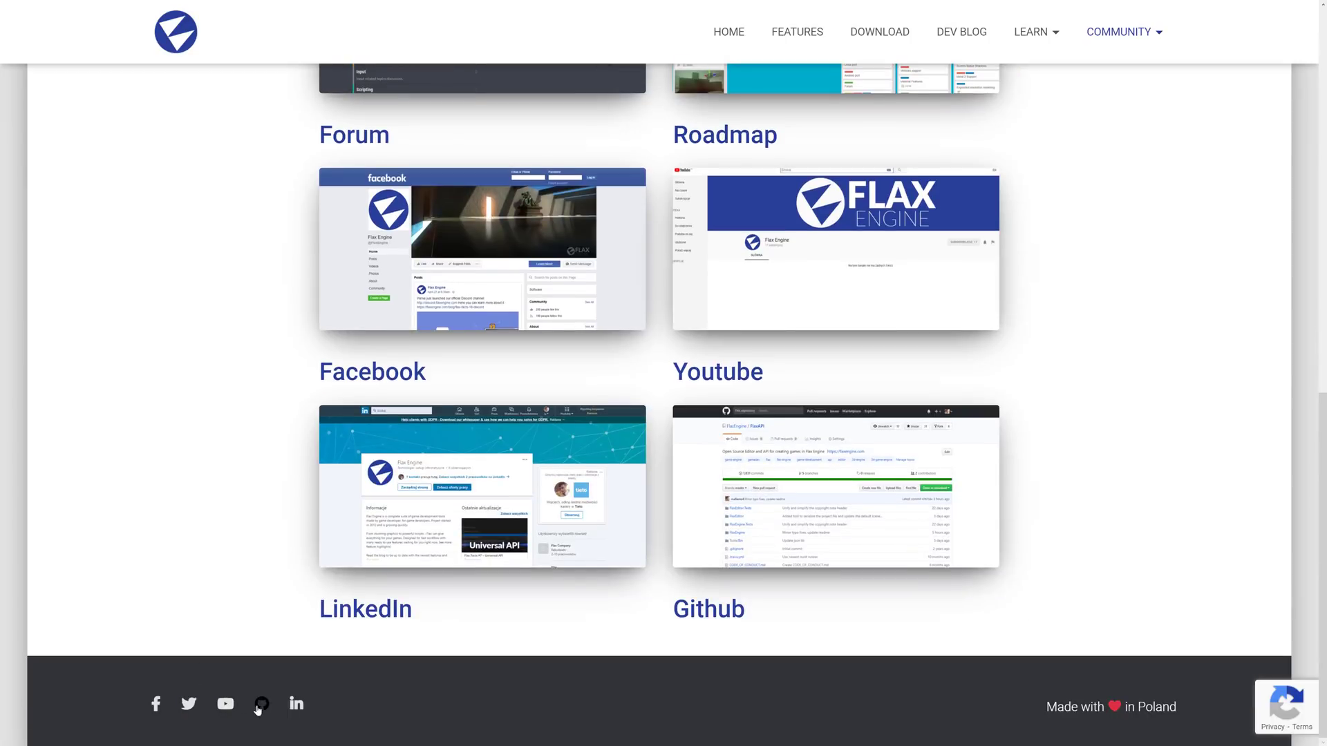
{"action": "left_click", "coordinate": [261, 704]}
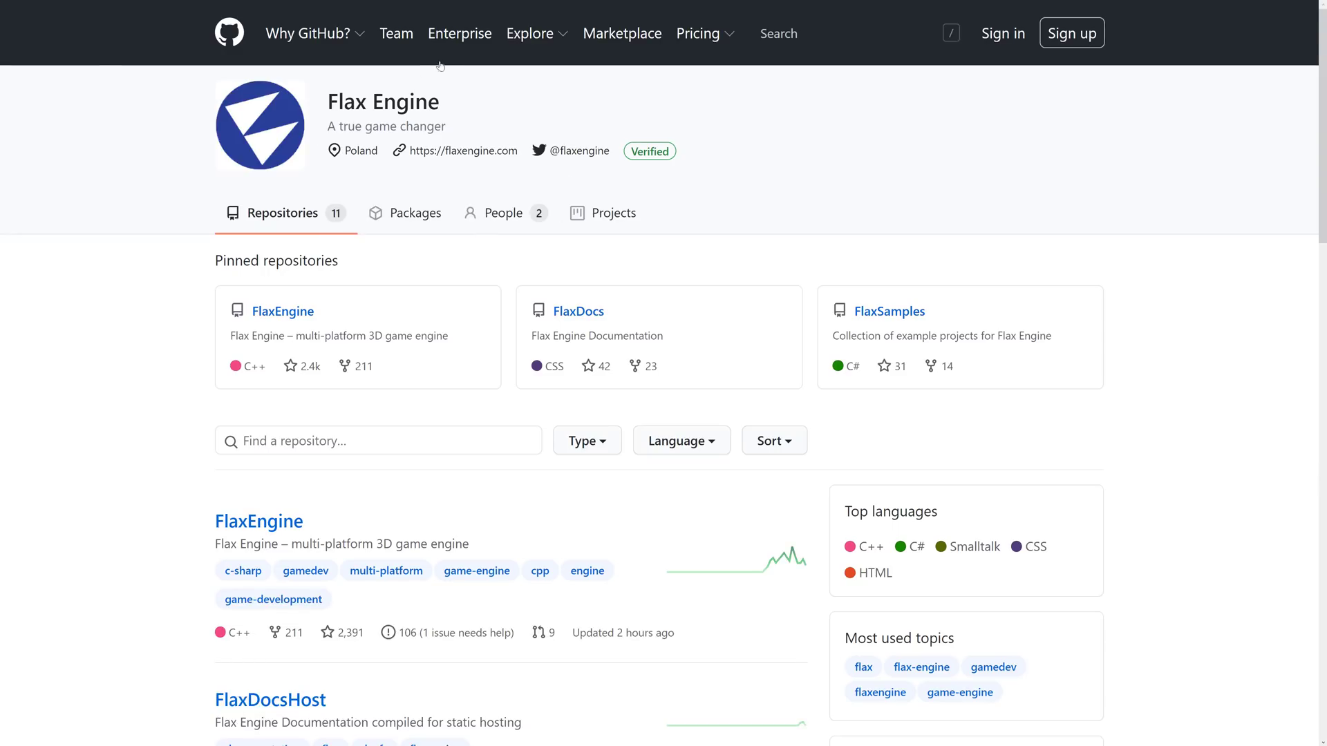
- Enter the FlaxEngine pinned repository and view its LICENSE.md file
{"action": "left_click", "coordinate": [282, 311]}
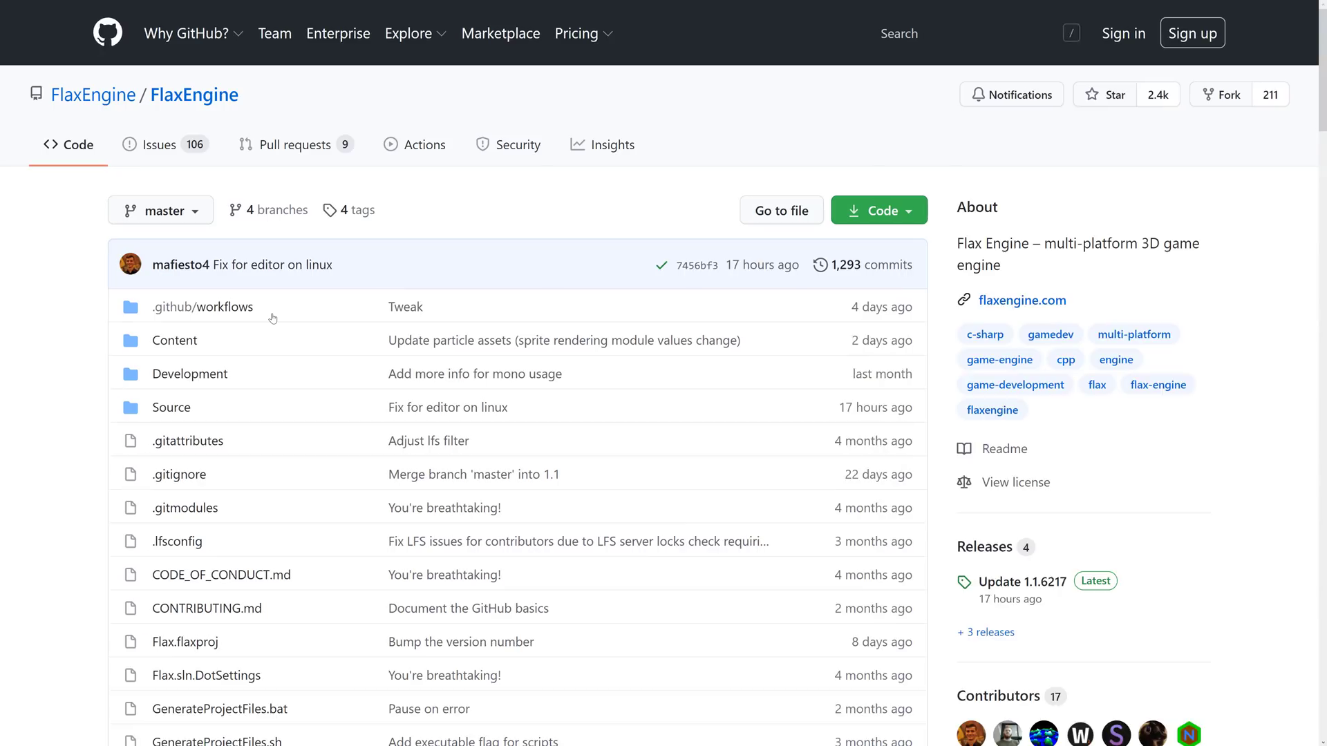
{"action": "scroll", "scroll_direction": "down", "scroll_amount": 3}
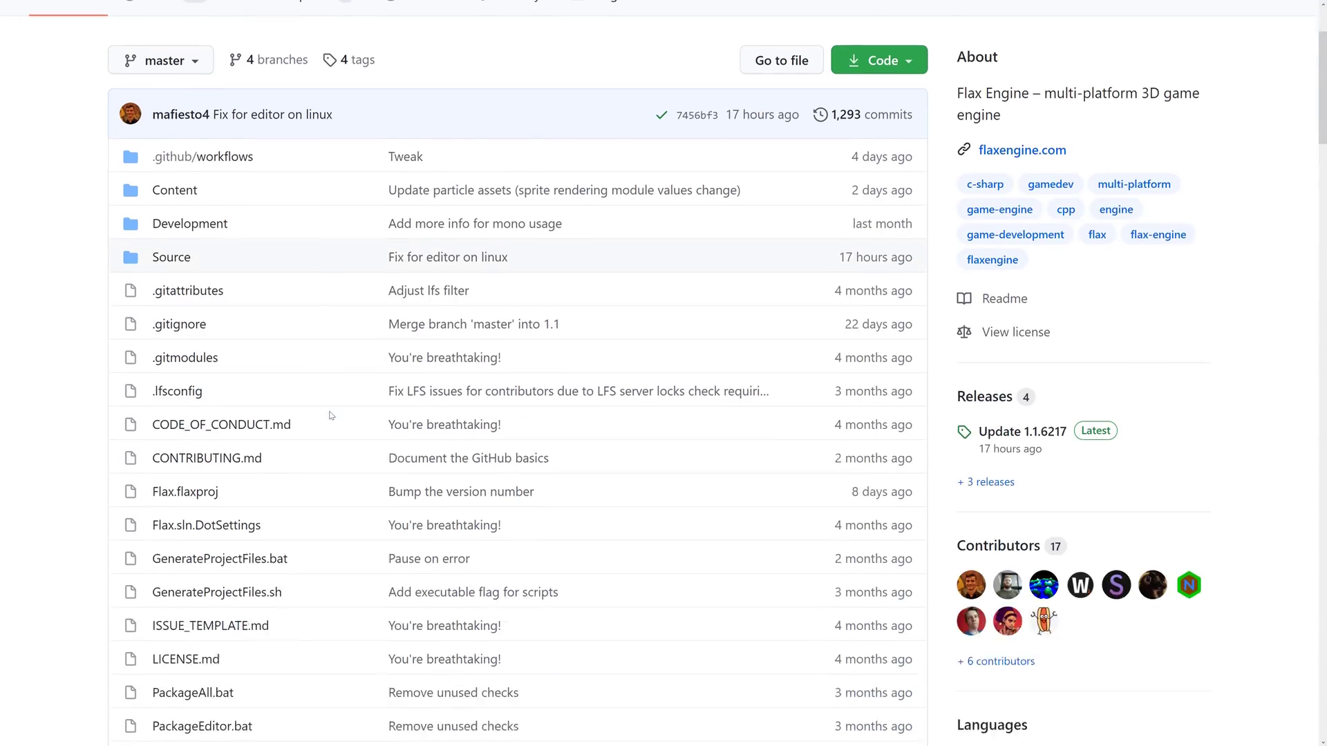
{"action": "scroll", "scroll_direction": "down", "scroll_amount": 3}
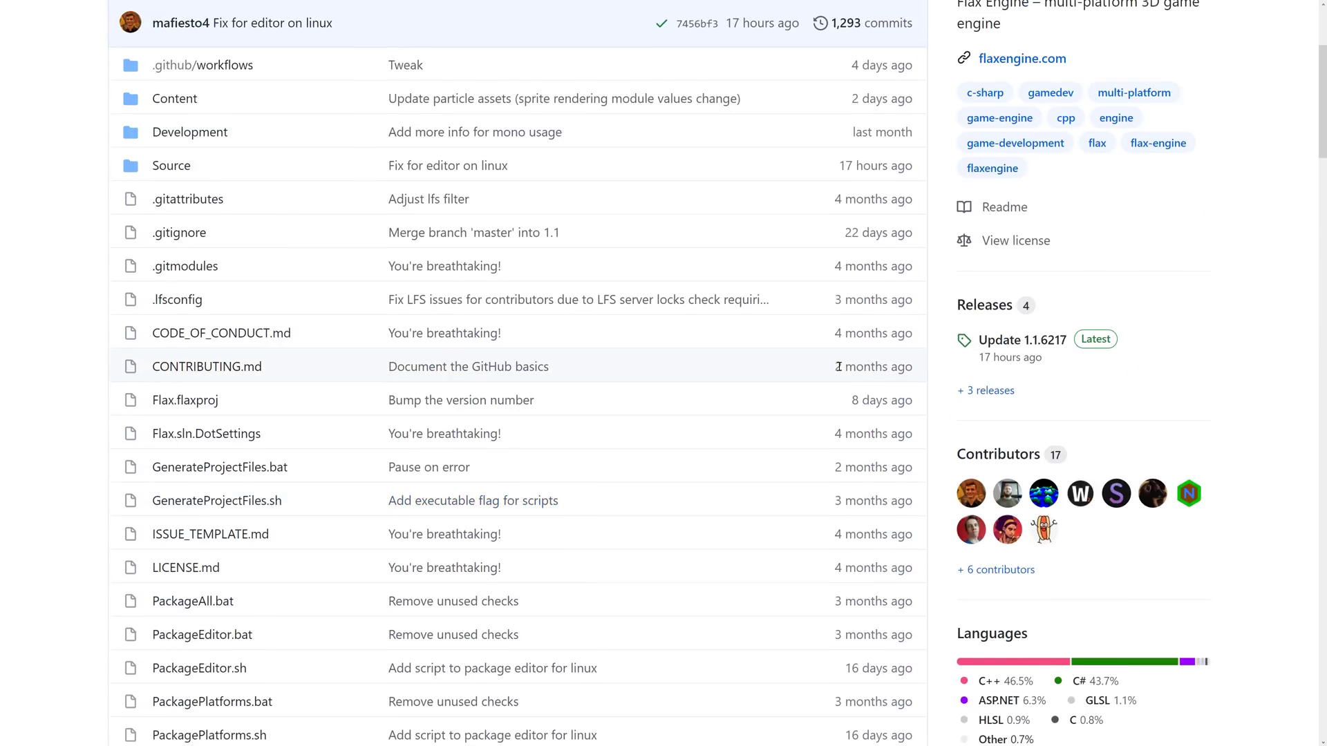
{"action": "left_click", "coordinate": [183, 566]}
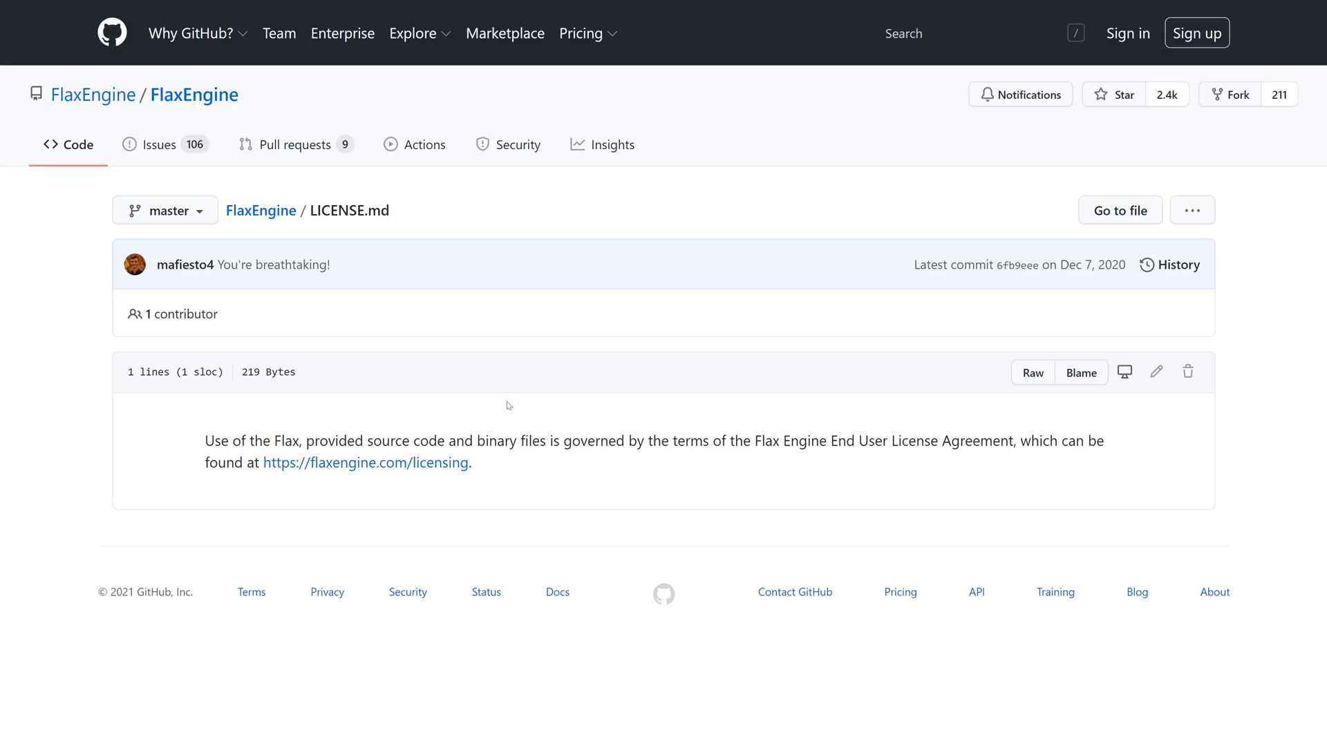